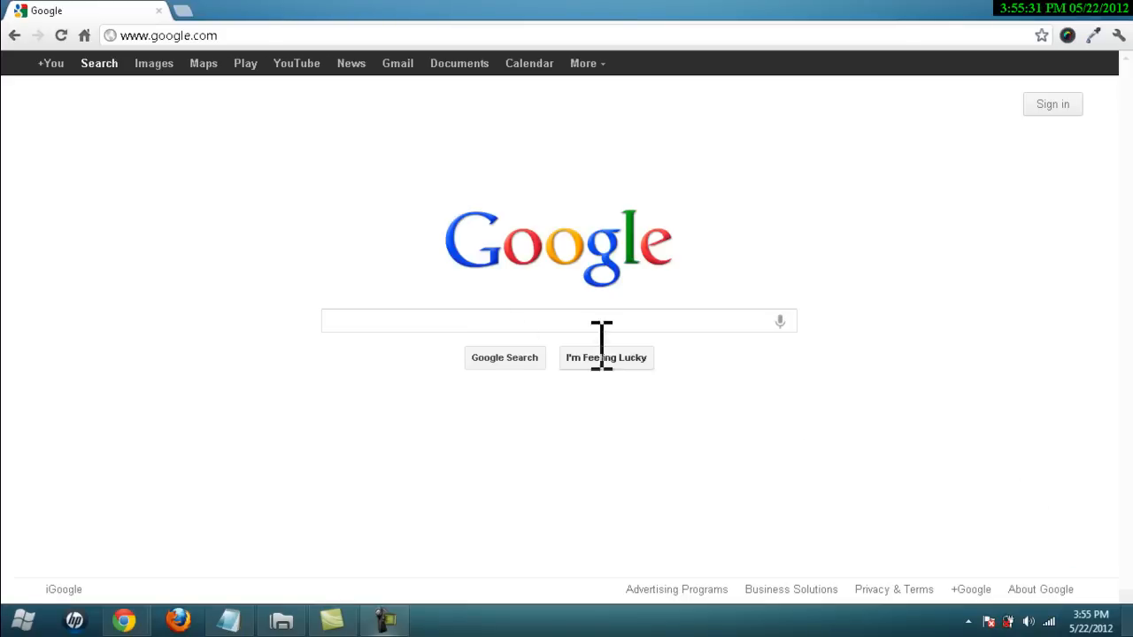
mouse_move(252, 102)
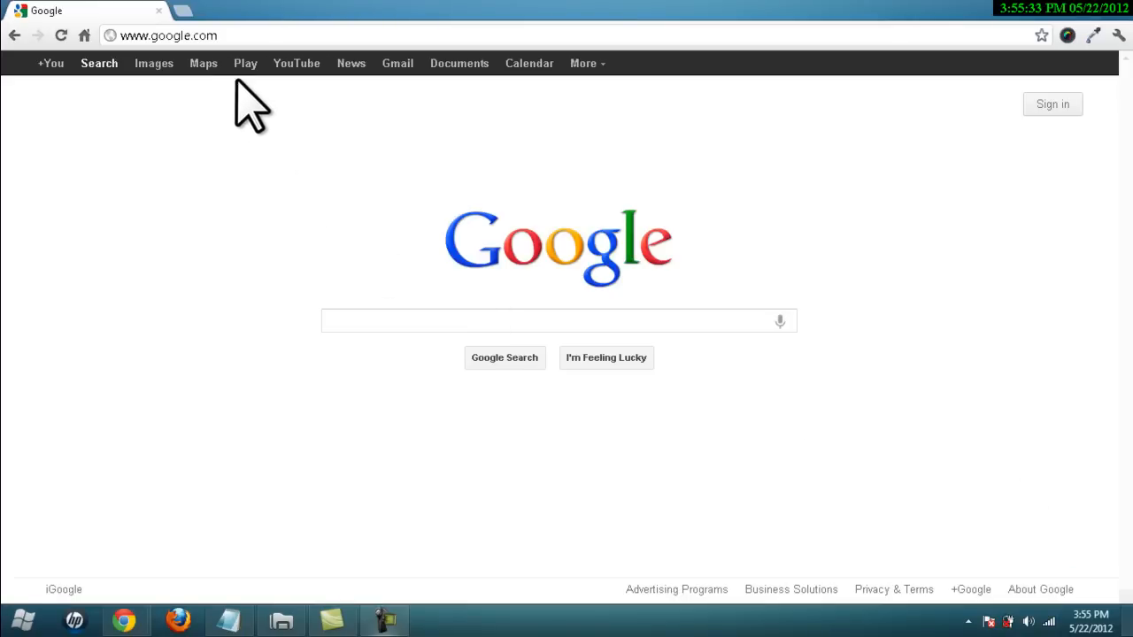
mouse_move(282, 124)
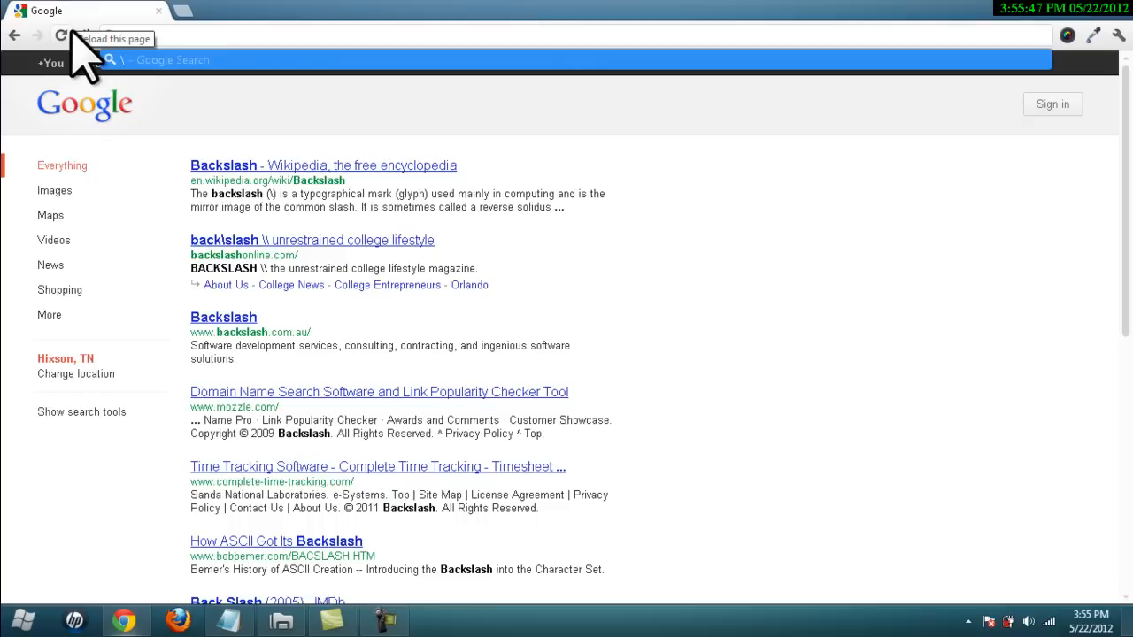
Step: Load the IPS Community forum at ihclobbies.tk, starting from the ihclobbies.netii.net suggestion
click(61, 36)
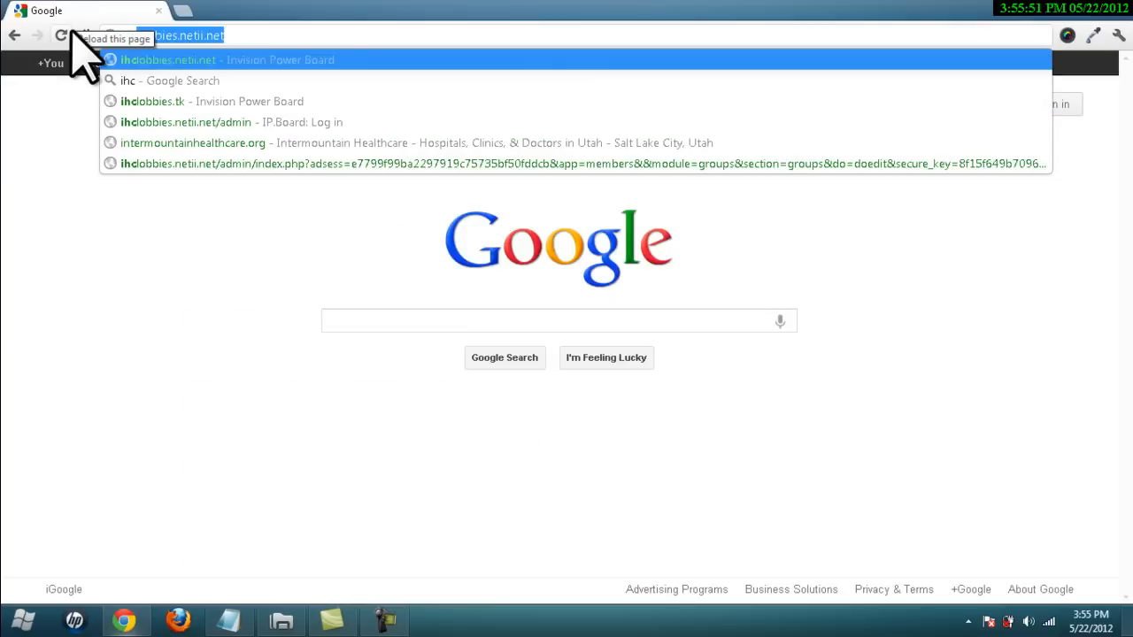
click(168, 59)
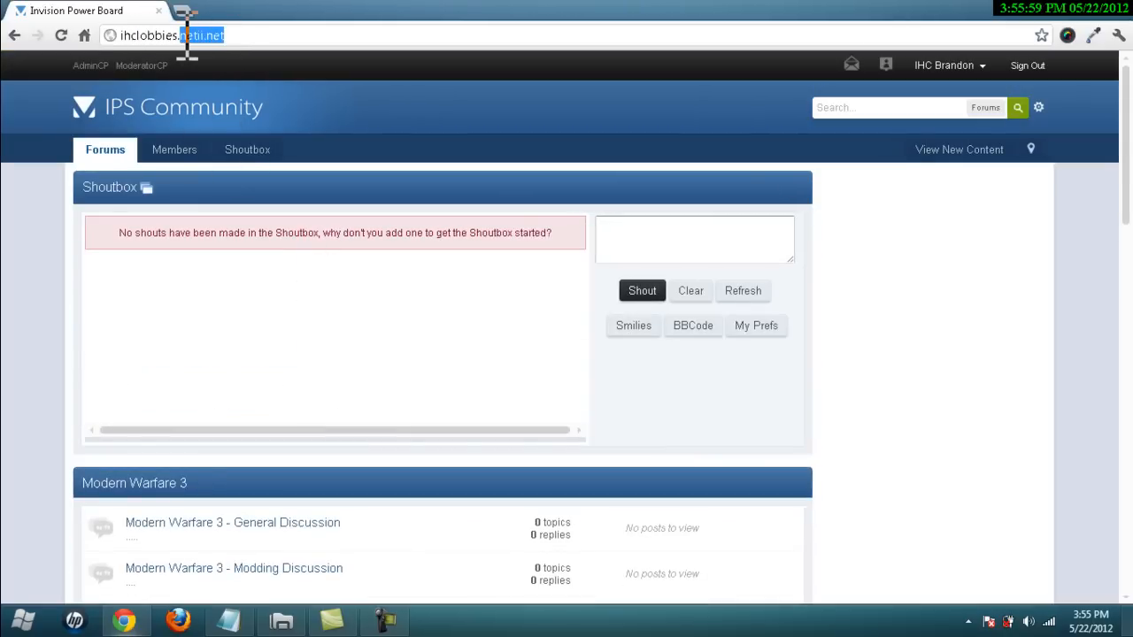
key(Backspace)
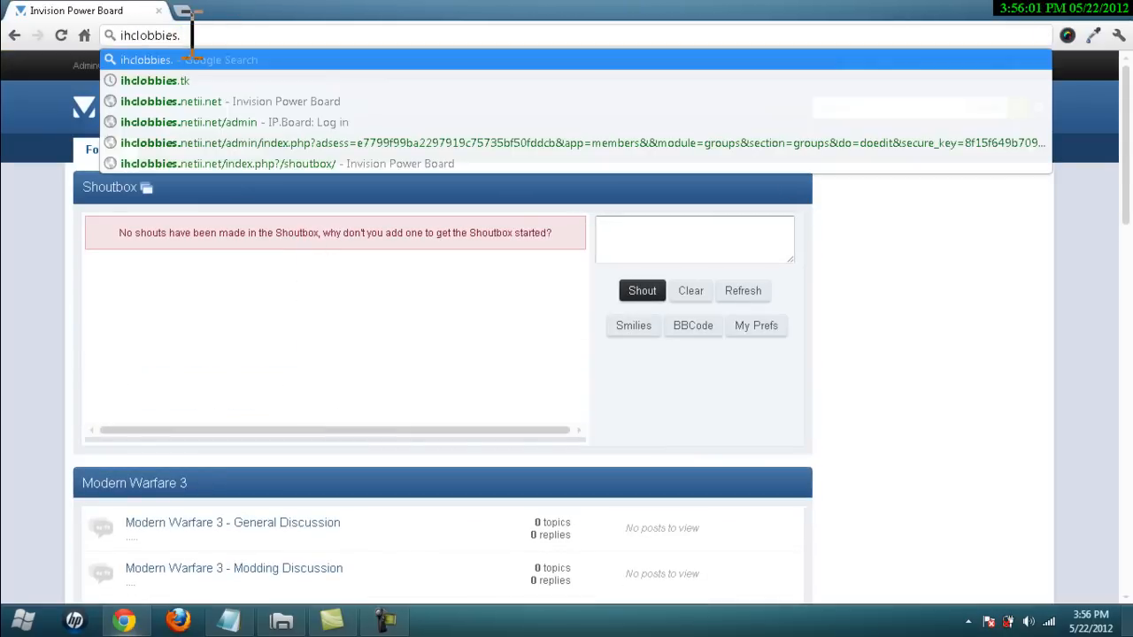
click(155, 80)
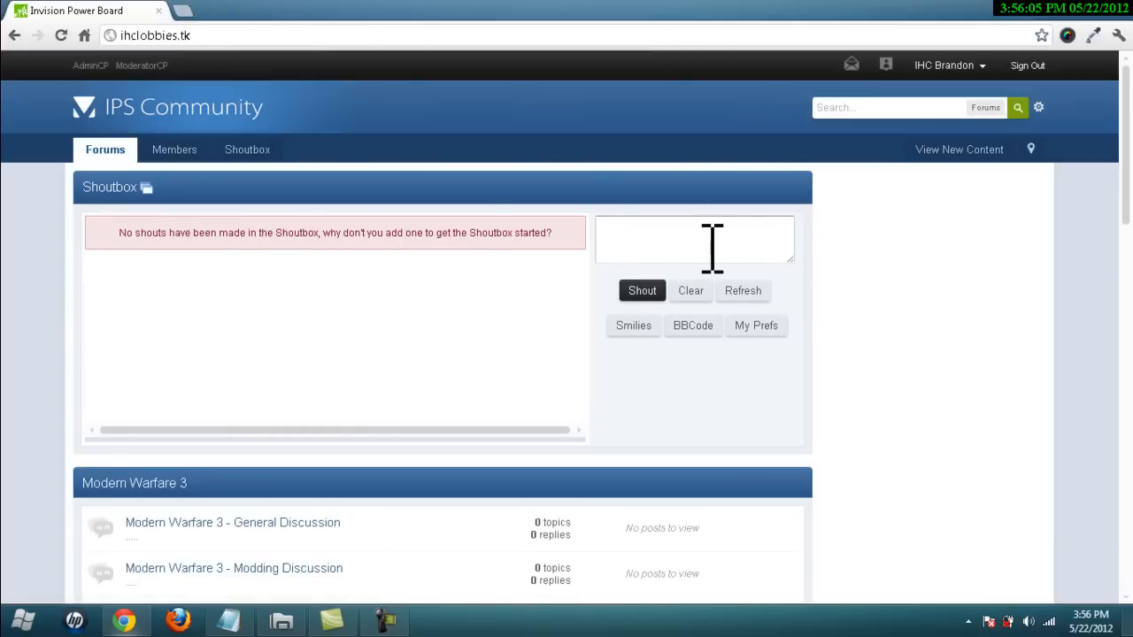
scroll(down, 3)
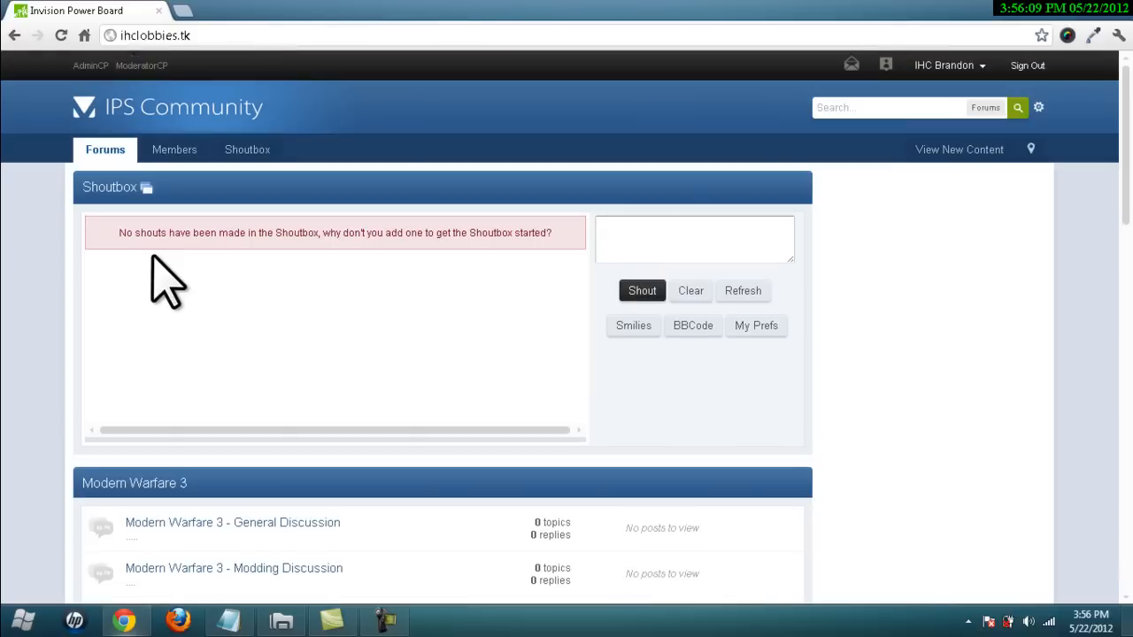
click(694, 239)
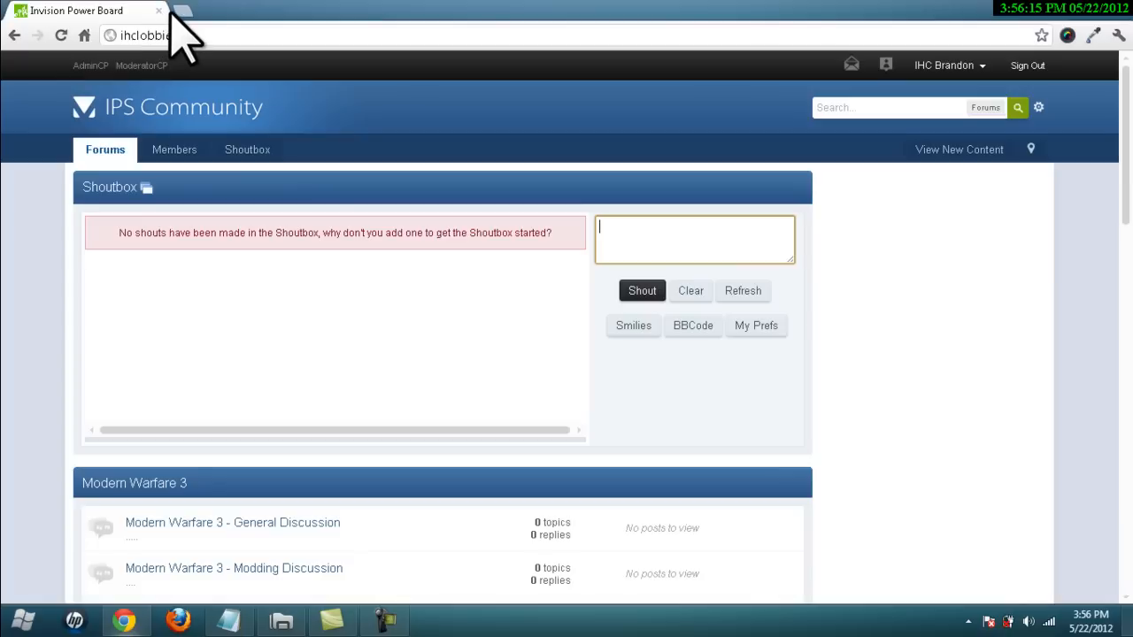
Step: Visit 000webhost.com, glance at its Sign Up order form, then return home
click(142, 35)
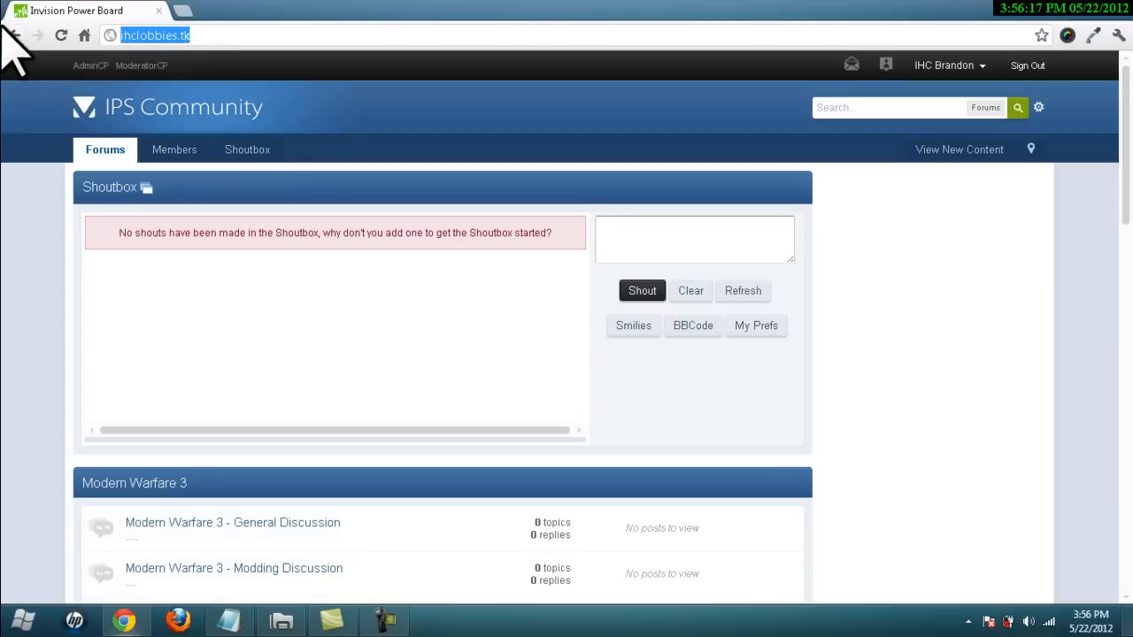
text(000webhost.com)
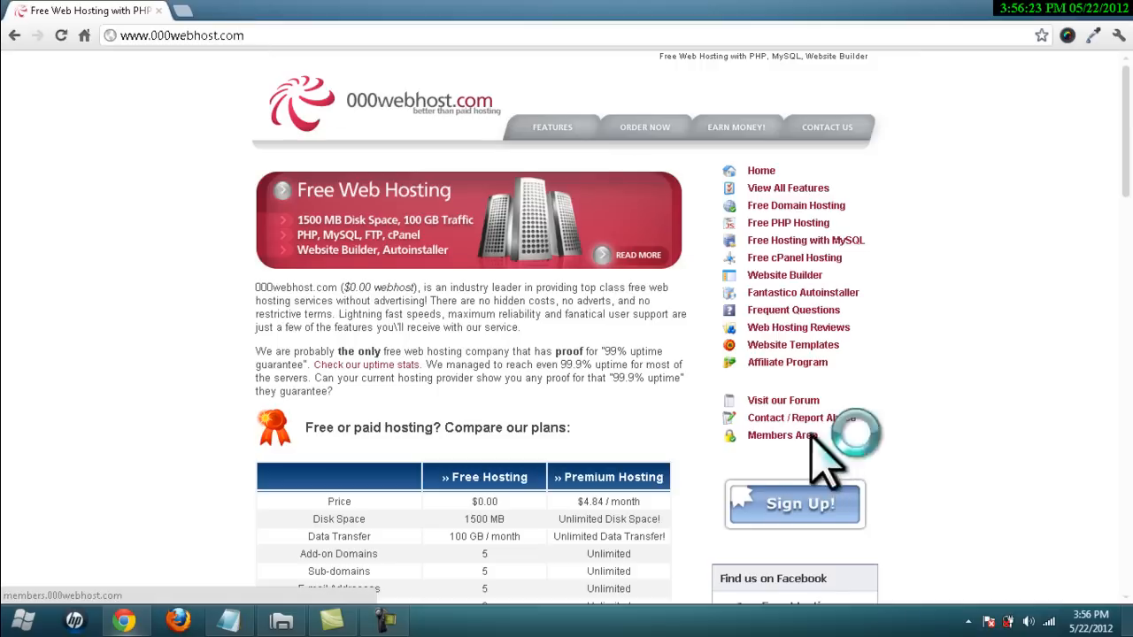
click(781, 434)
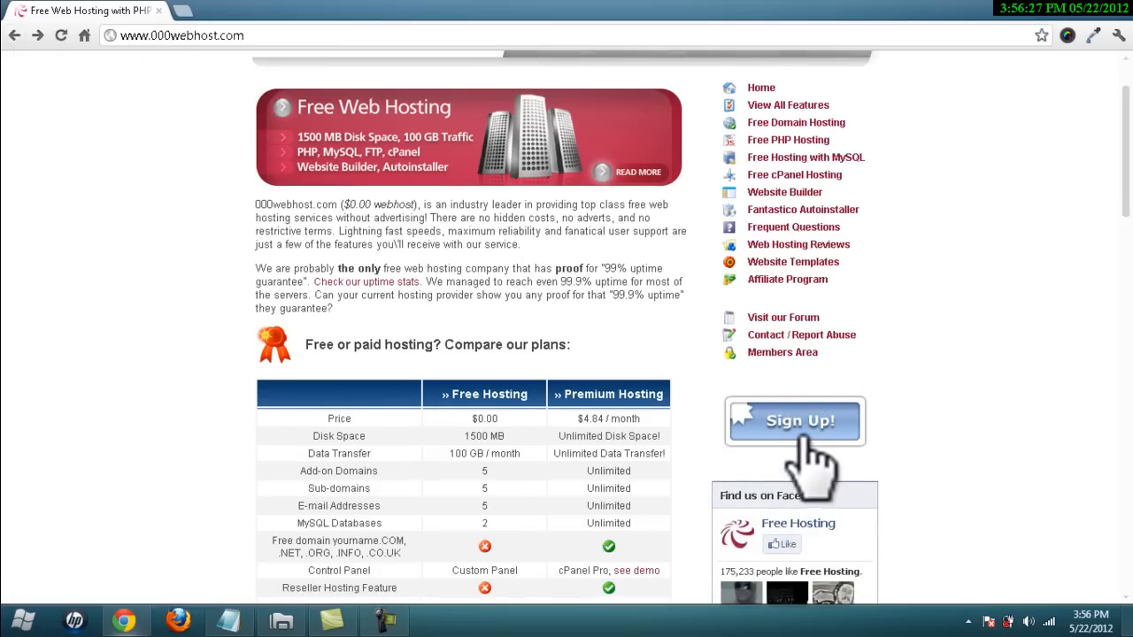
click(794, 421)
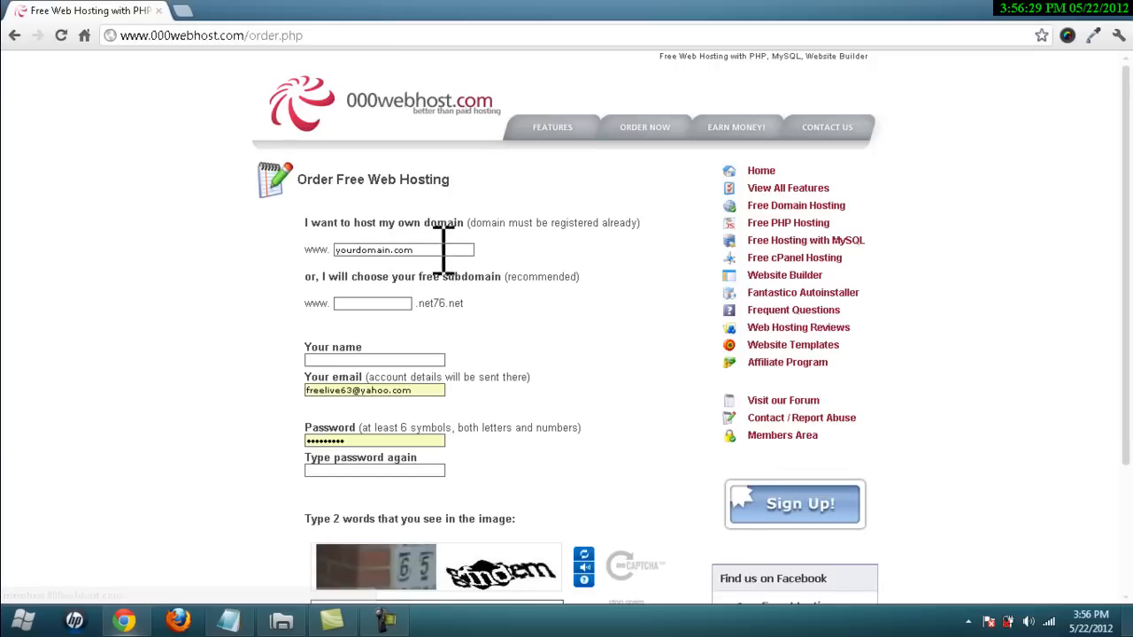
click(372, 302)
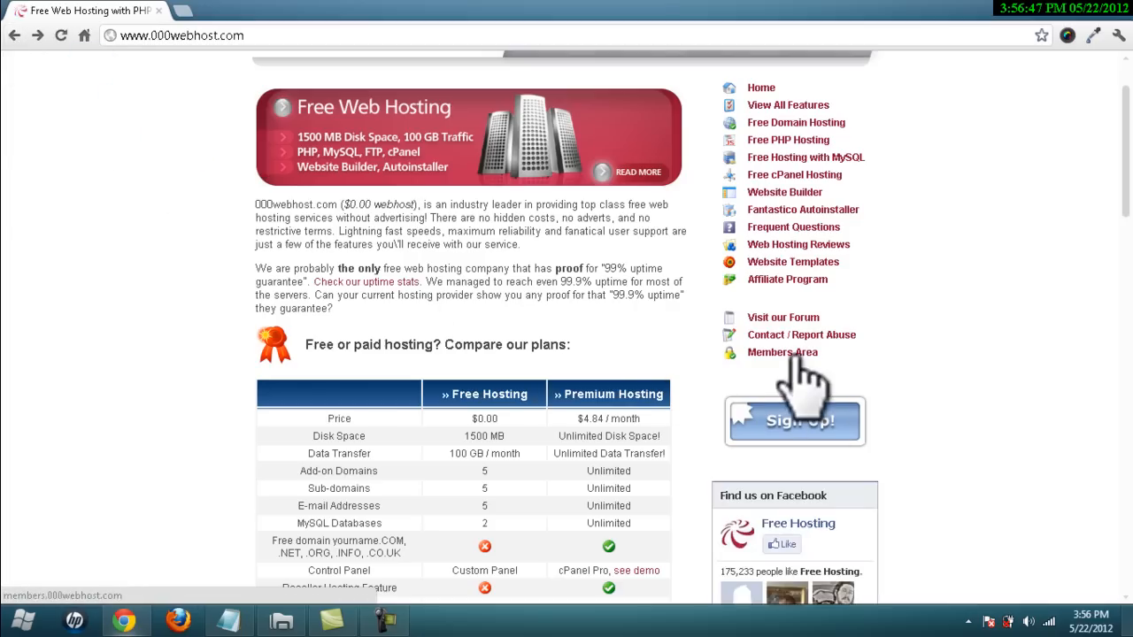
click(783, 353)
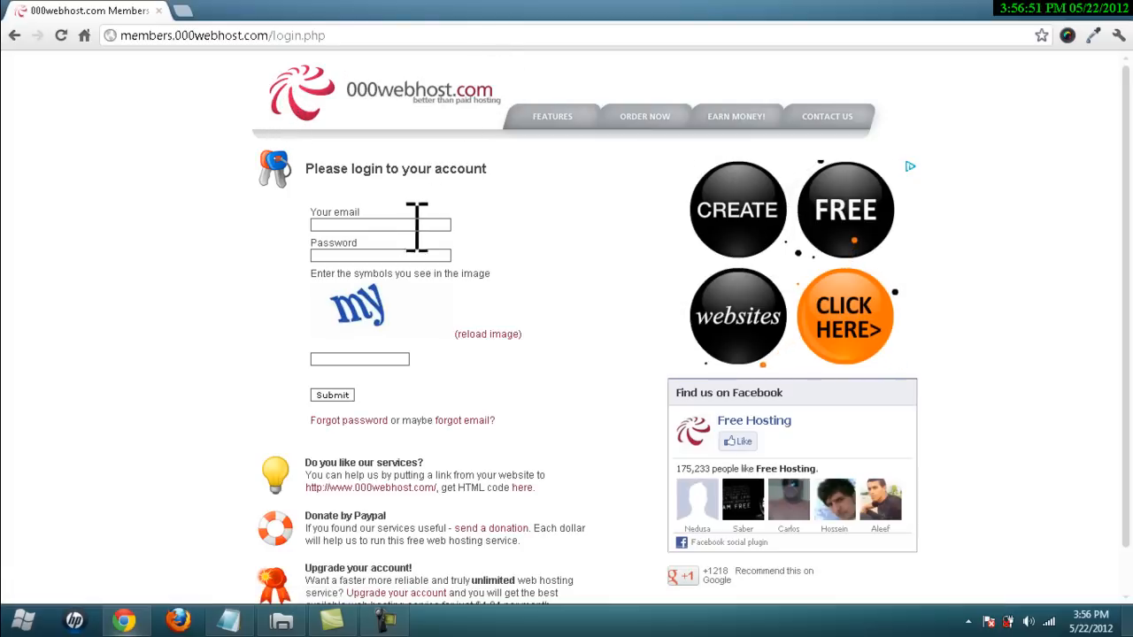
click(380, 224)
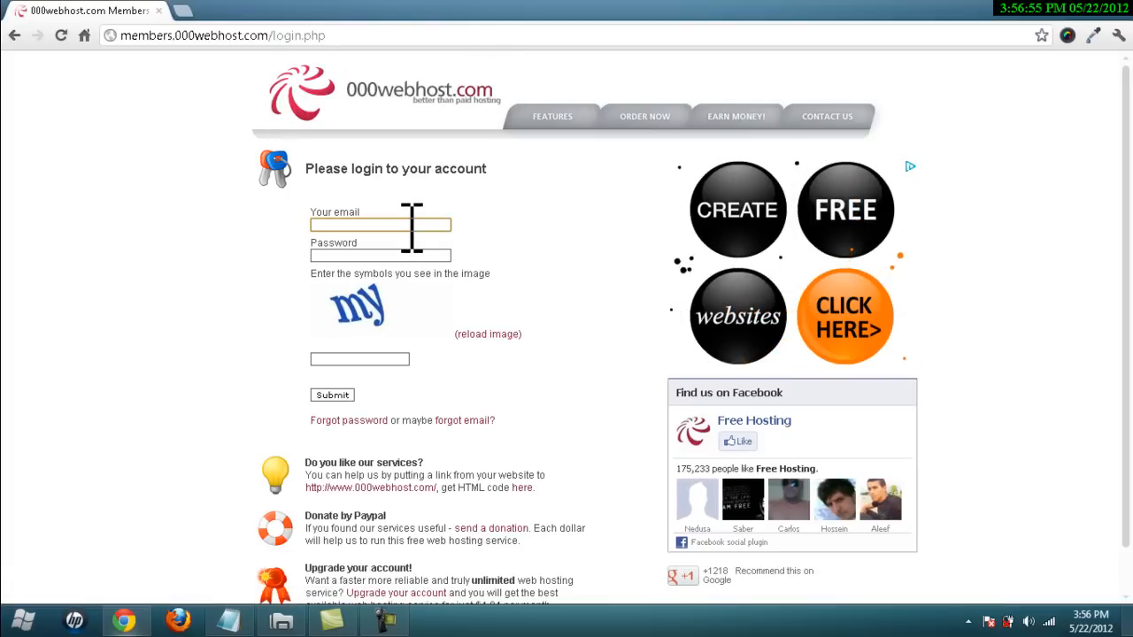
text(mysql2.000webhost.co)
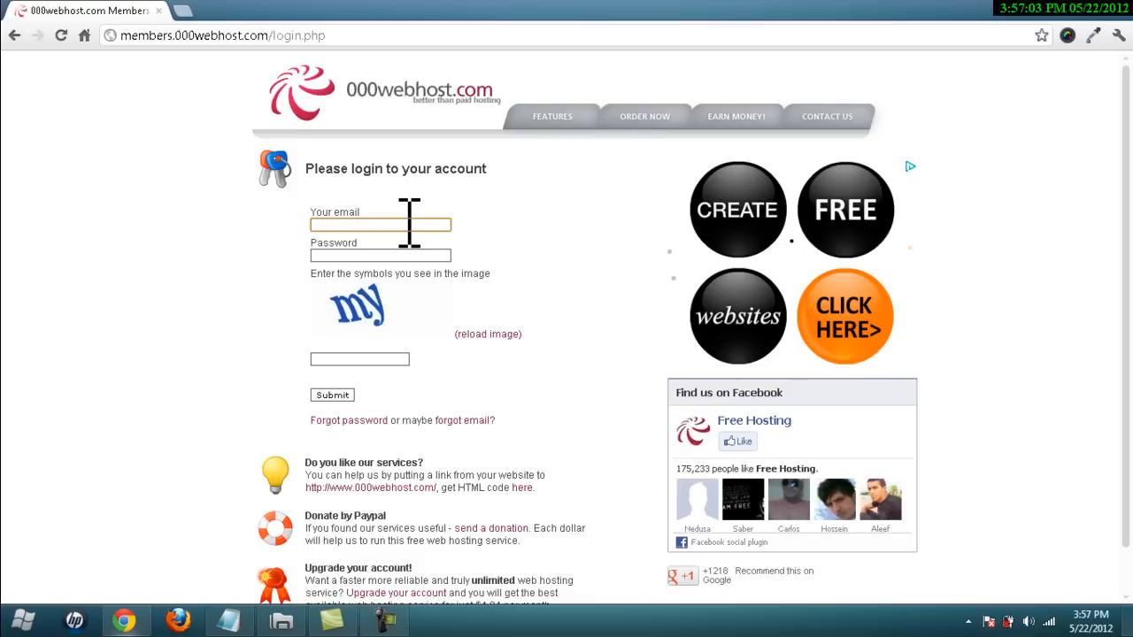
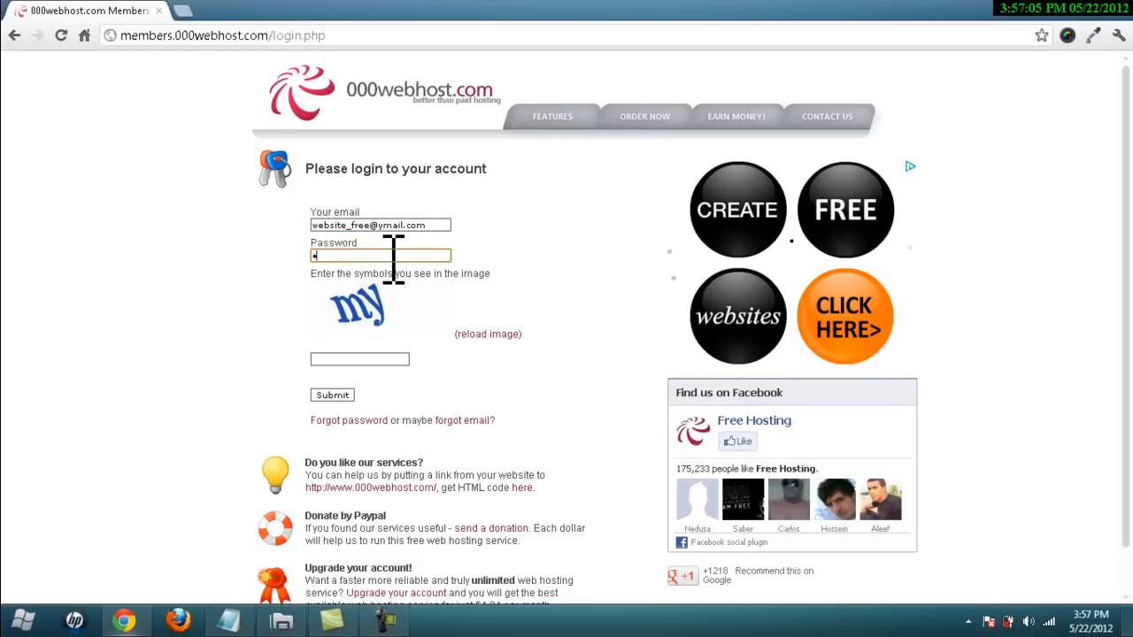
text(password)
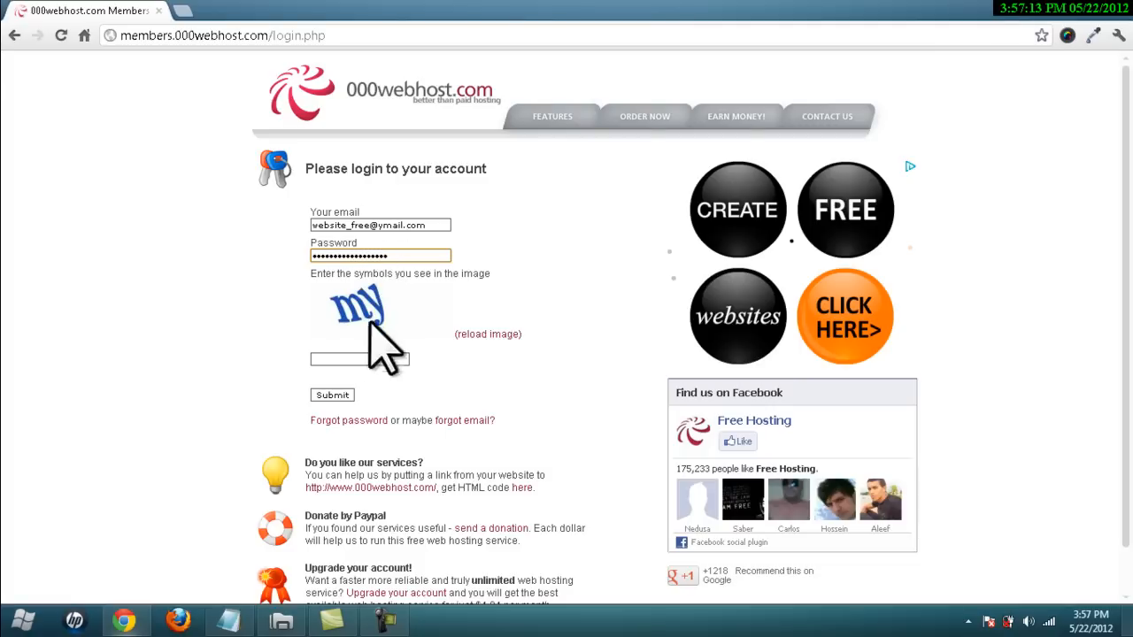
text(my)
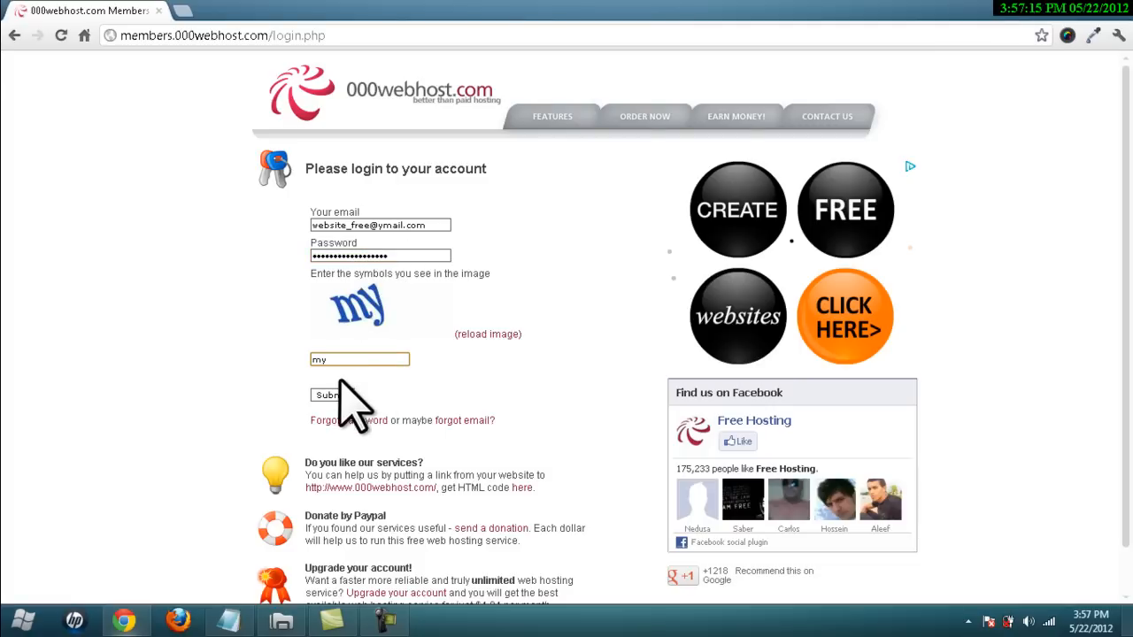
click(327, 394)
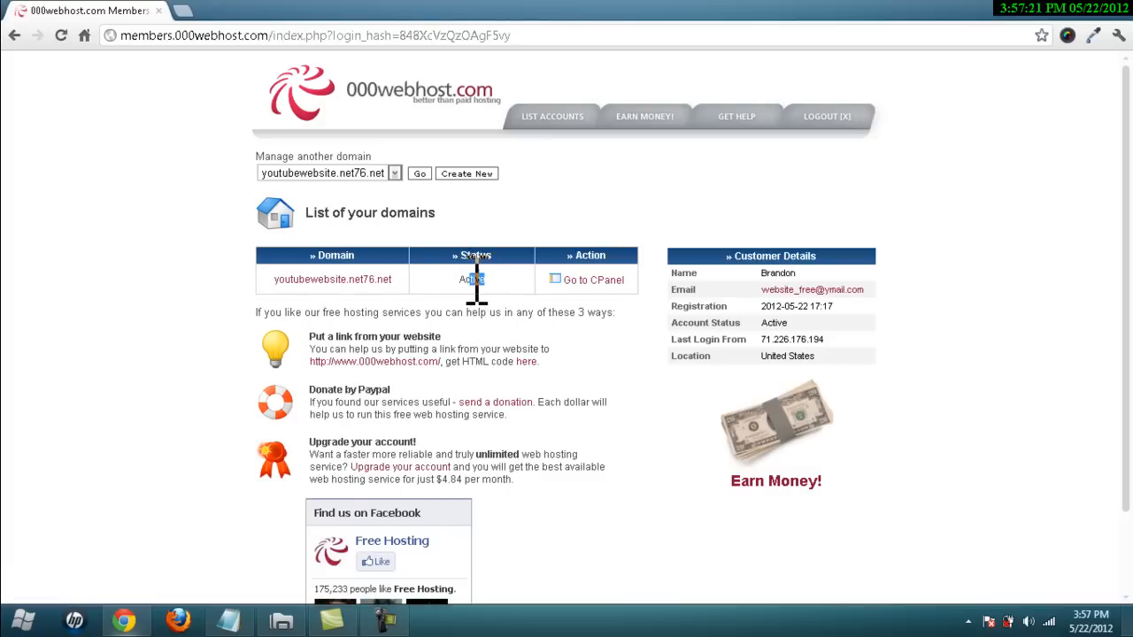
mouse_move(591, 280)
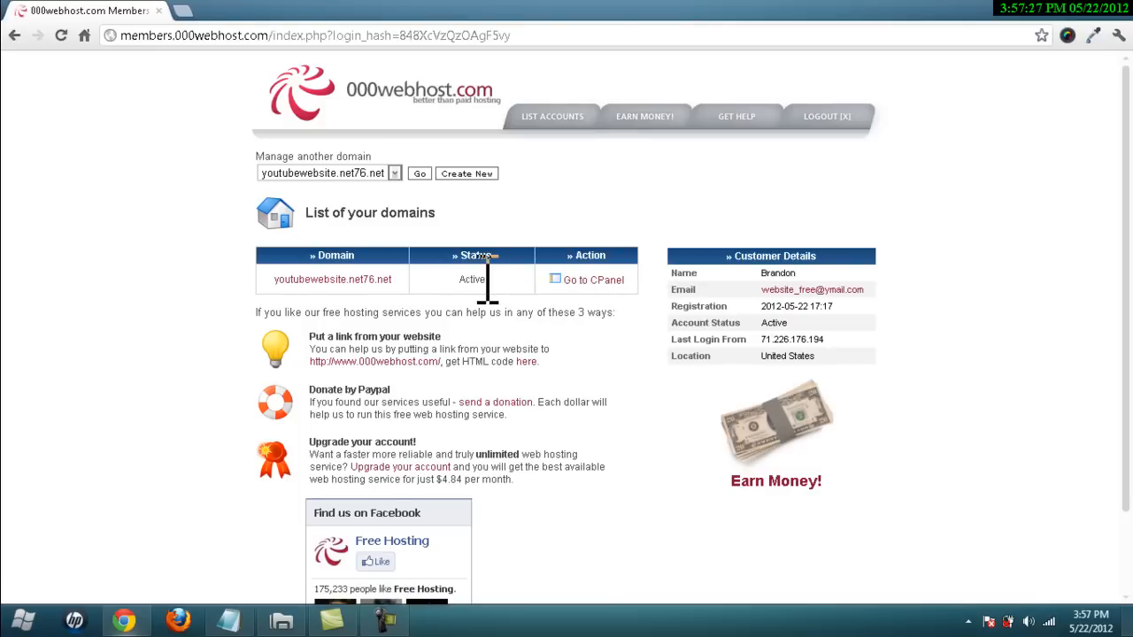
Step: Open the youtubewebsite.net76.net control panel and scroll to Software / Services
click(591, 280)
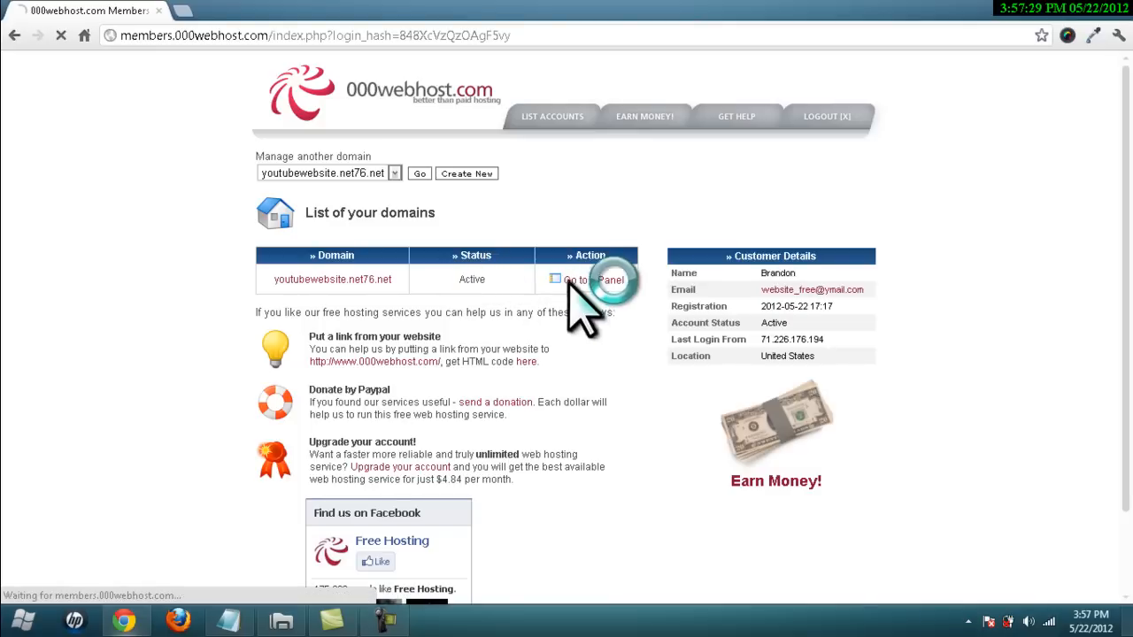
click(588, 280)
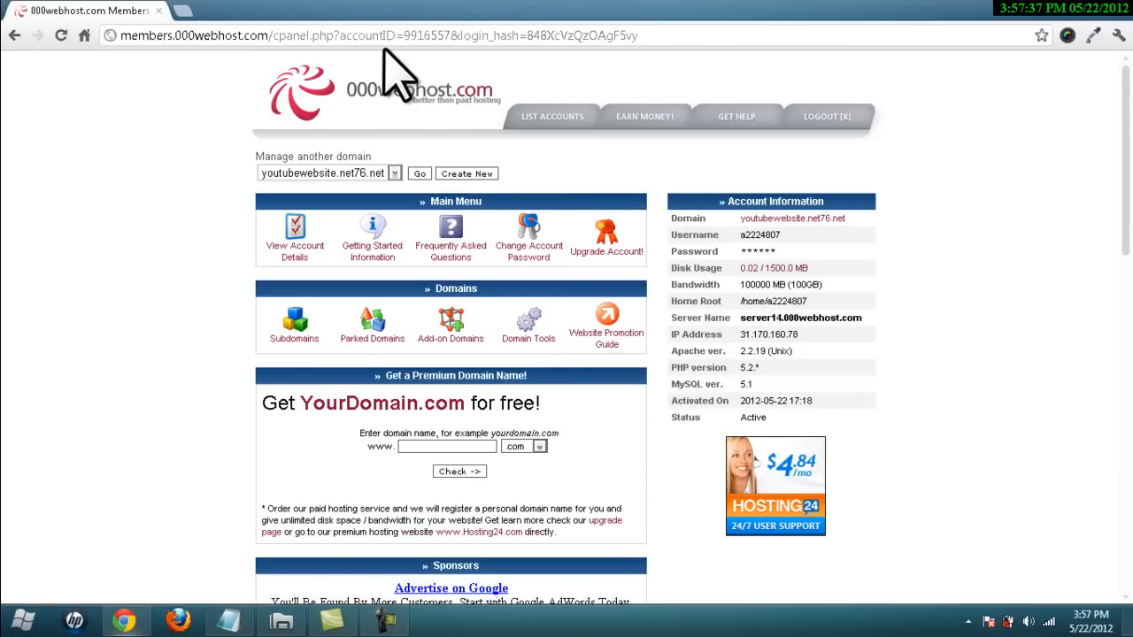
scroll(down, 3)
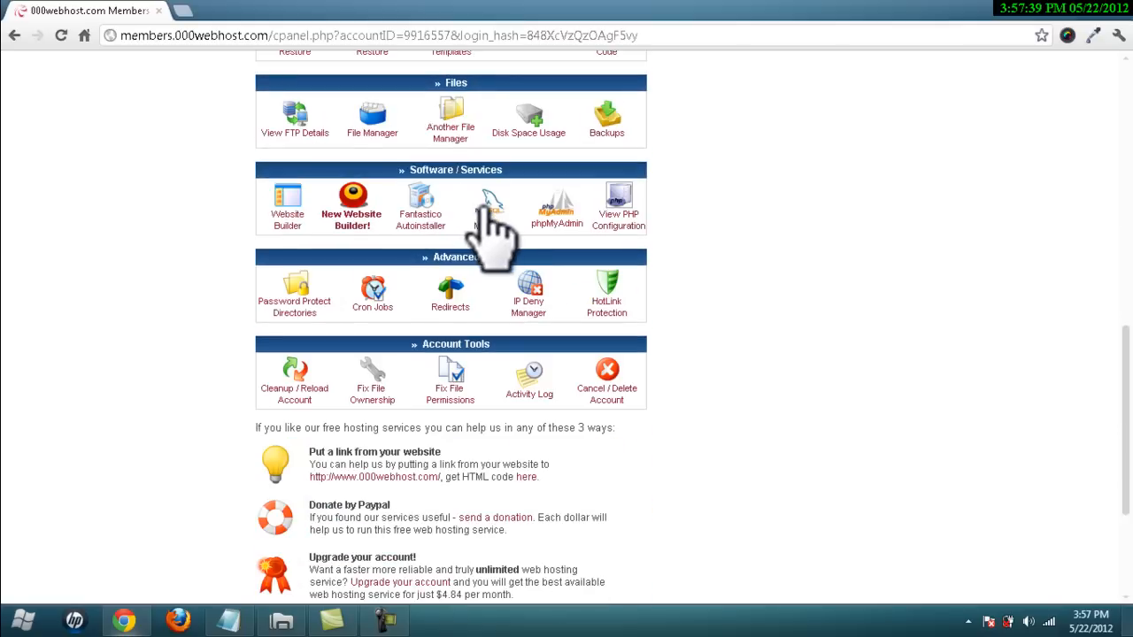
click(485, 204)
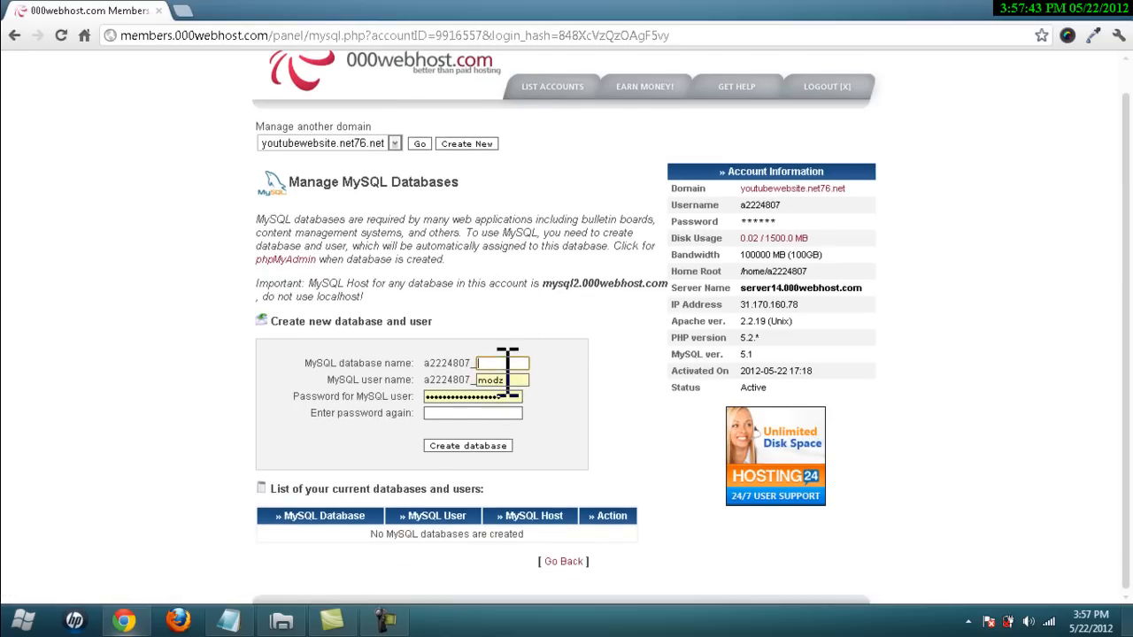
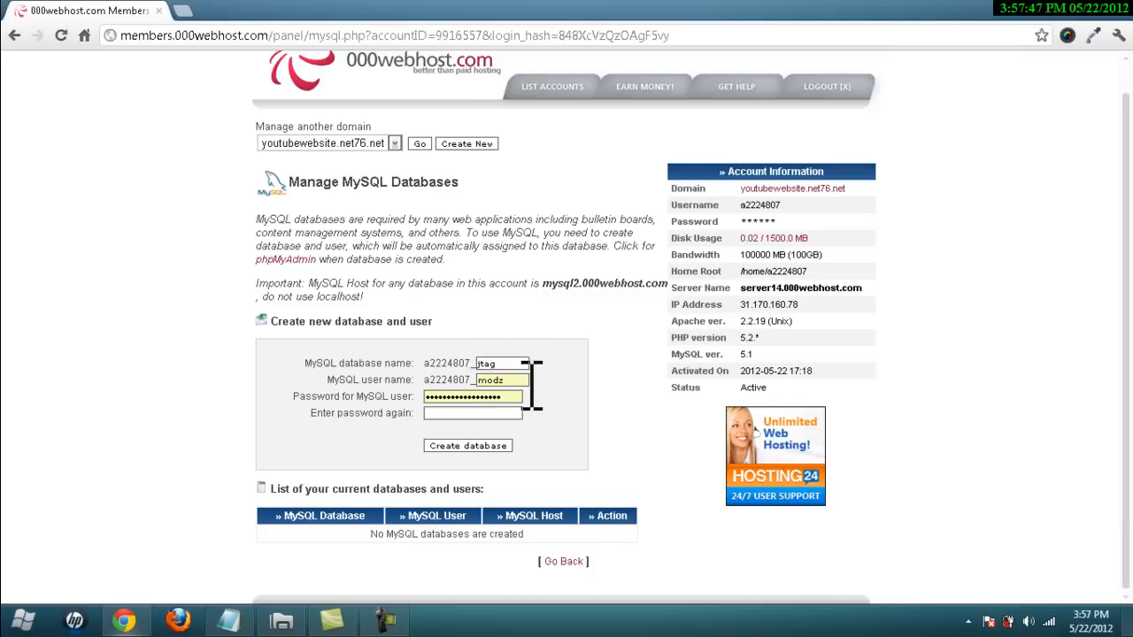
mouse_move(562, 368)
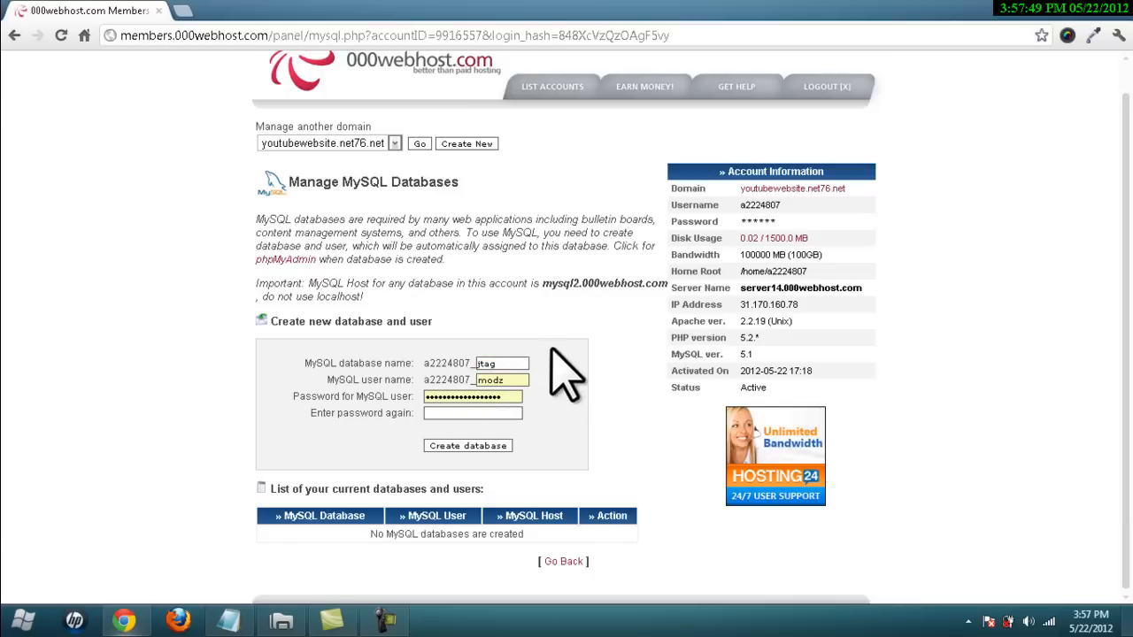
click(472, 414)
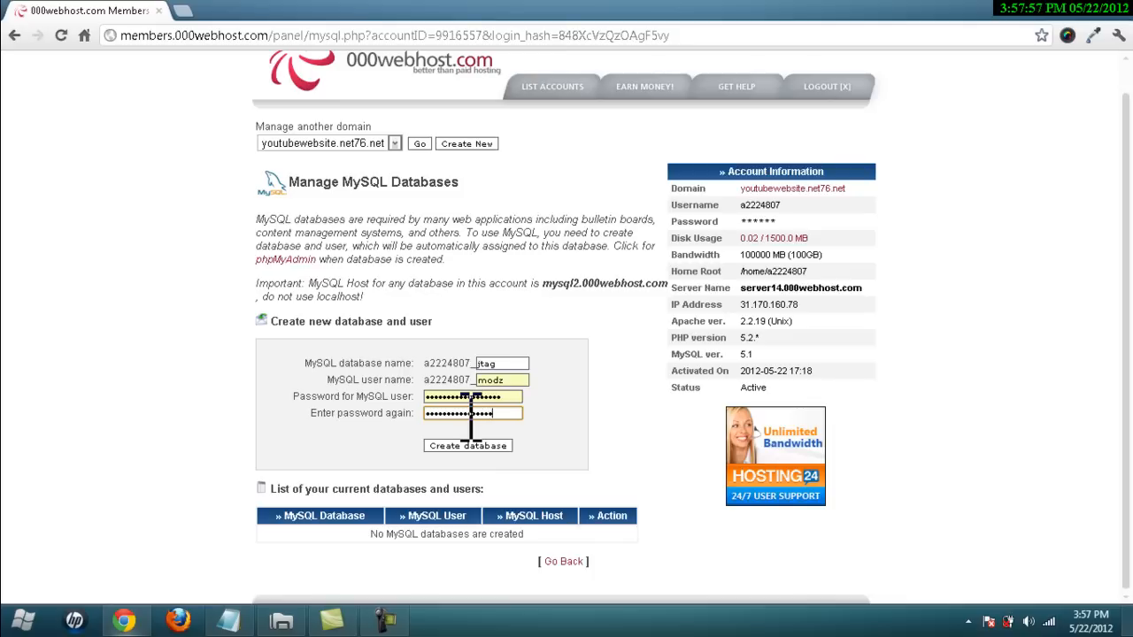
click(467, 445)
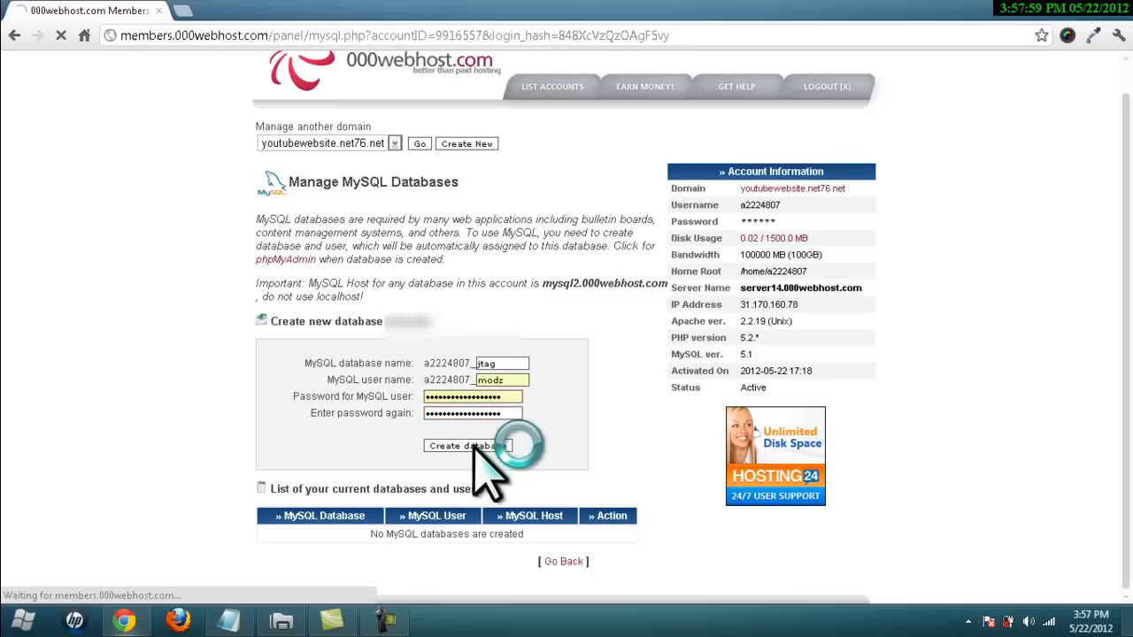
click(464, 445)
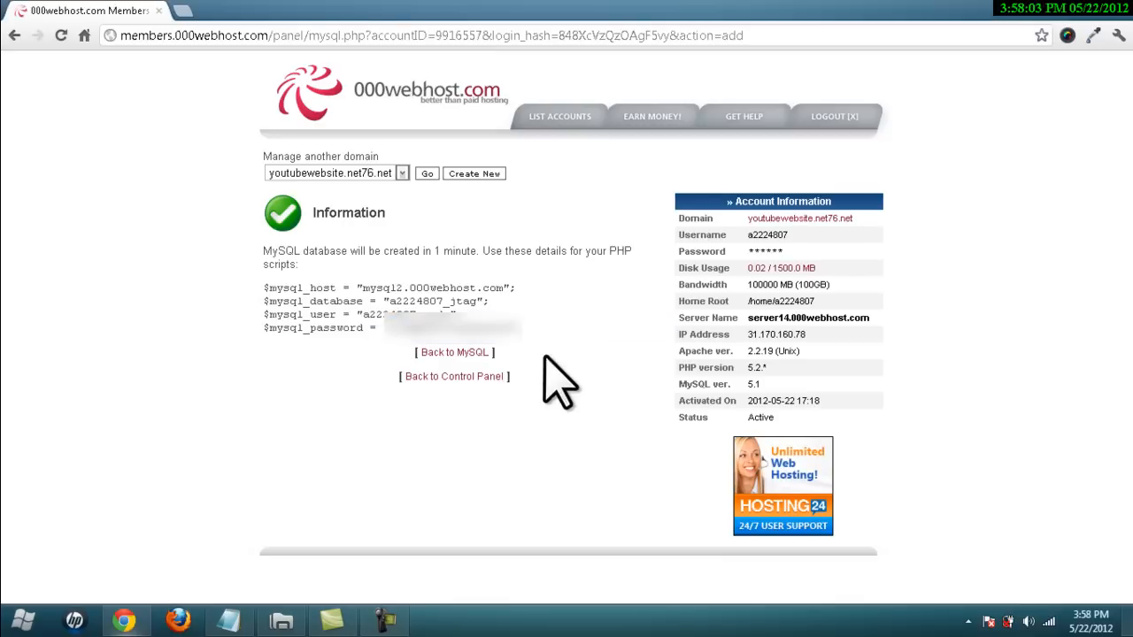
mouse_move(454, 363)
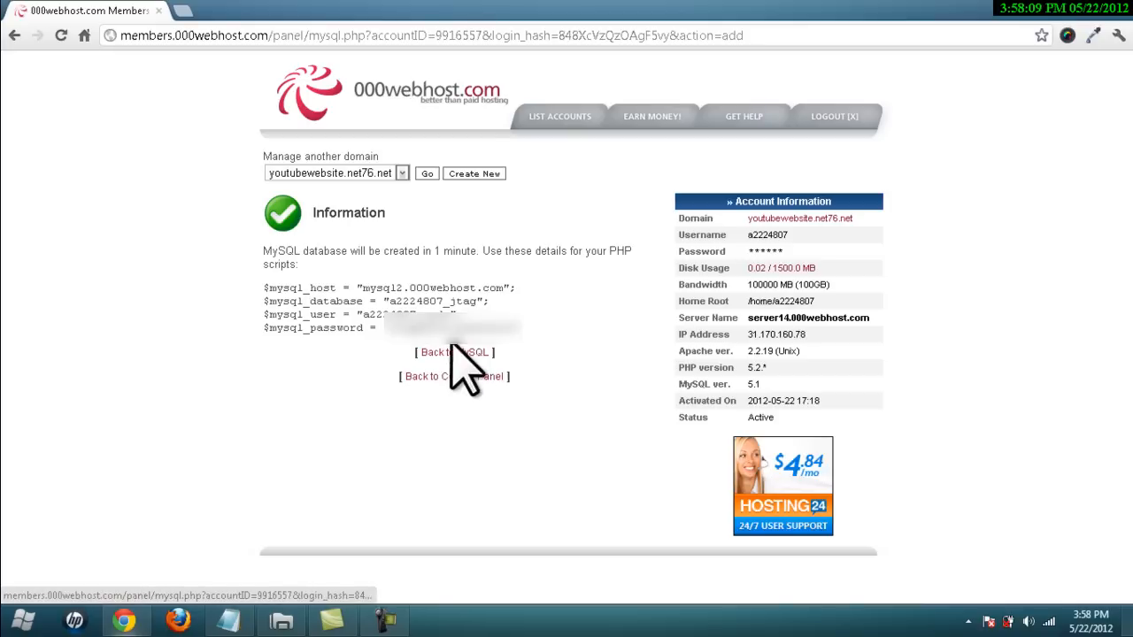
click(443, 351)
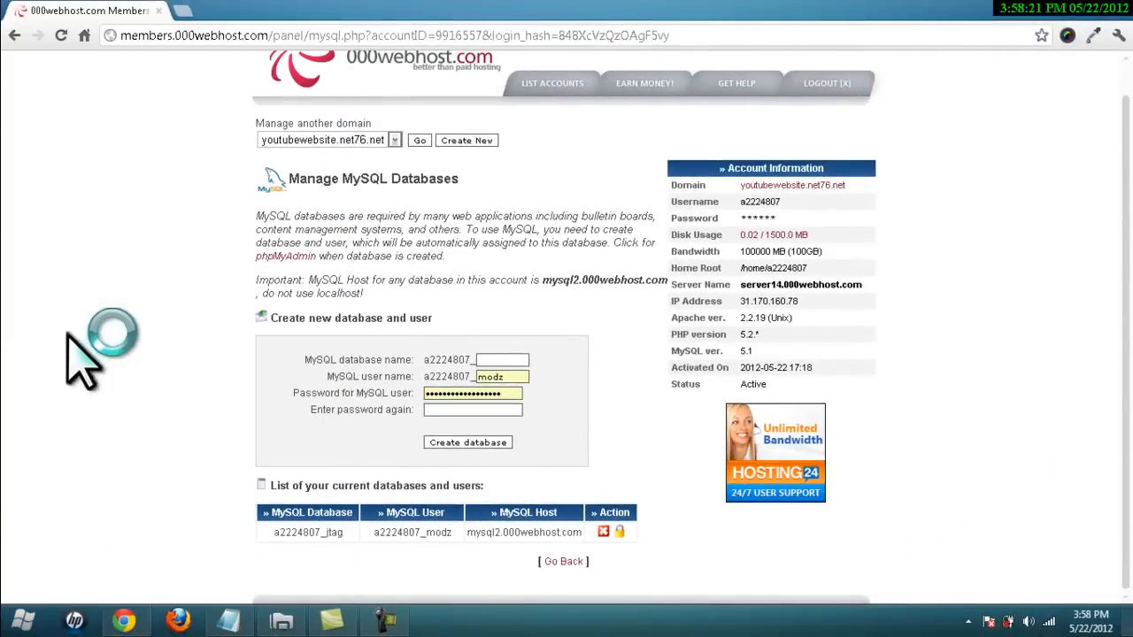
click(434, 620)
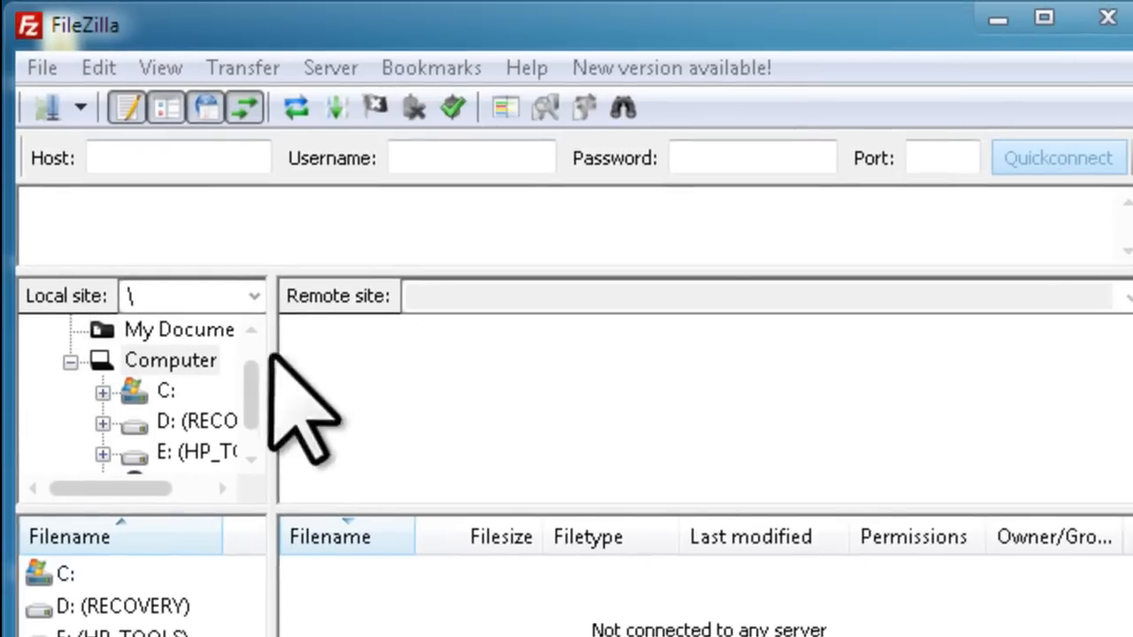
text(31.170.130.78)
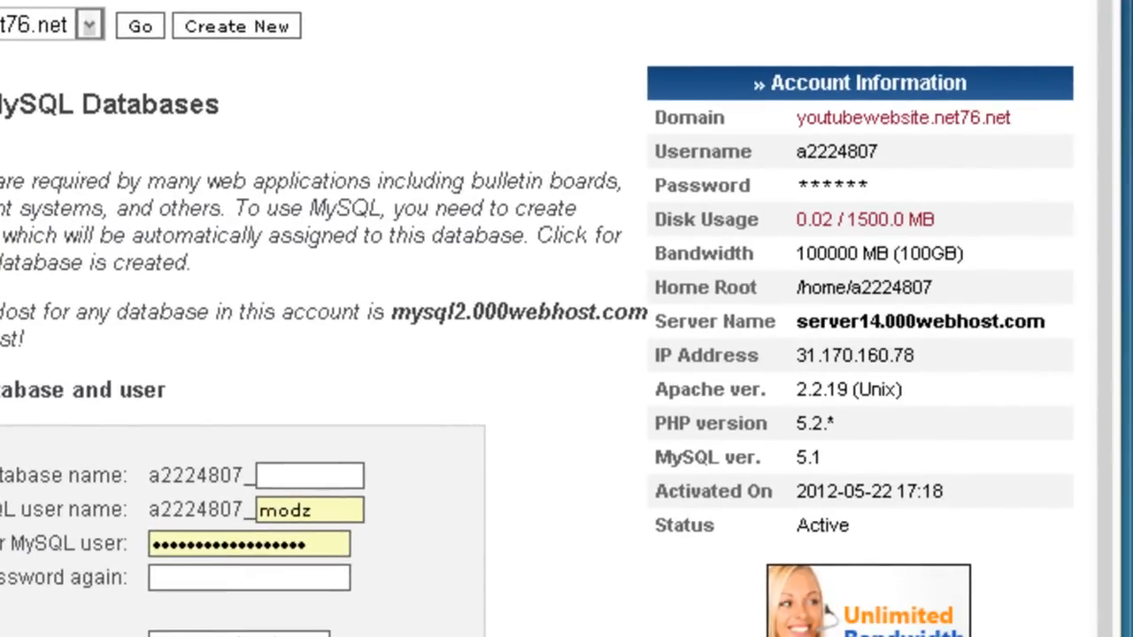
mouse_move(829, 159)
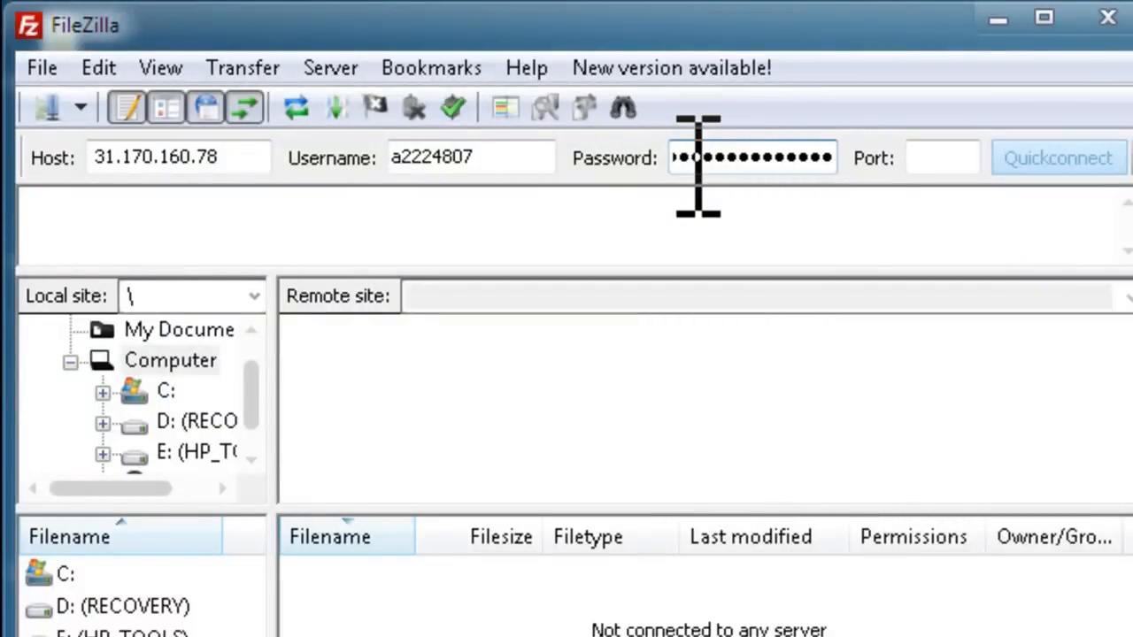
click(1057, 157)
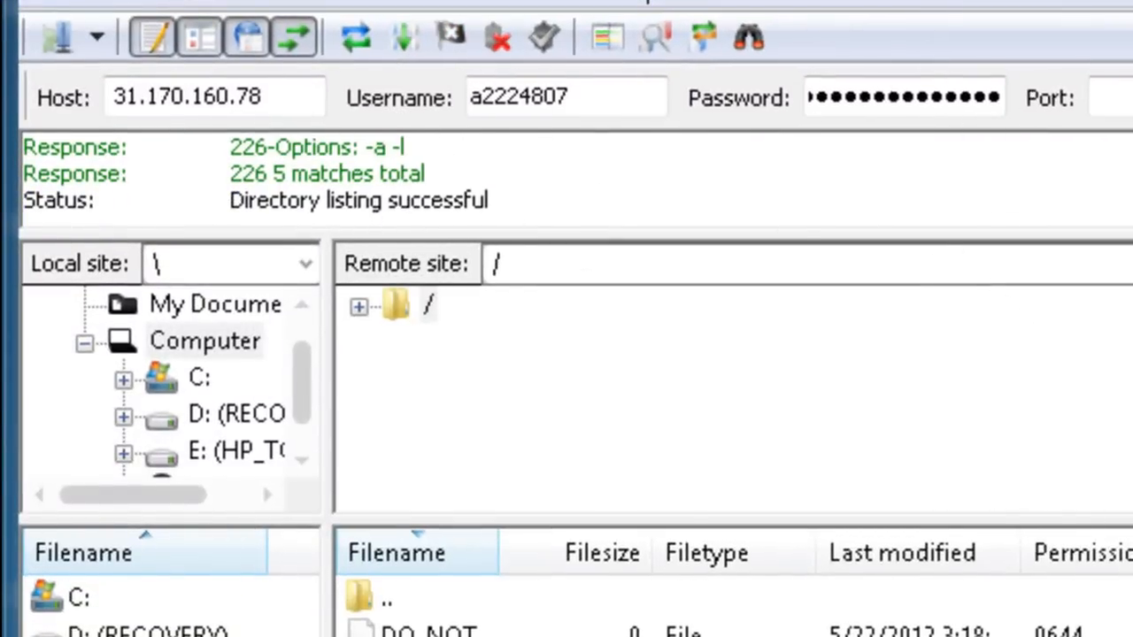
Step: Open the empty remote public_html folder in FileZilla
click(287, 447)
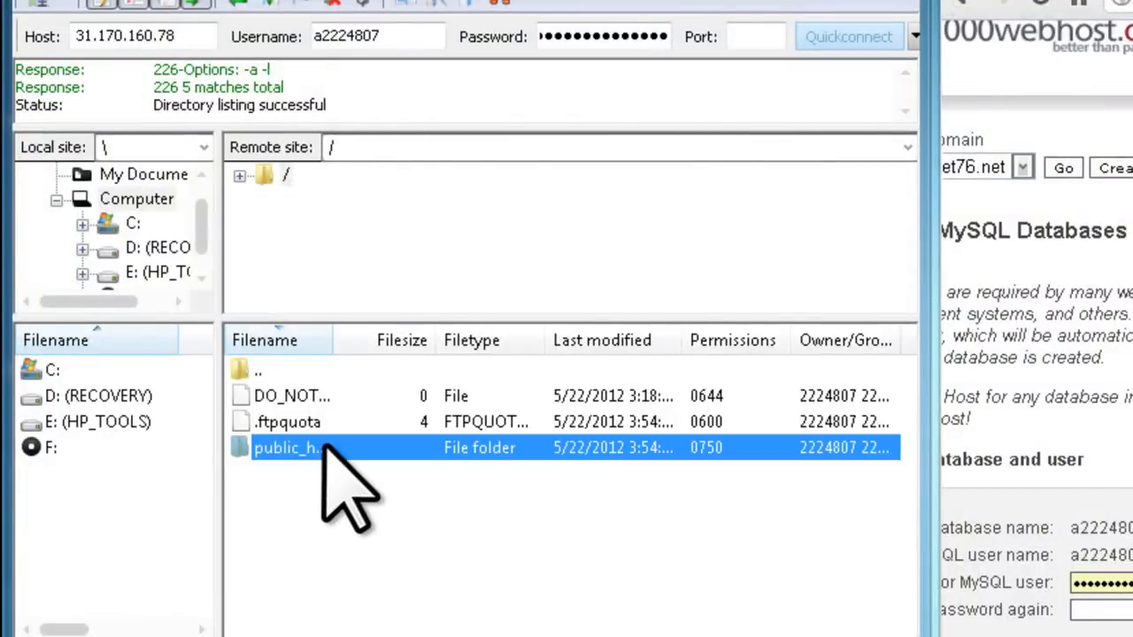
double_click(288, 447)
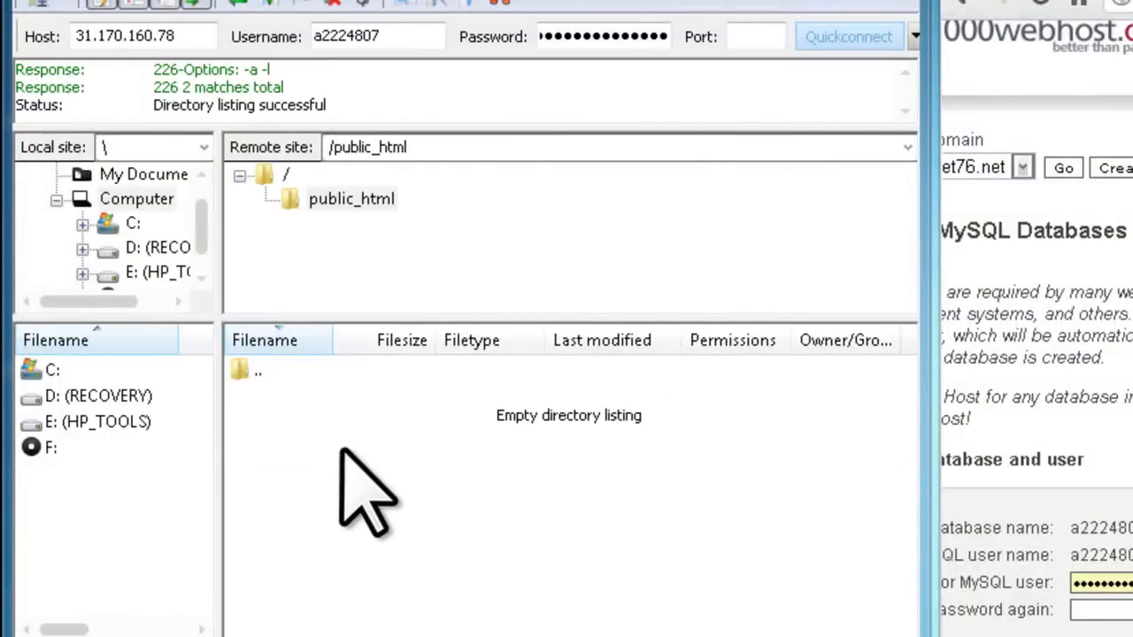
mouse_move(380, 522)
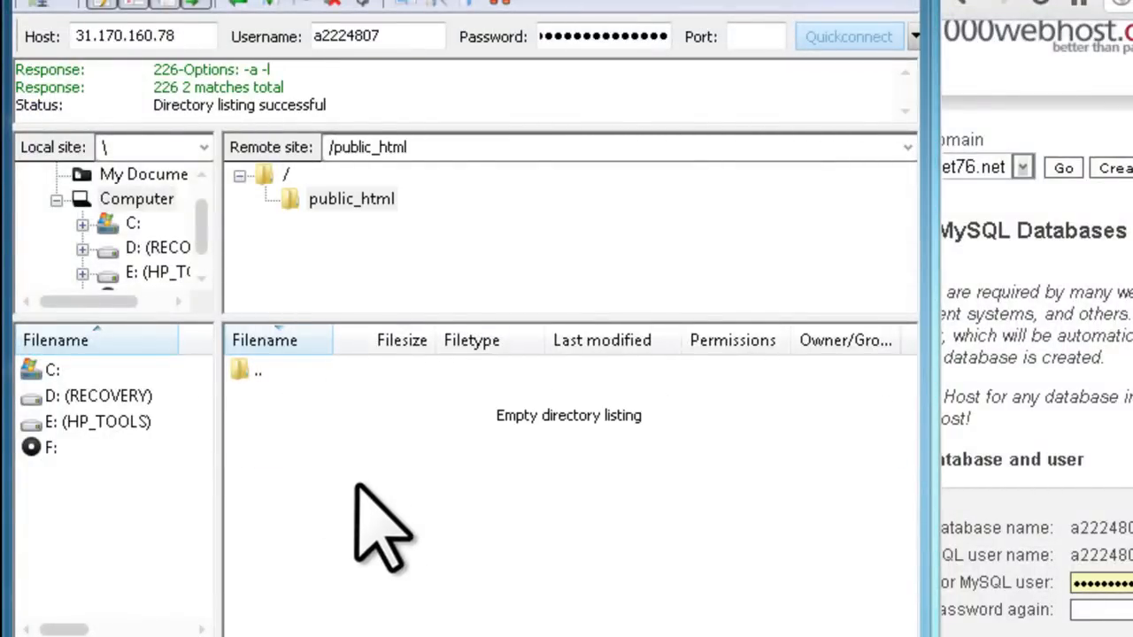
mouse_move(465, 531)
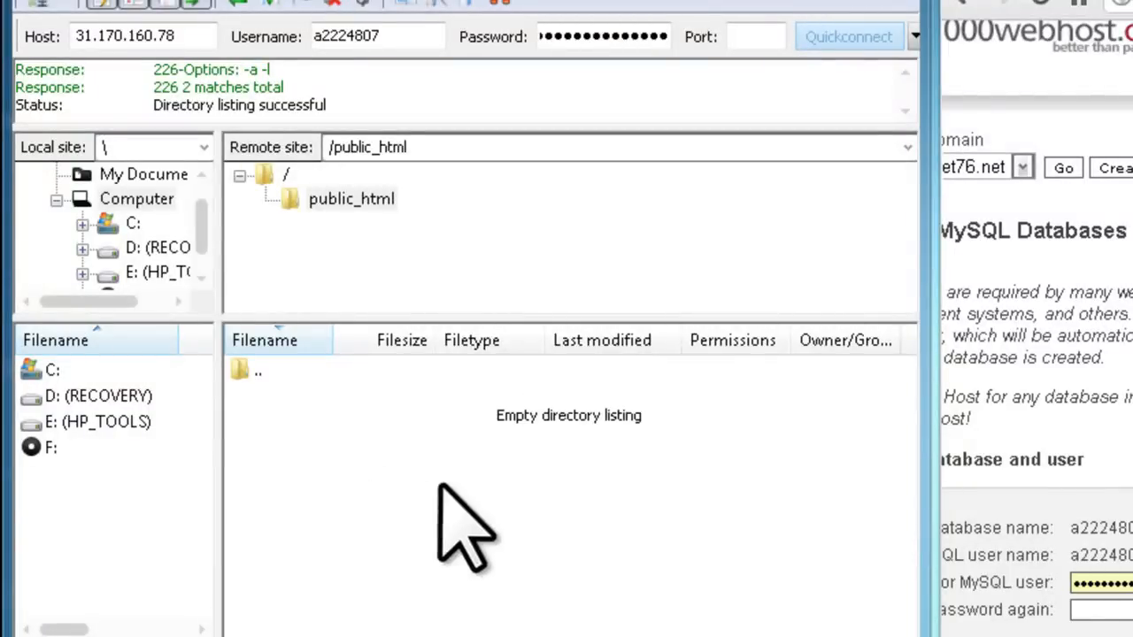
mouse_move(478, 442)
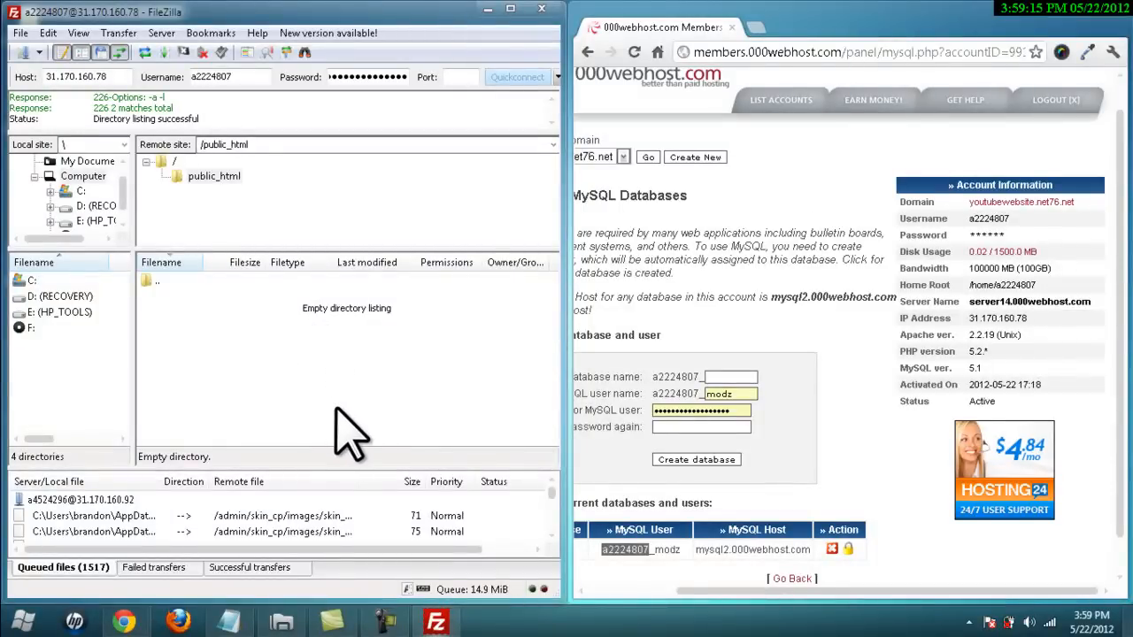
mouse_move(376, 425)
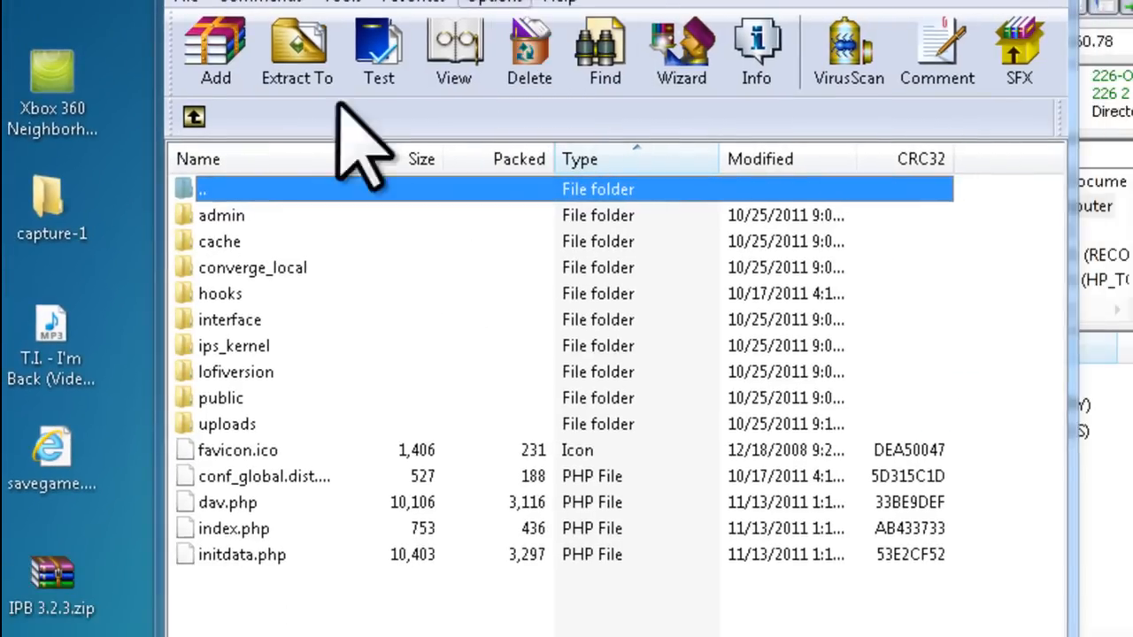
mouse_move(451, 18)
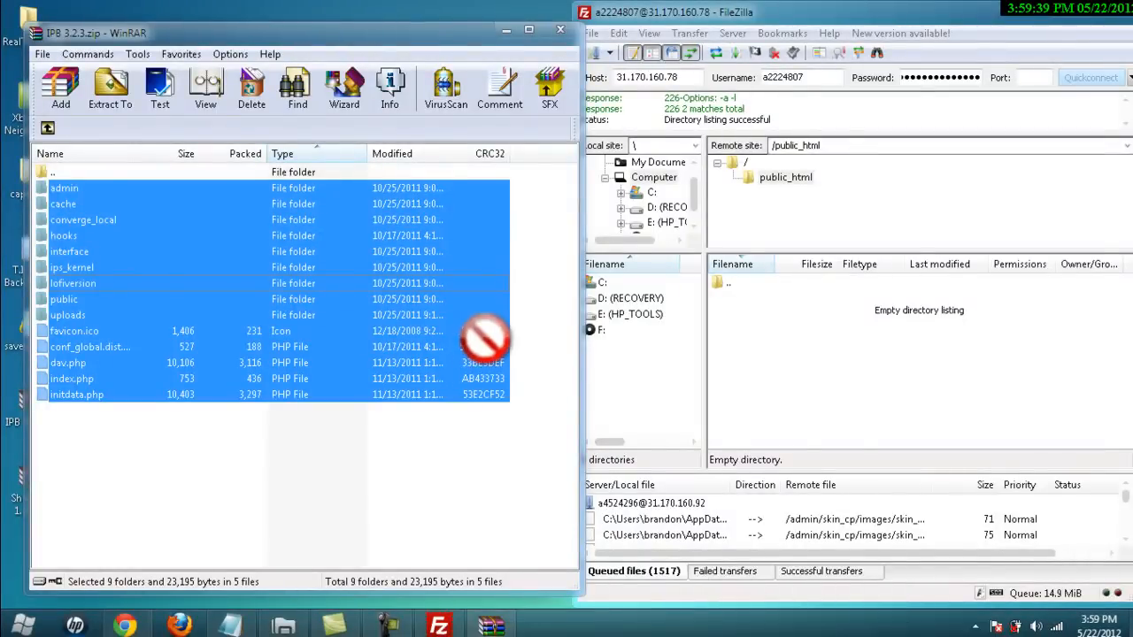
Step: Drop all IPB 3.2.3.zip contents into FileZilla's remote public_html pane
click(110, 88)
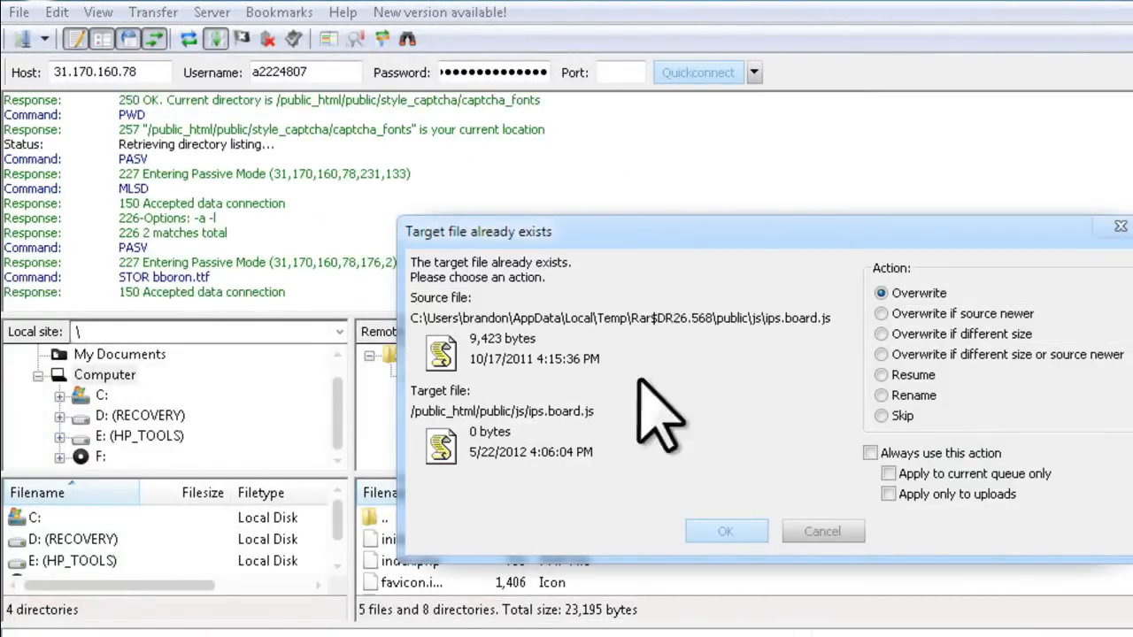
Step: Overwrite the existing ips.board.js file so the upload continues
click(725, 531)
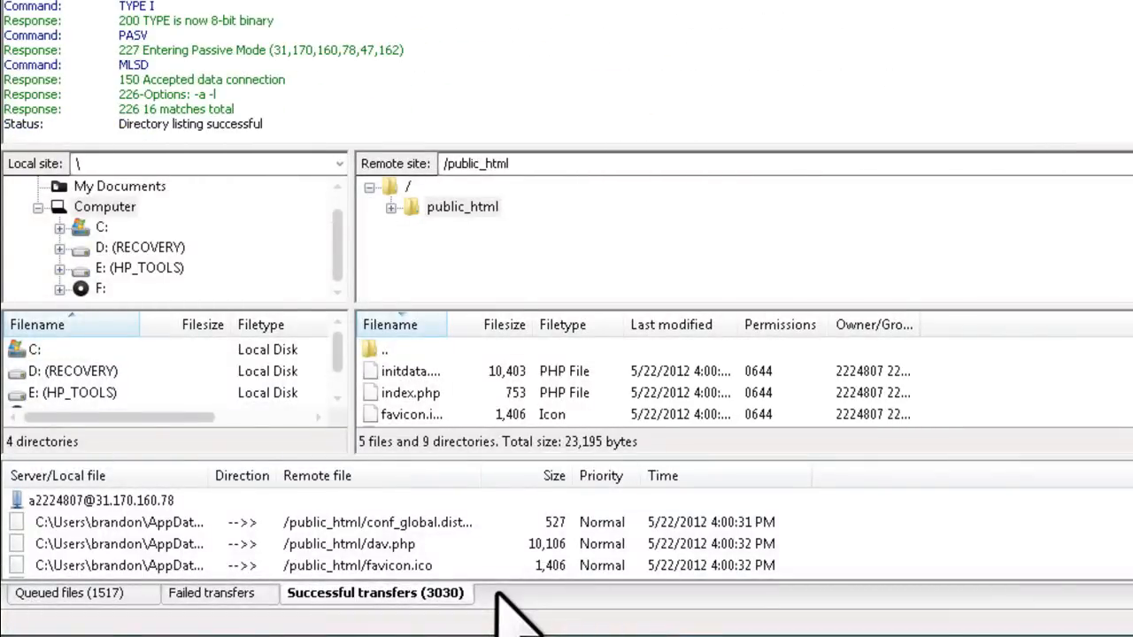
mouse_move(403, 624)
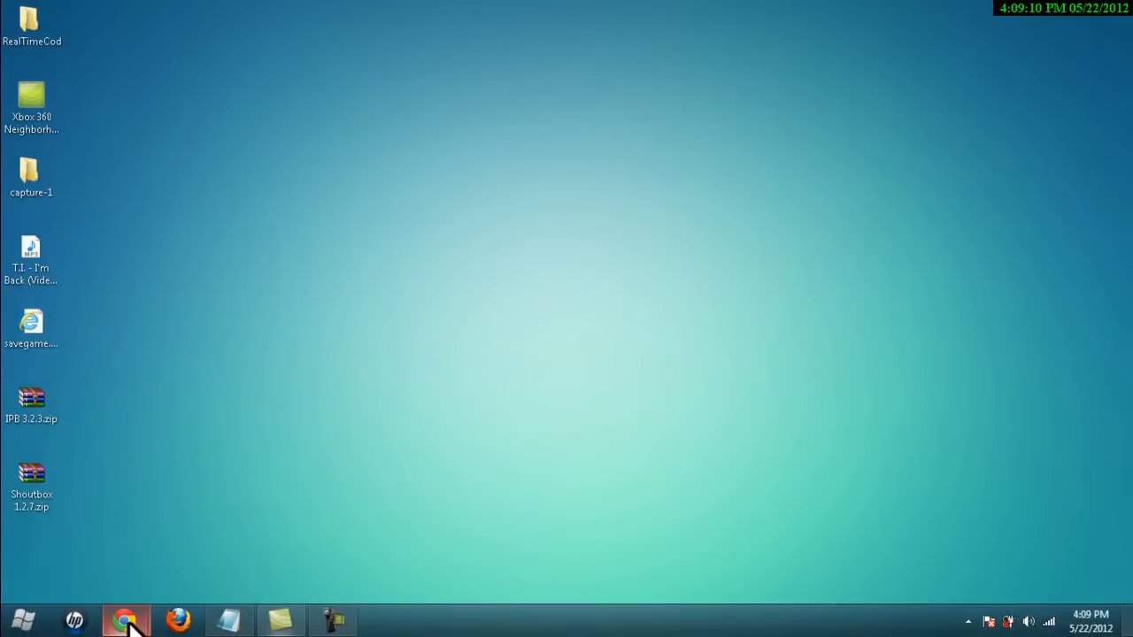
Step: Agree to the IP.Board license and continue past the Applications and Addresses pages
click(125, 619)
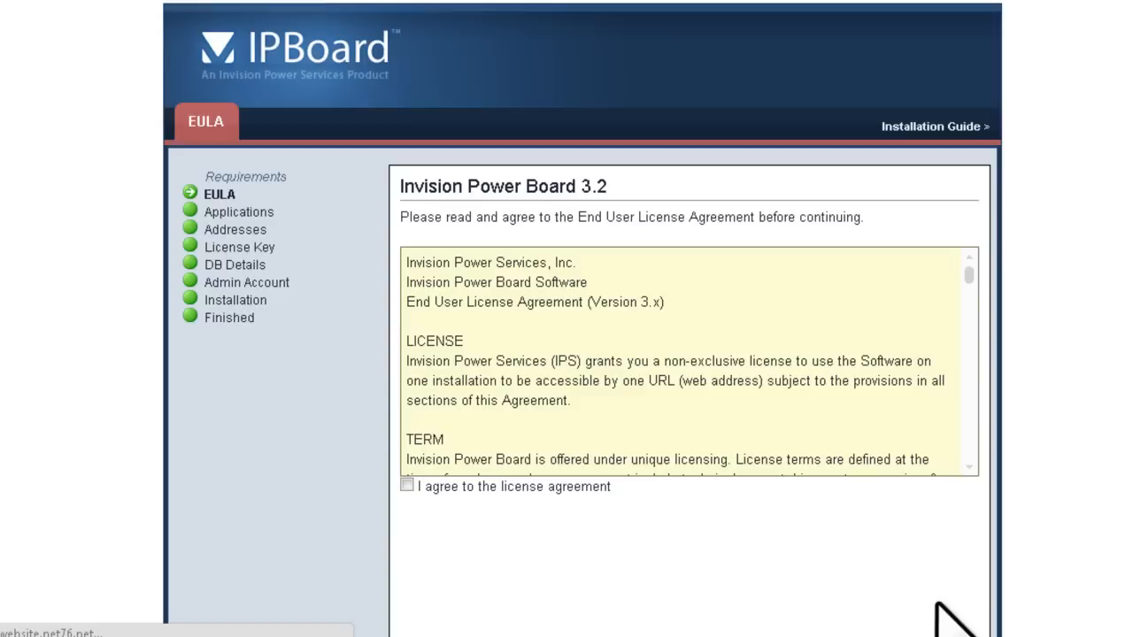
click(407, 483)
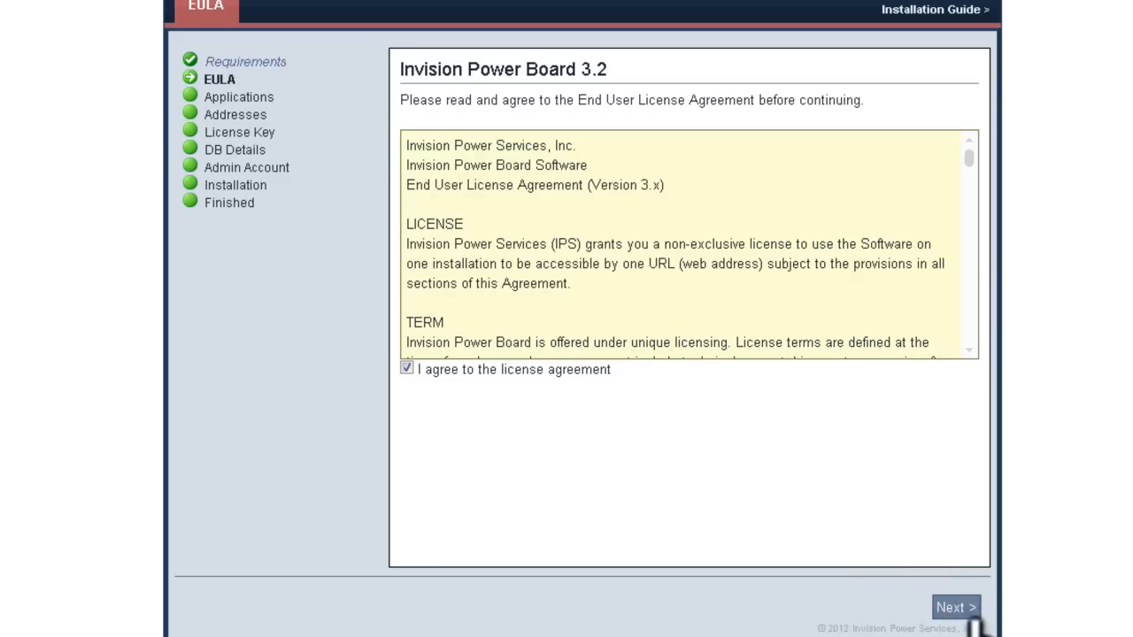
click(955, 607)
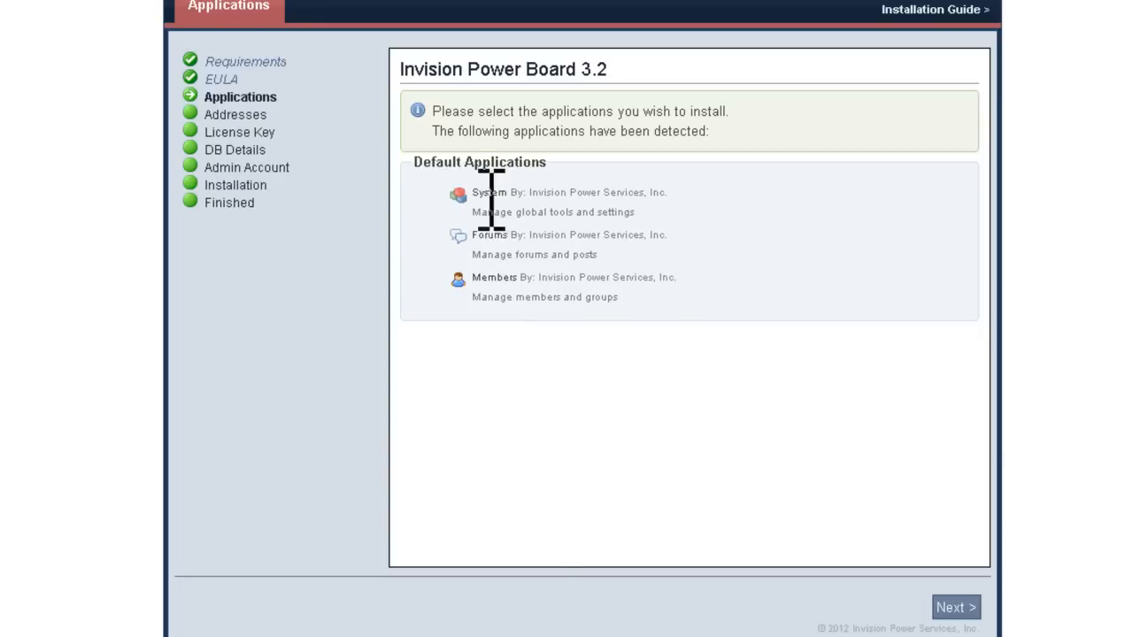
click(955, 607)
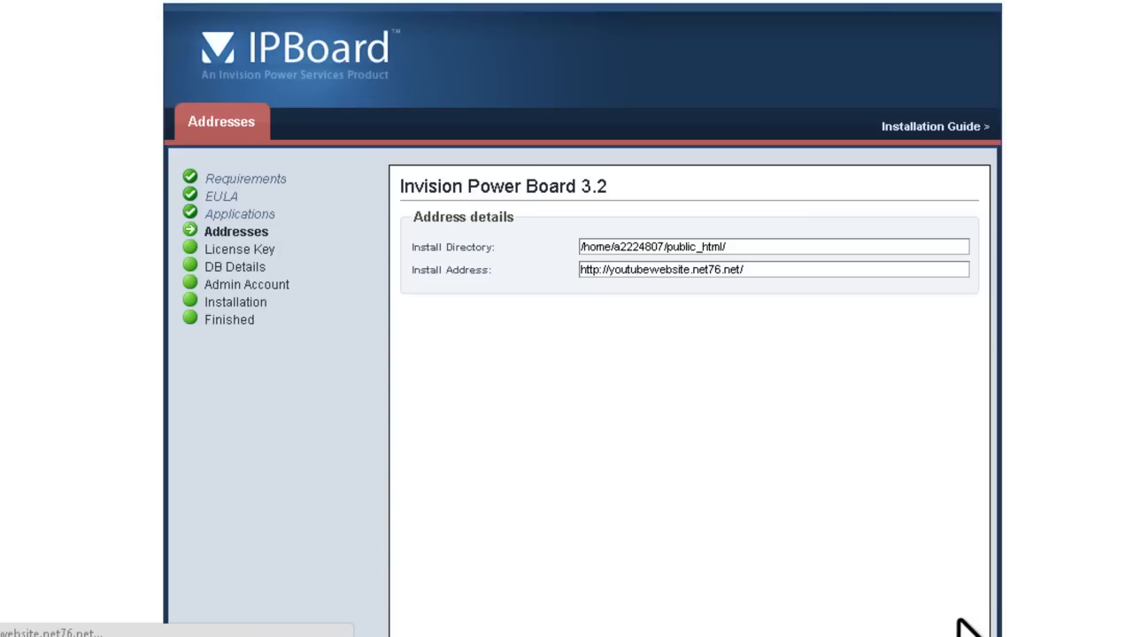
scroll(down, 3)
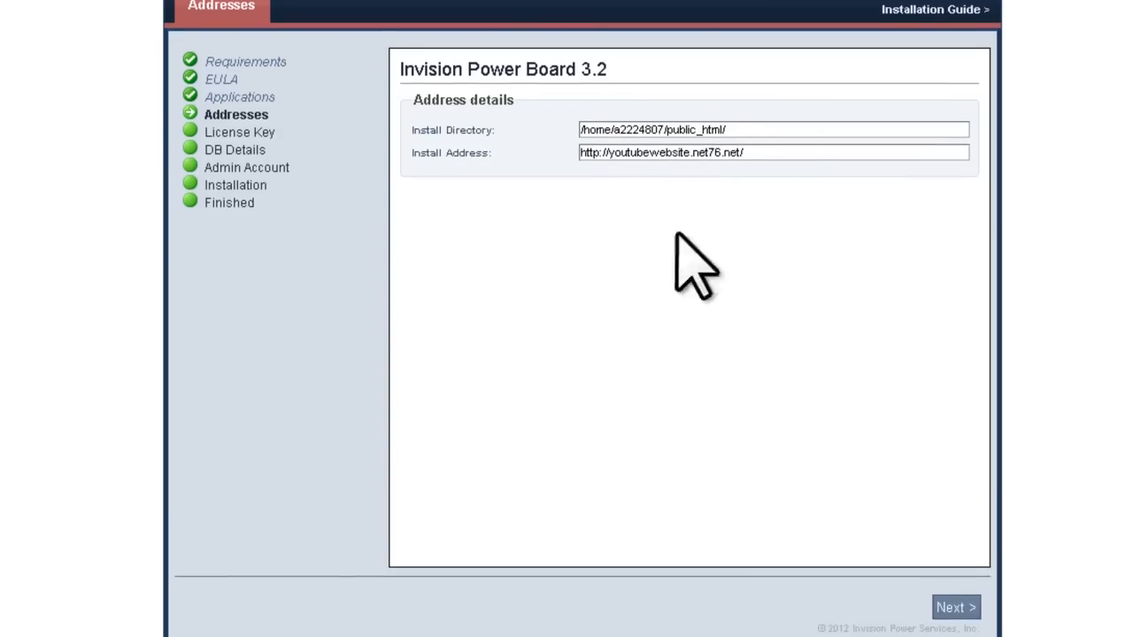
click(955, 607)
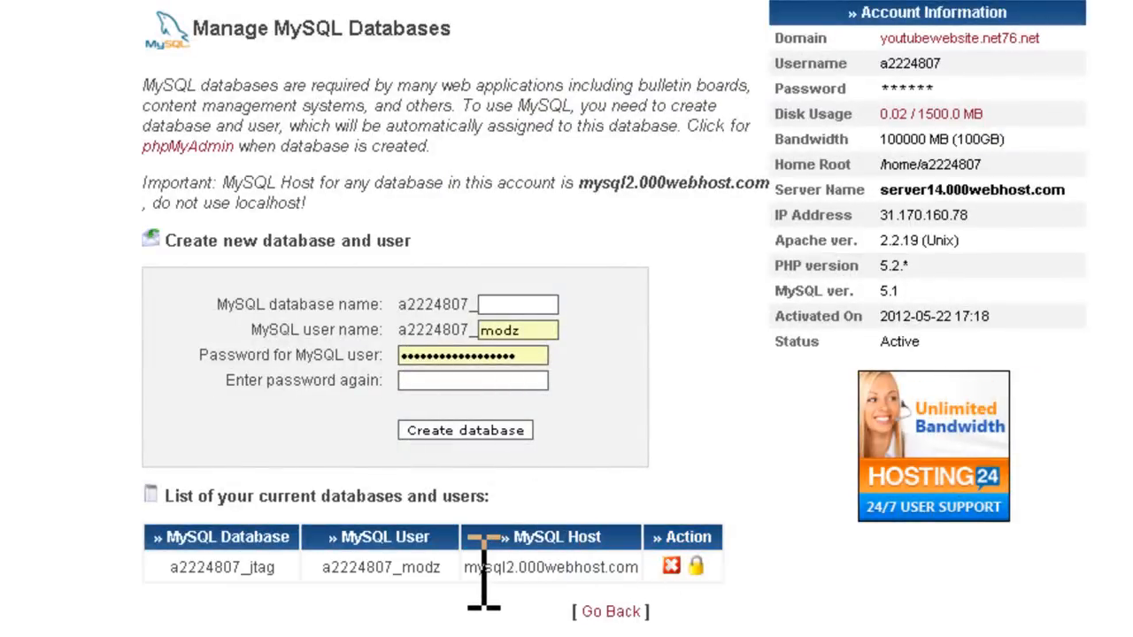
Step: Enter database host mysql2.000webhost.com, database a2224807_jtag and user a2224807_modz, then continue
right_click(548, 567)
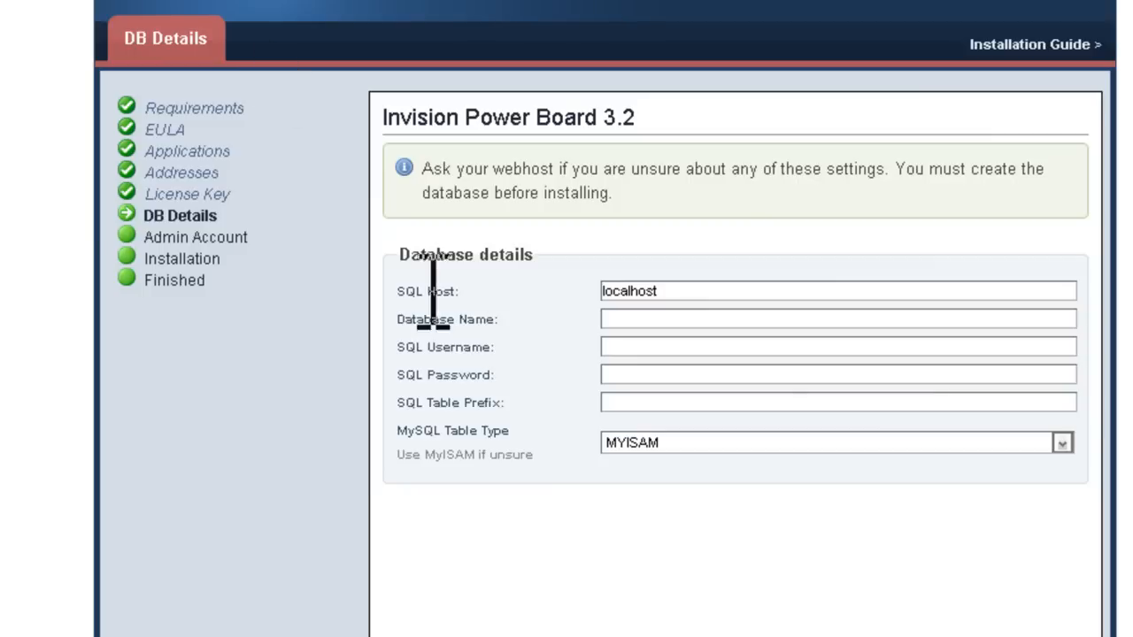
text(mysql2.000webhost.com)
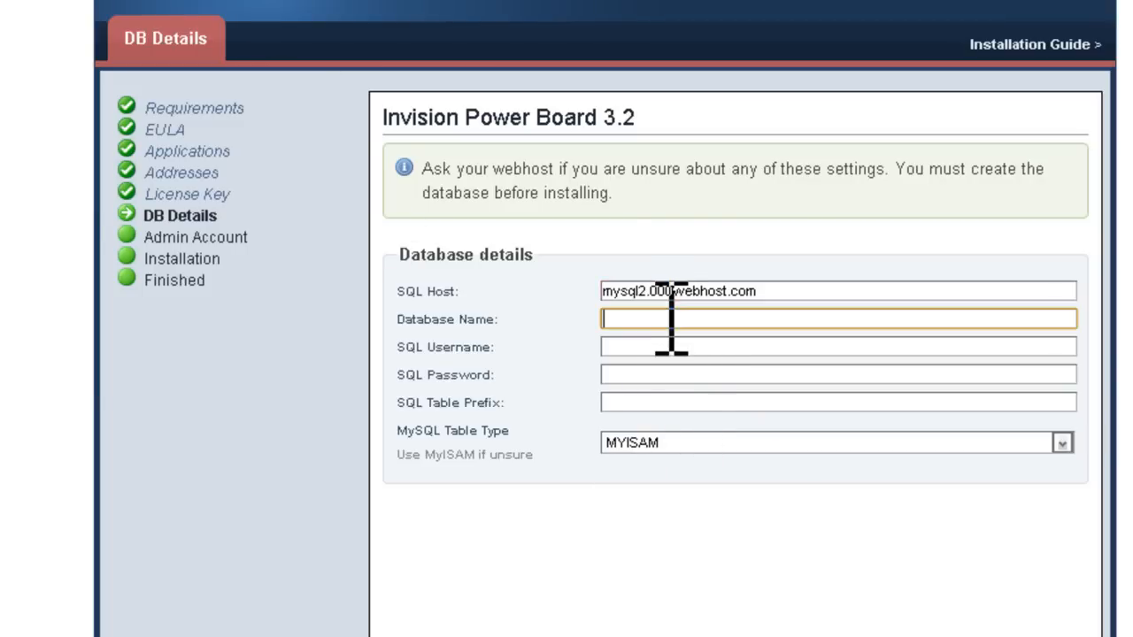
text(a2224807_jtag)
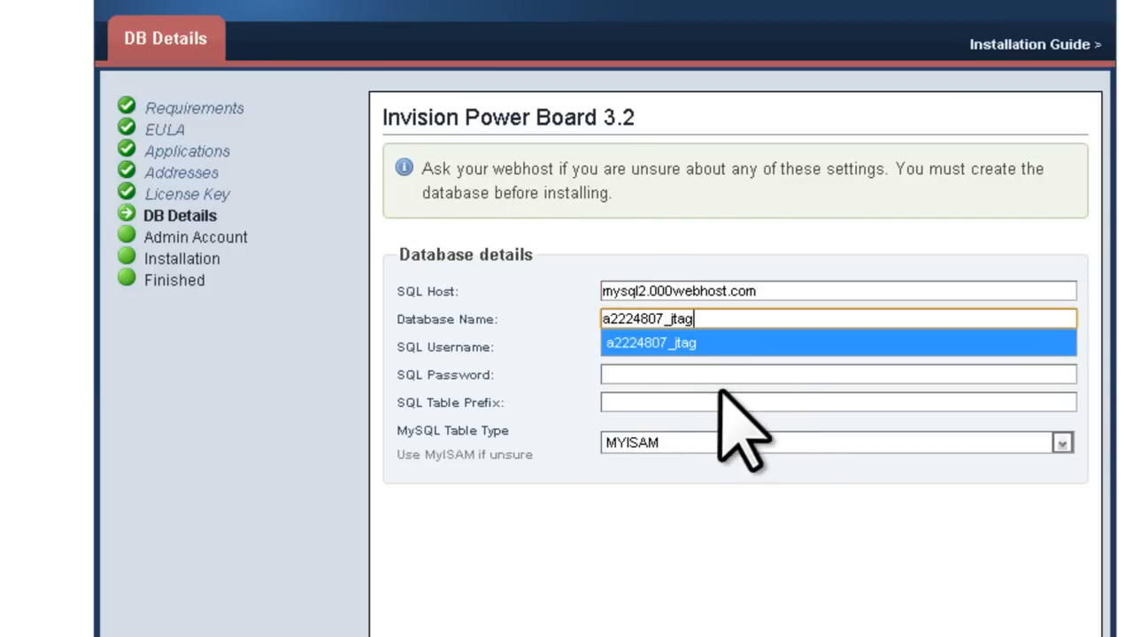
click(650, 343)
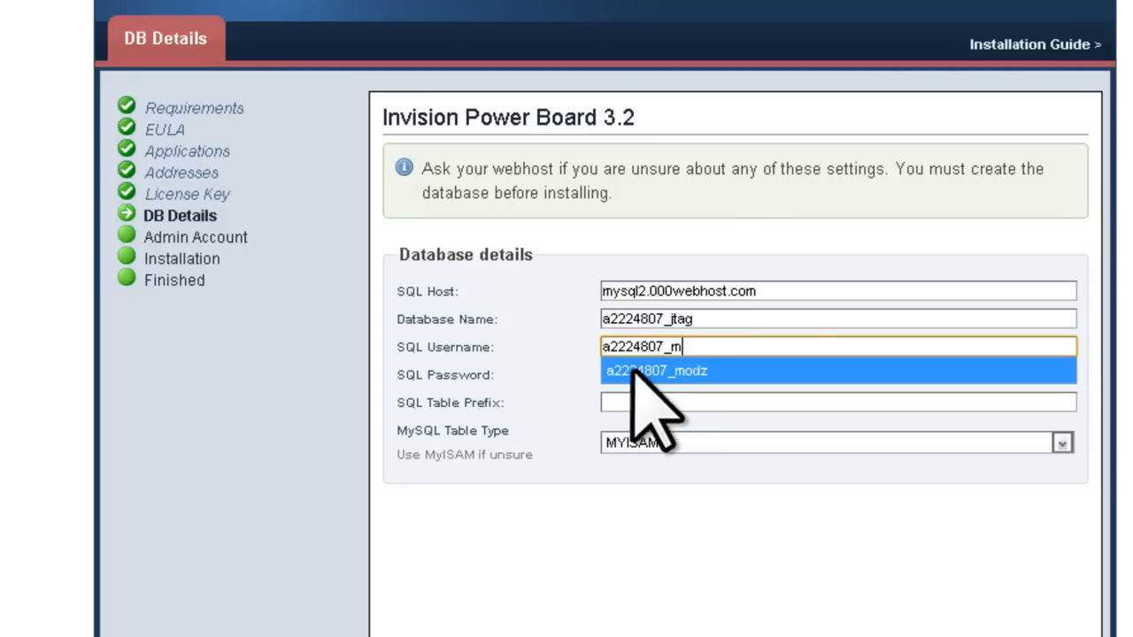
click(656, 370)
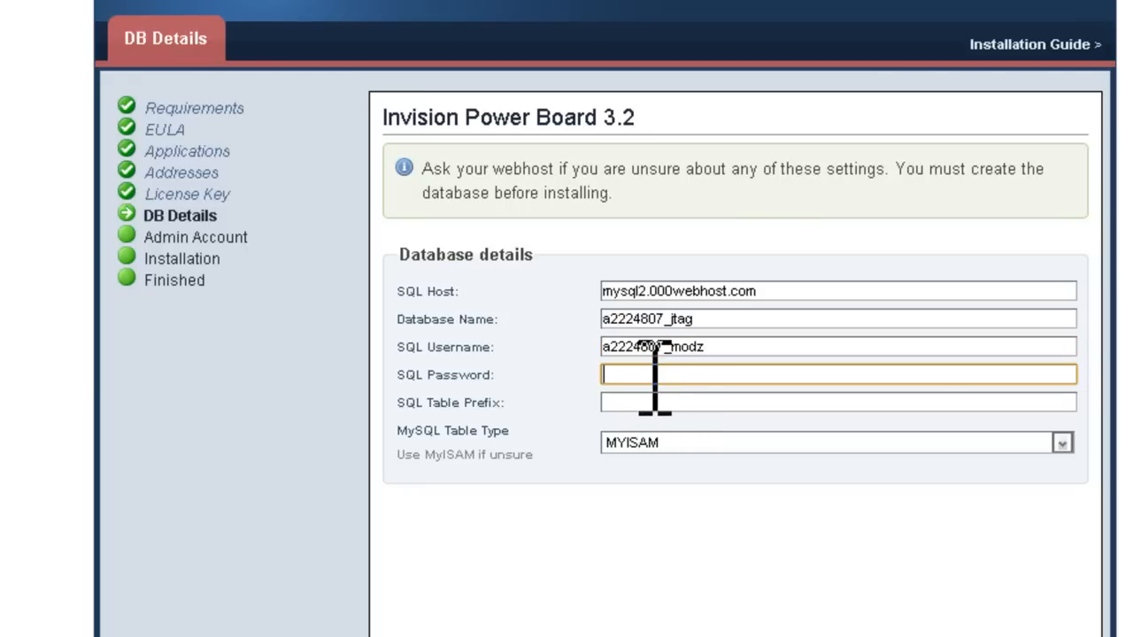
text(•)
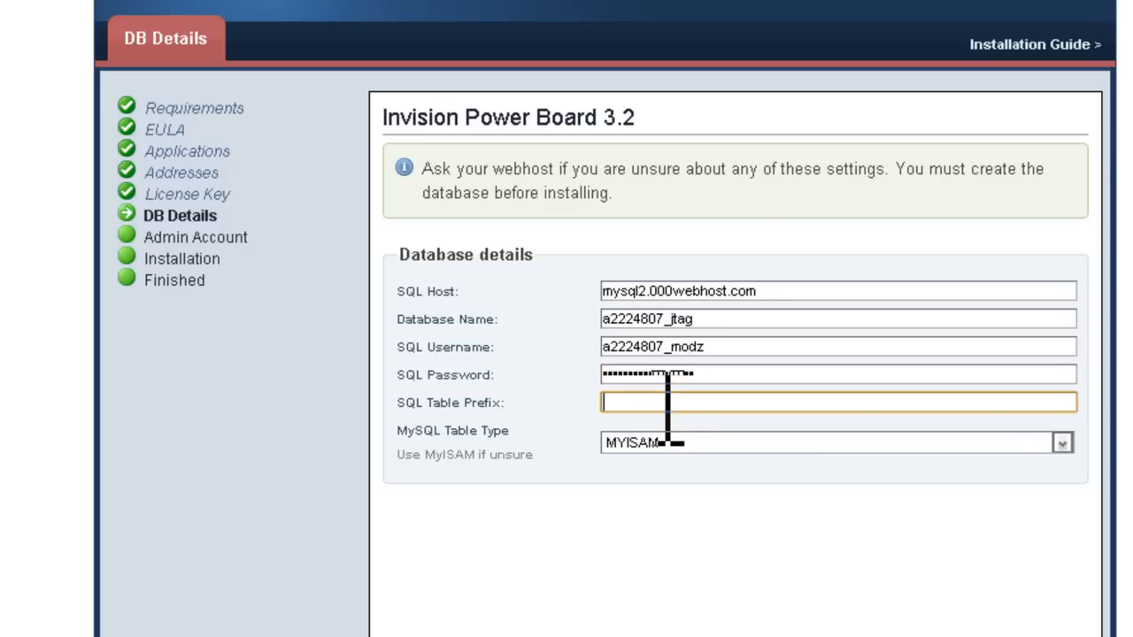
text(a2224807_jtag)
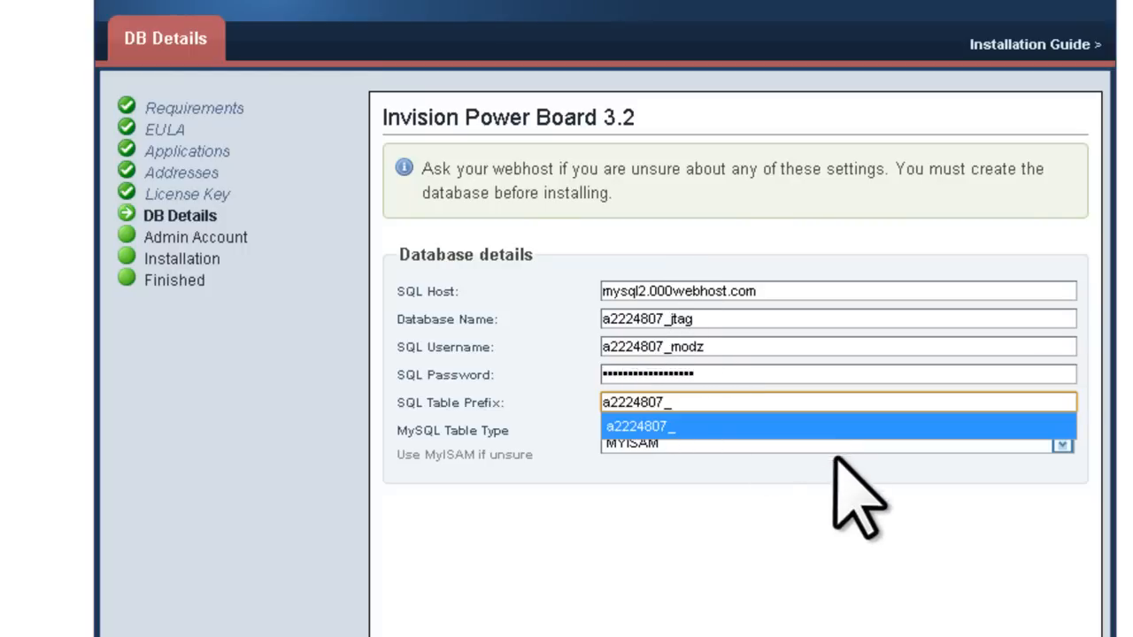
scroll(down, 3)
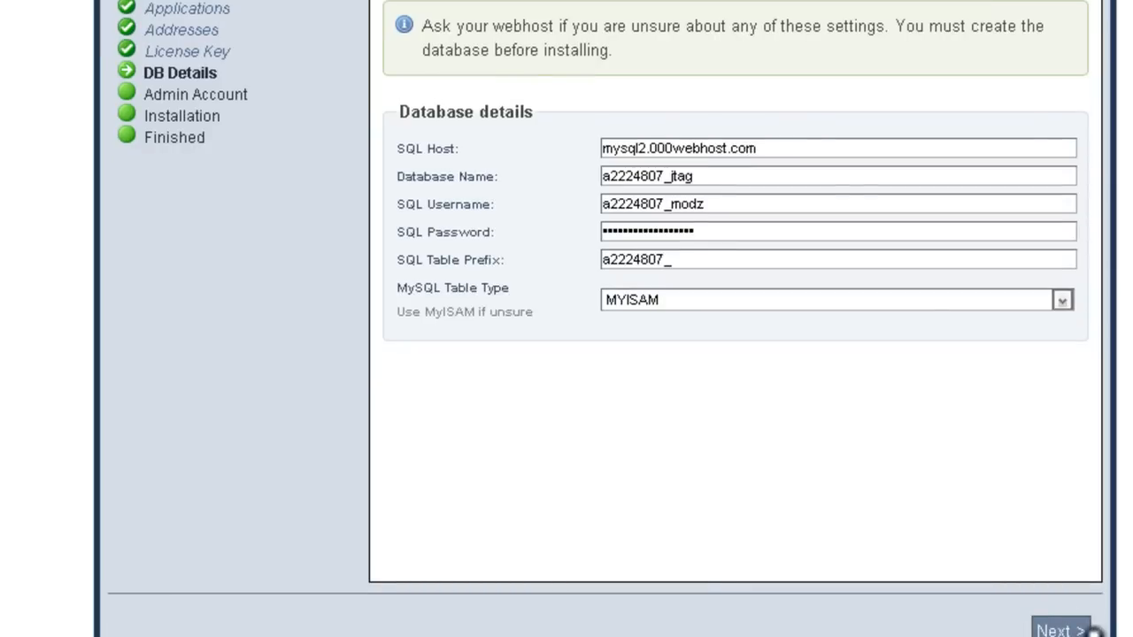
click(1060, 630)
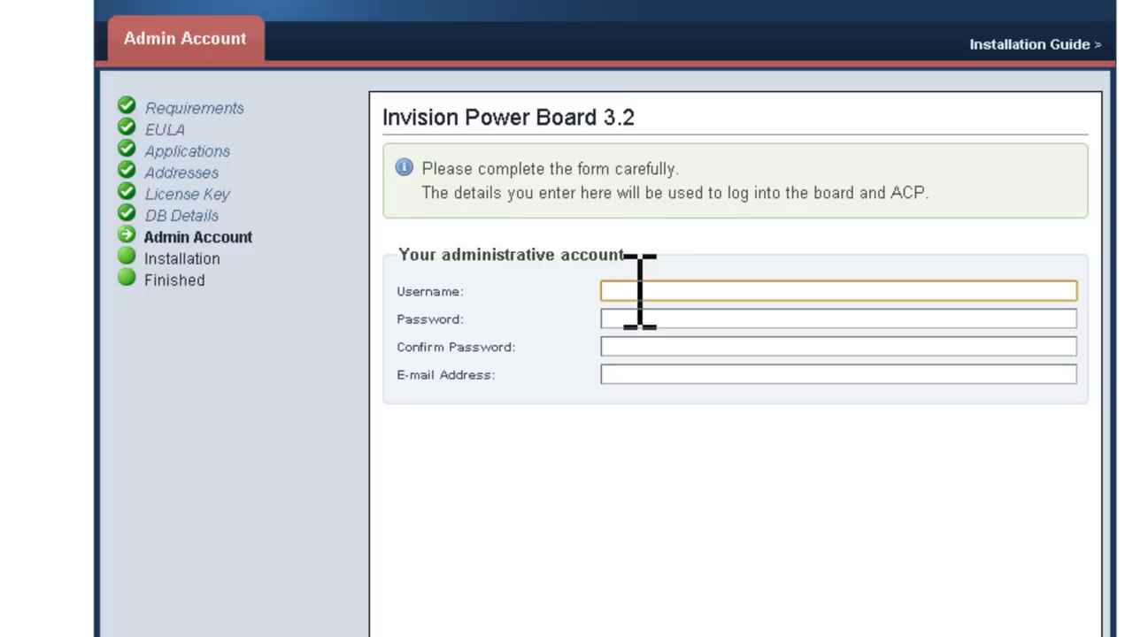
text(Brandon)
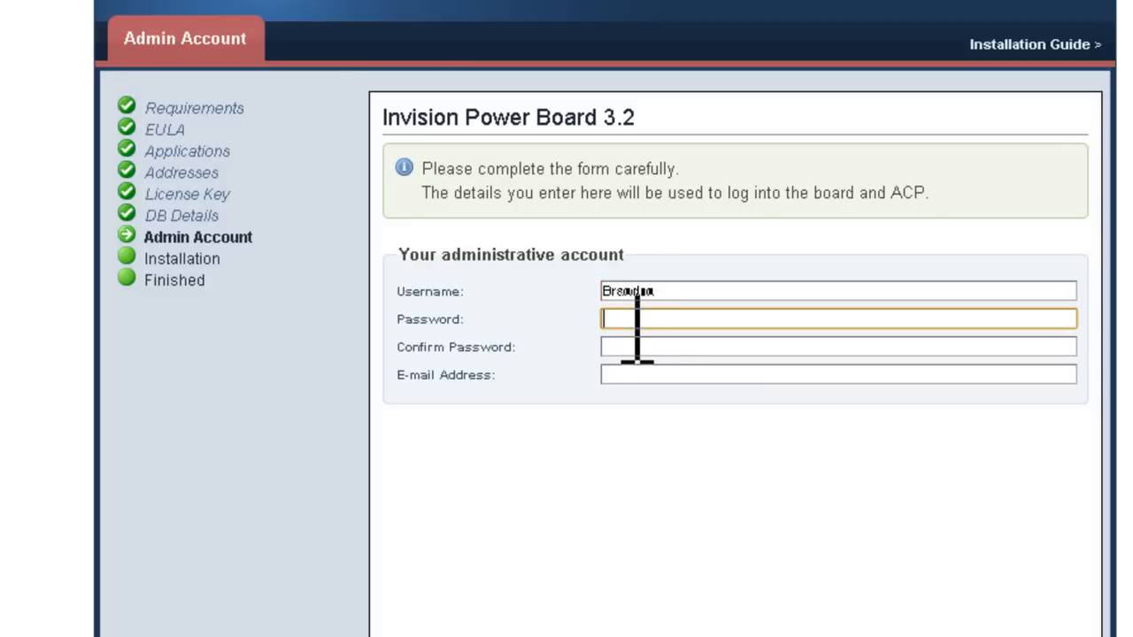
text(password)
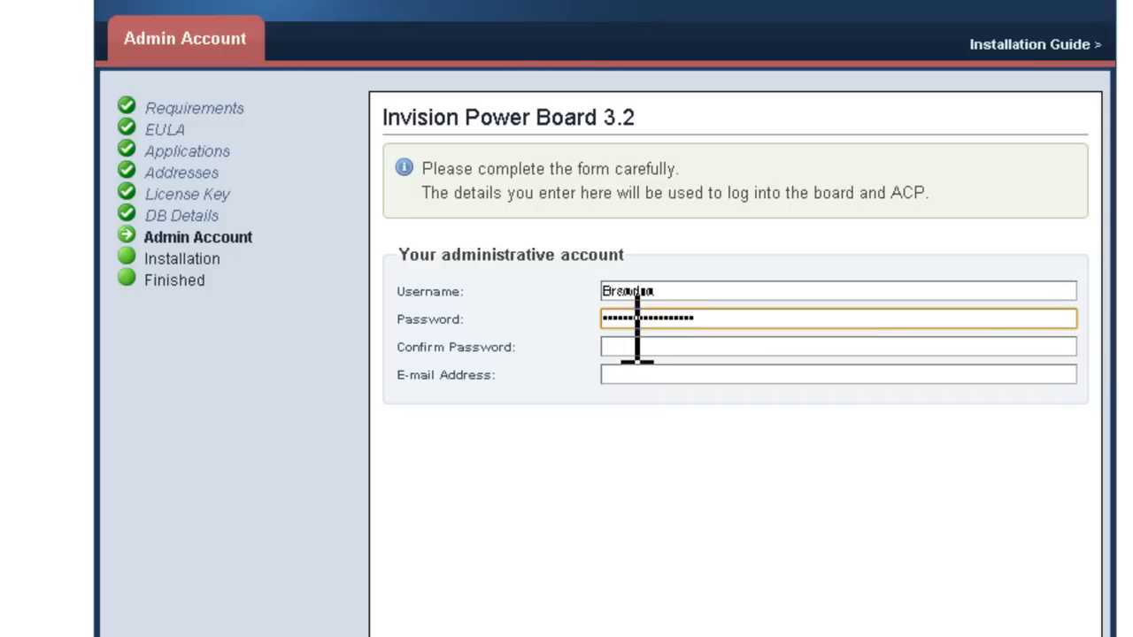
click(837, 346)
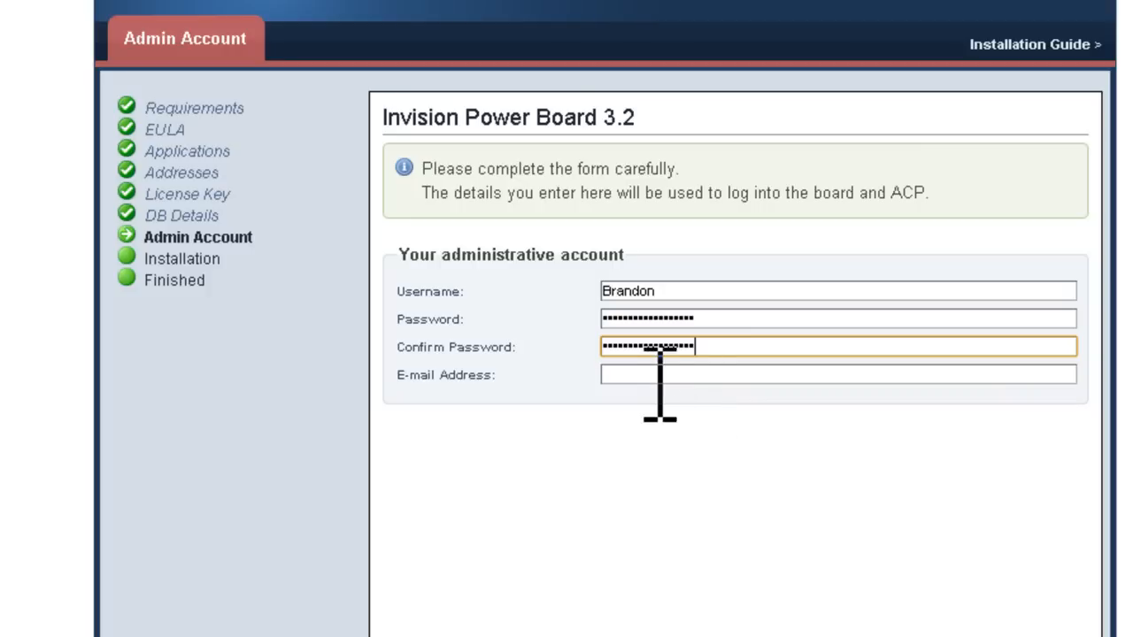
click(837, 374)
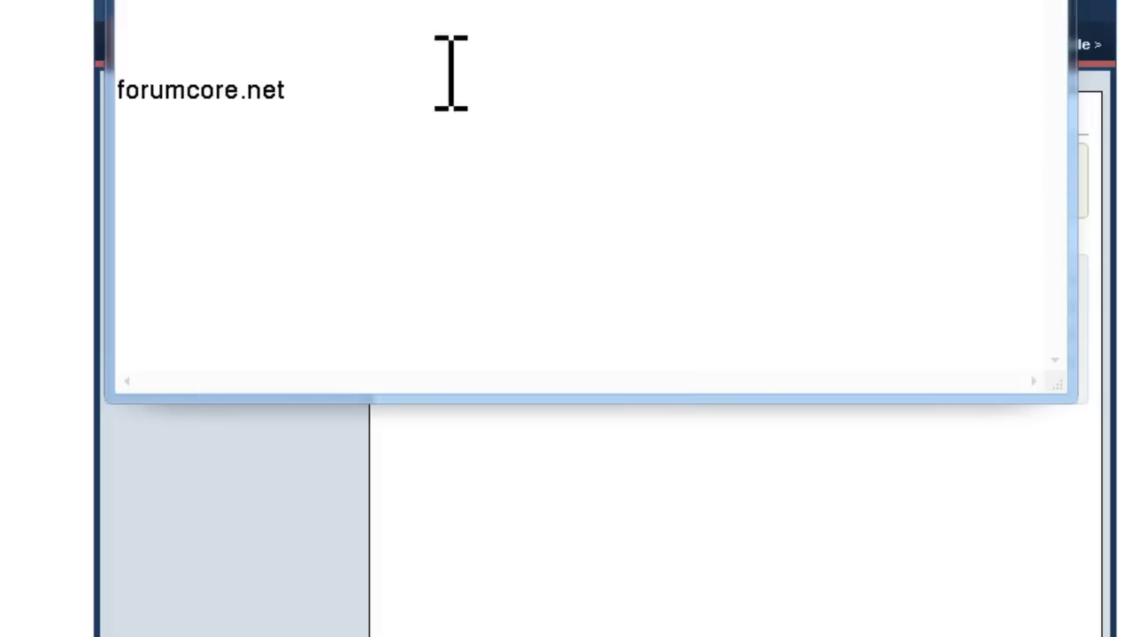
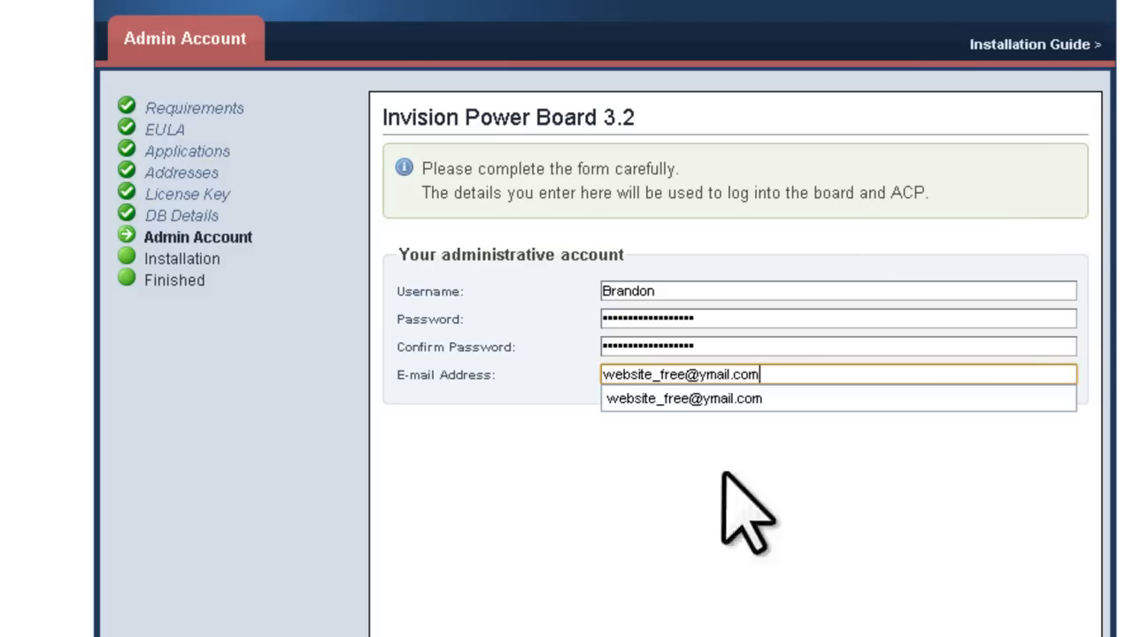
scroll(down, 3)
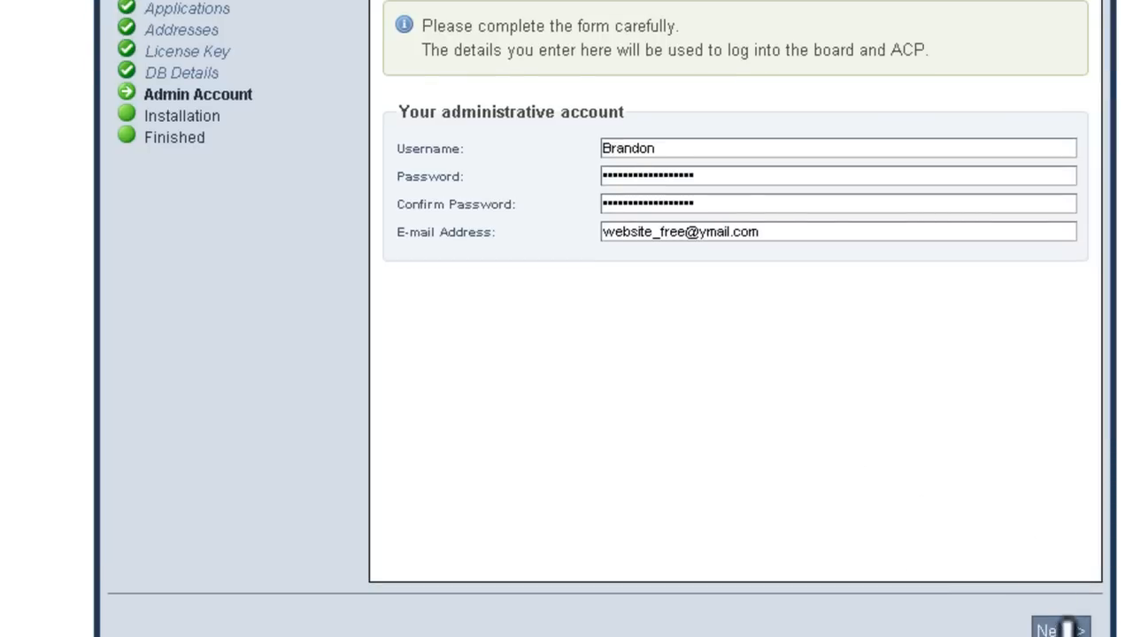
click(1059, 629)
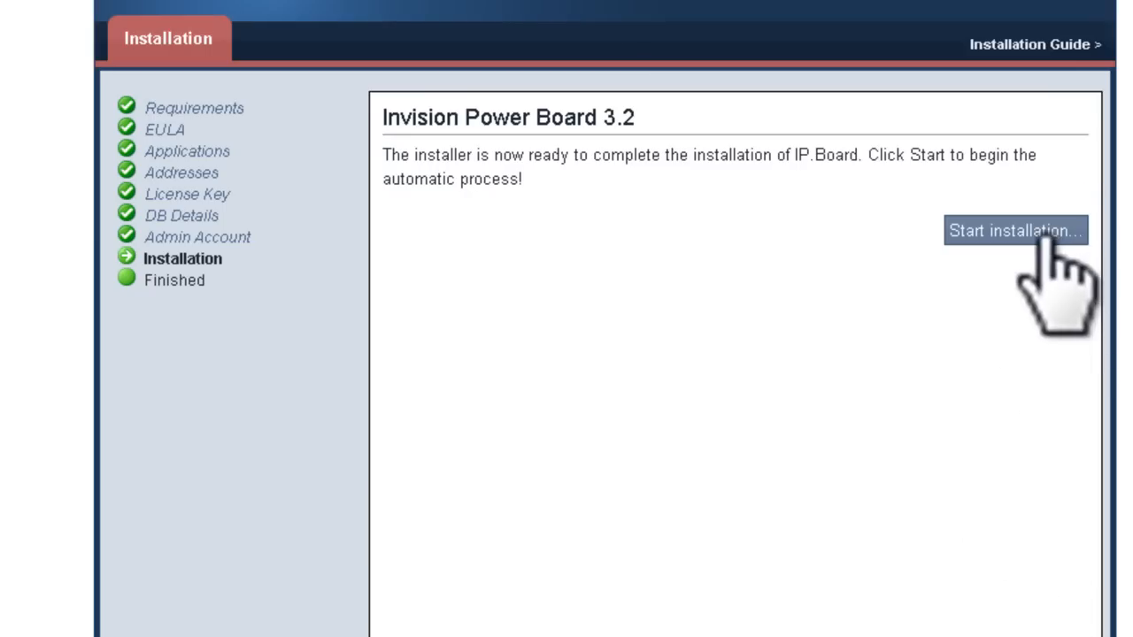
Step: Start the automatic installation and advance past the first installation step
click(1014, 230)
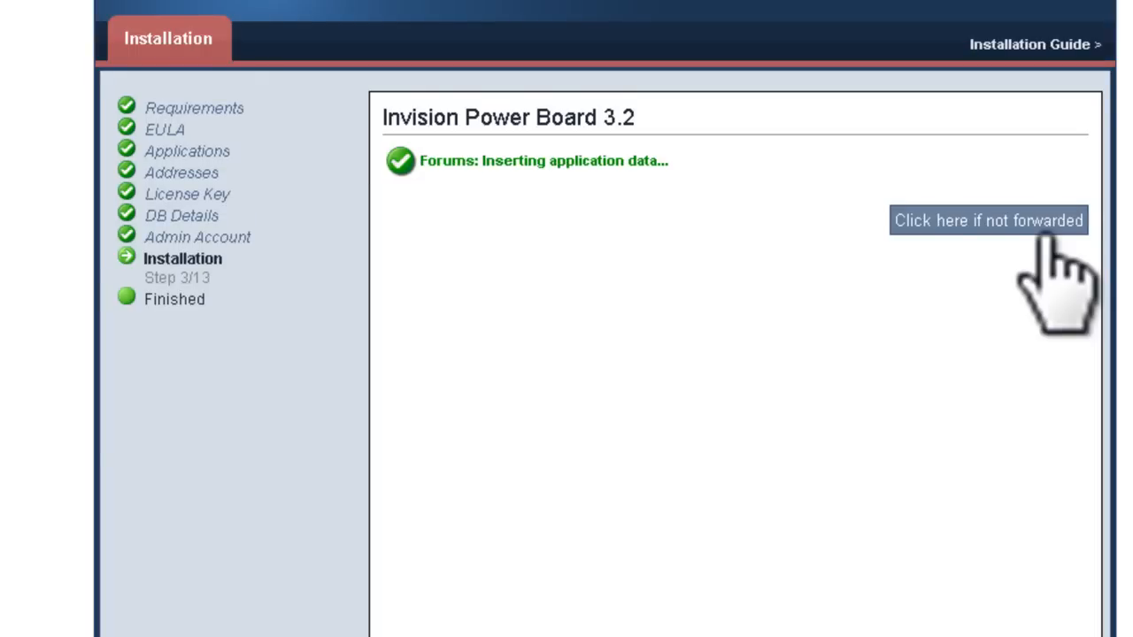
click(987, 221)
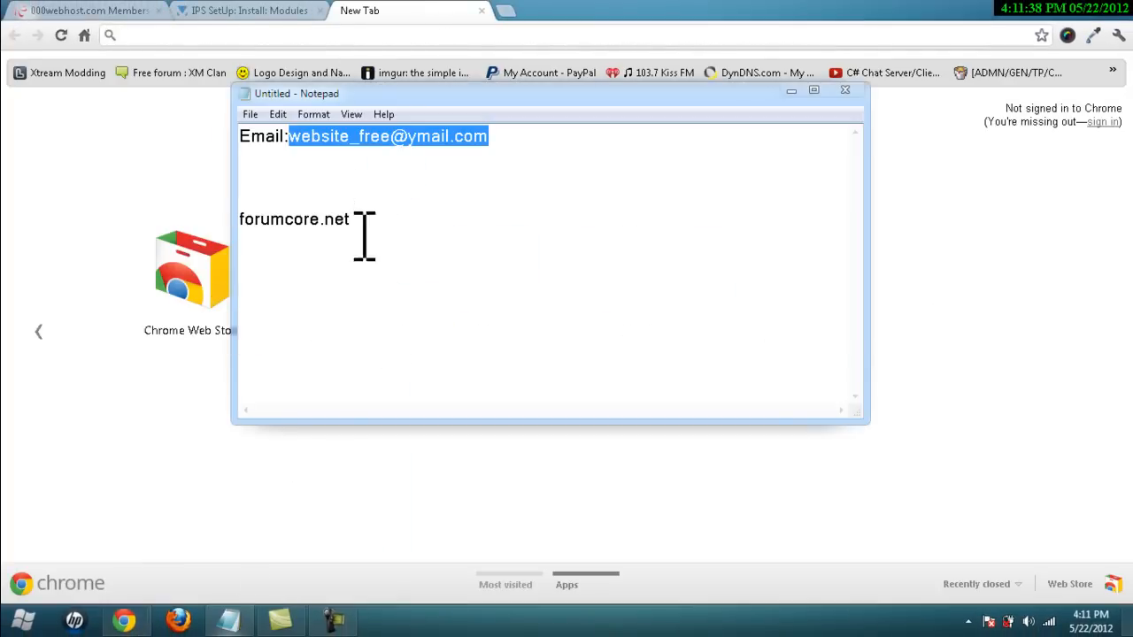
Step: Open forumcore.net and sign in as IHC Brandon
right_click(294, 218)
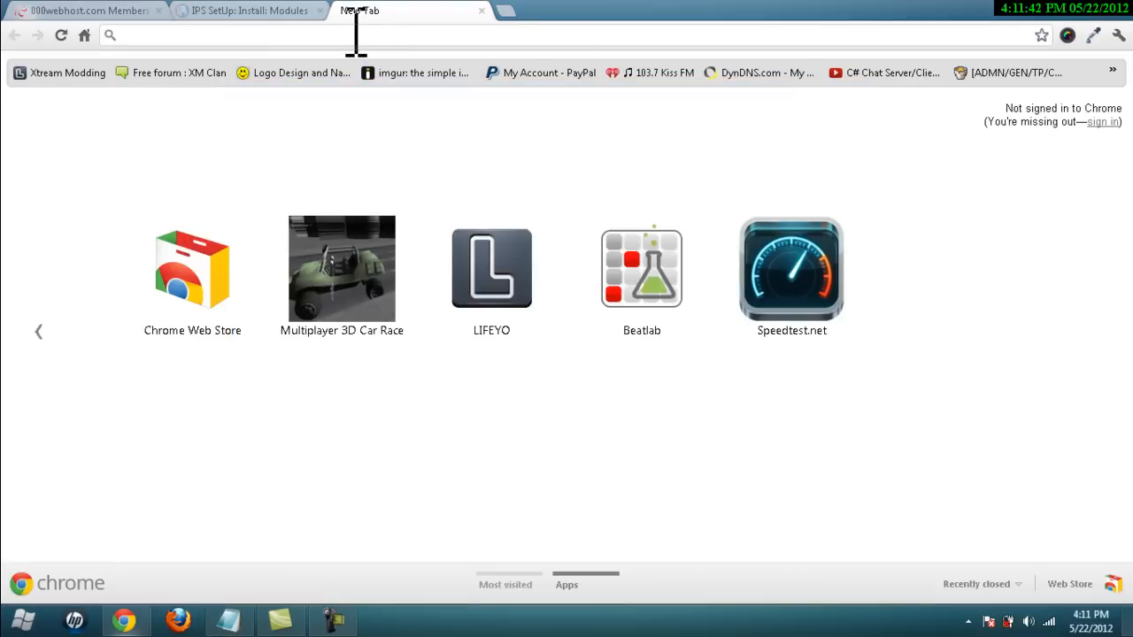
text(forumcore.net)
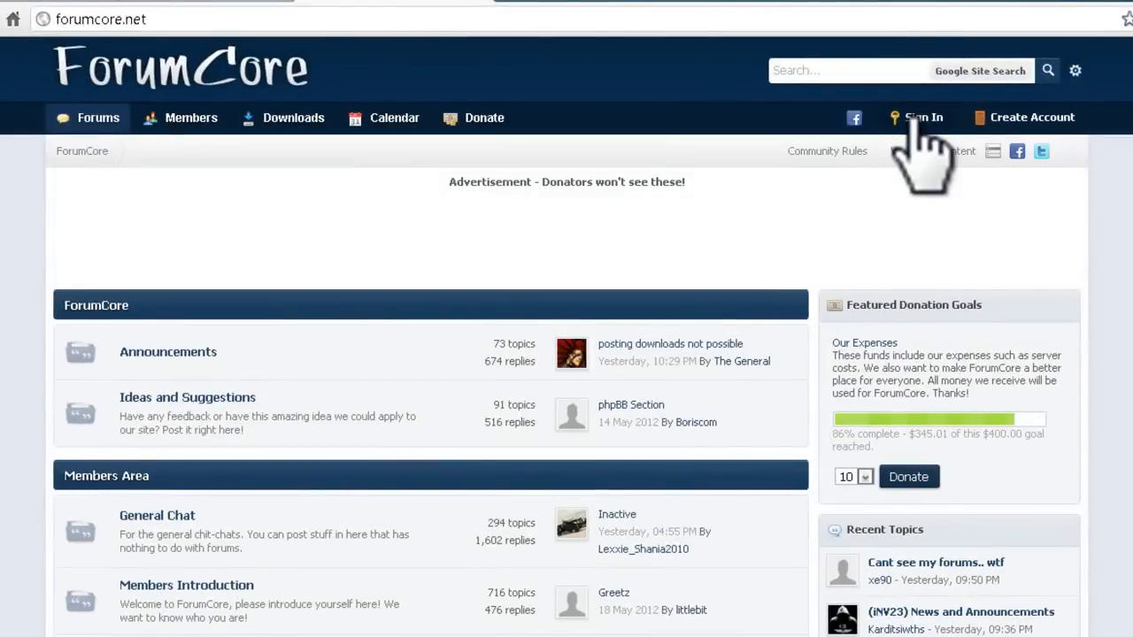
click(923, 116)
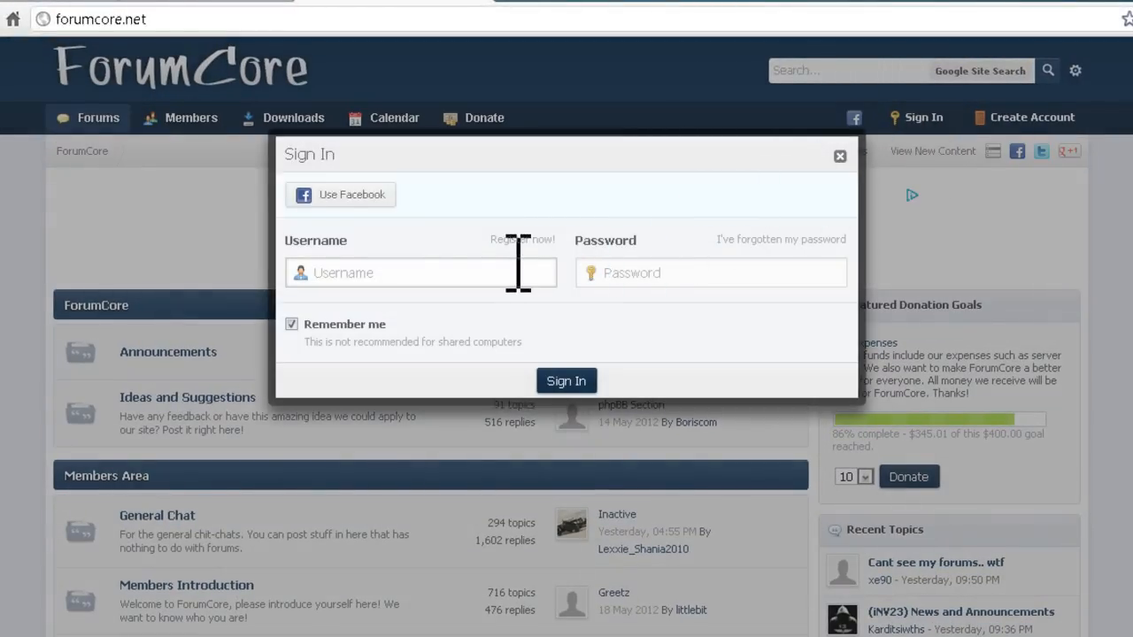
text(IHC Brandon)
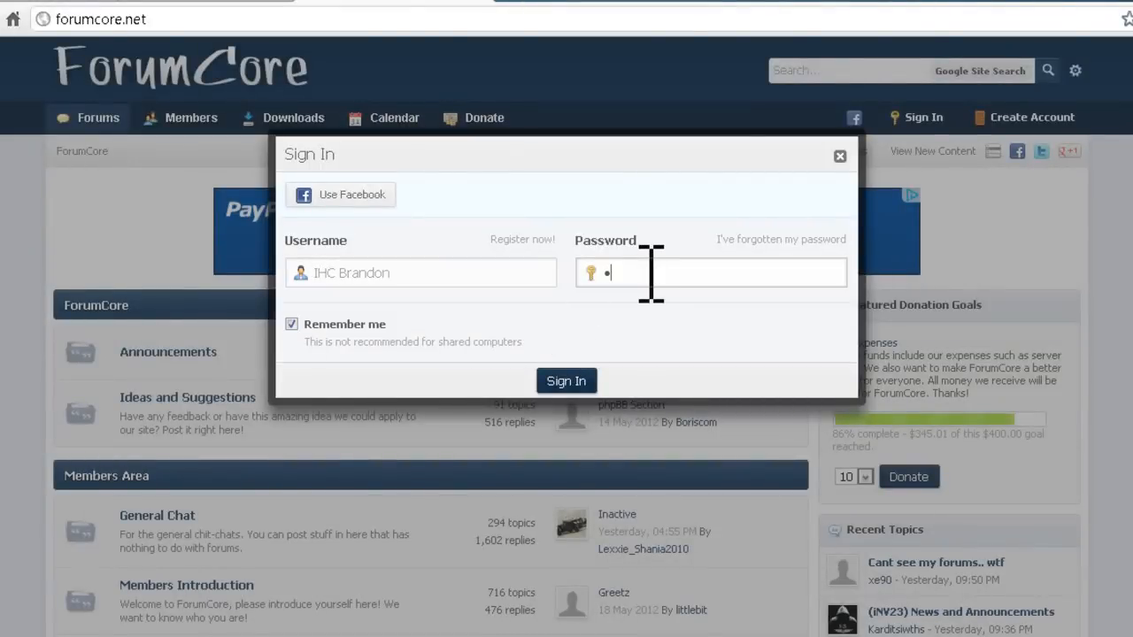
text(password)
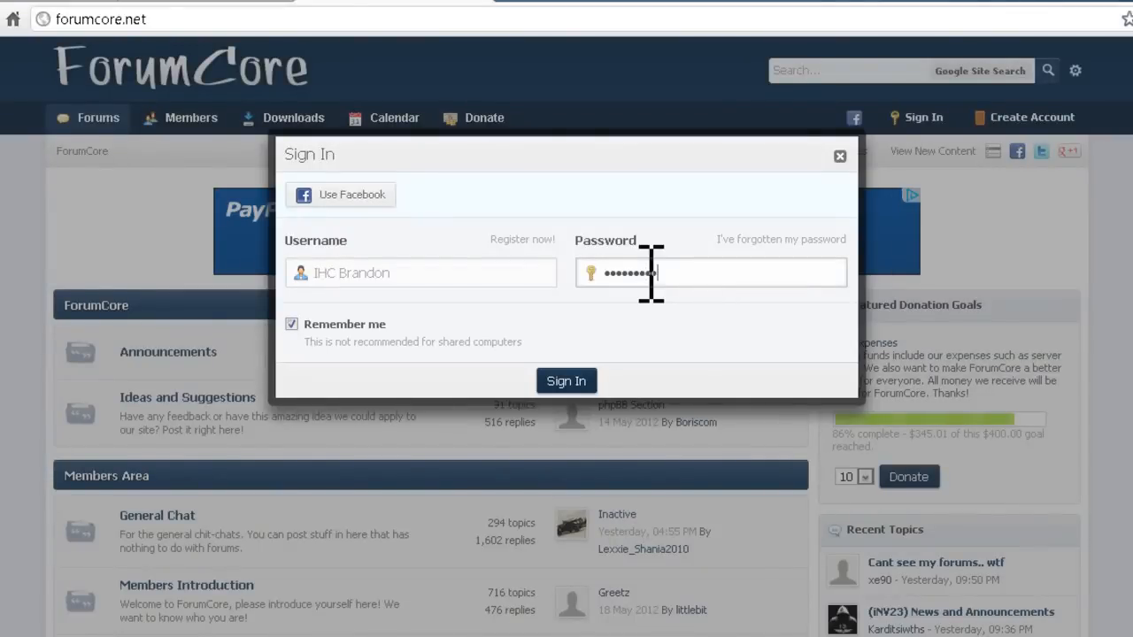
click(566, 380)
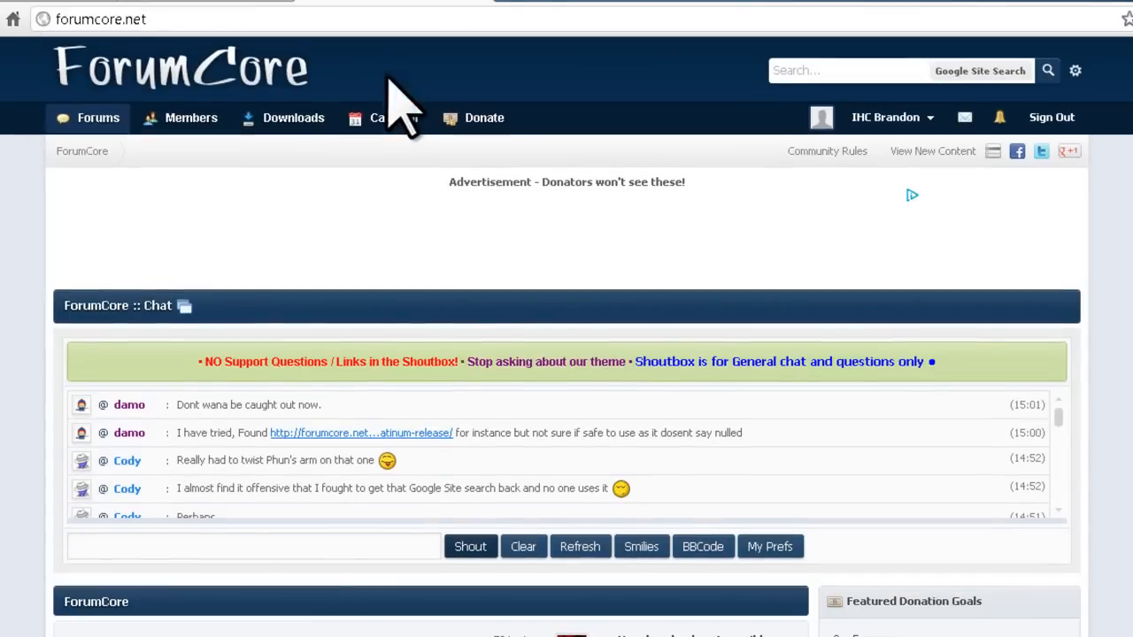
Step: Browse into Invision Power Board 3.2.x, then the IPB 3.2.x Skins subforum topic list
scroll(down, 3)
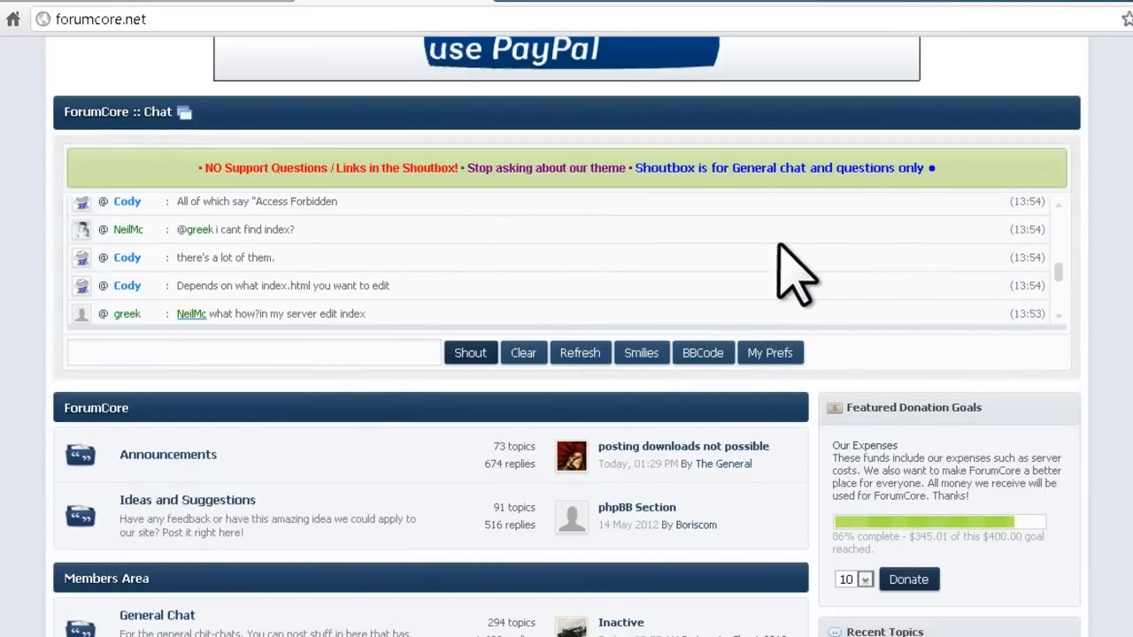
scroll(down, 3)
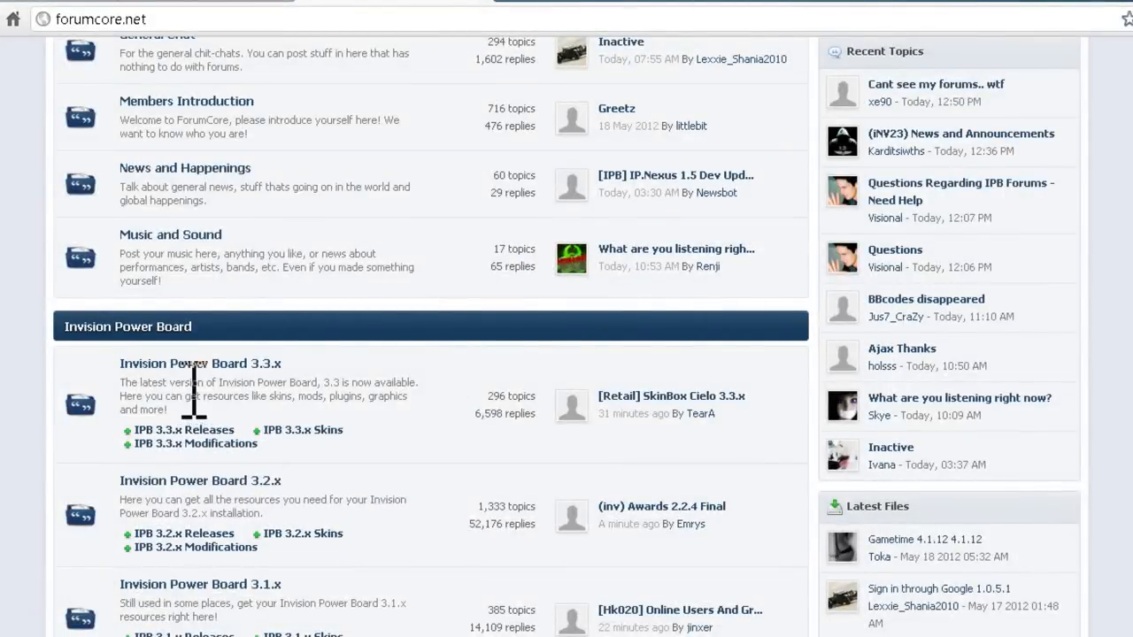
scroll(down, 3)
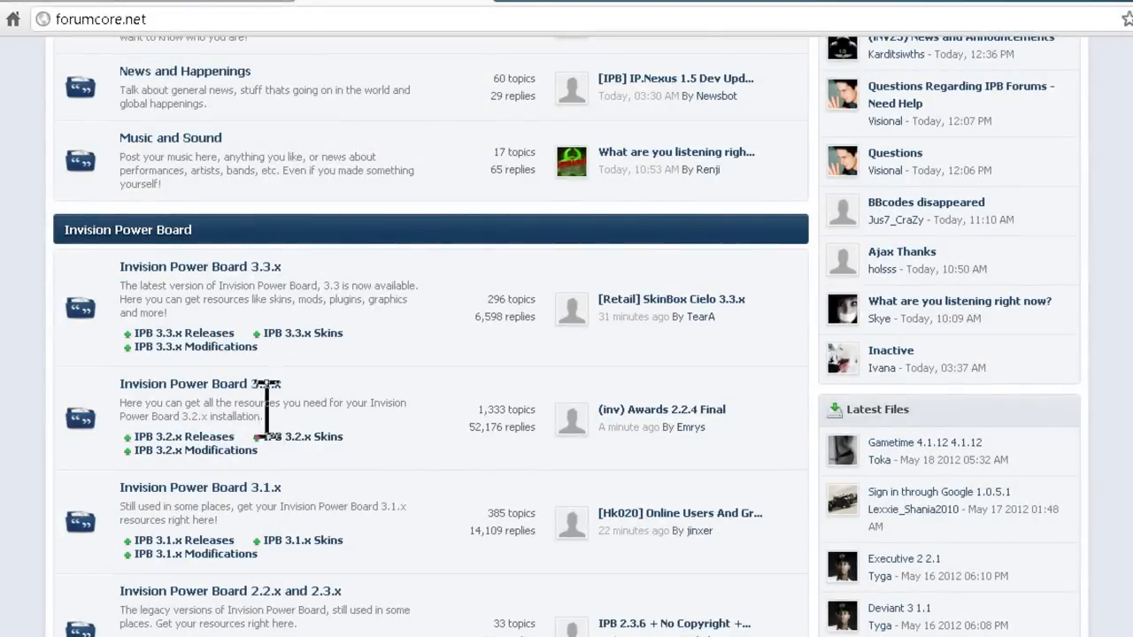
click(200, 383)
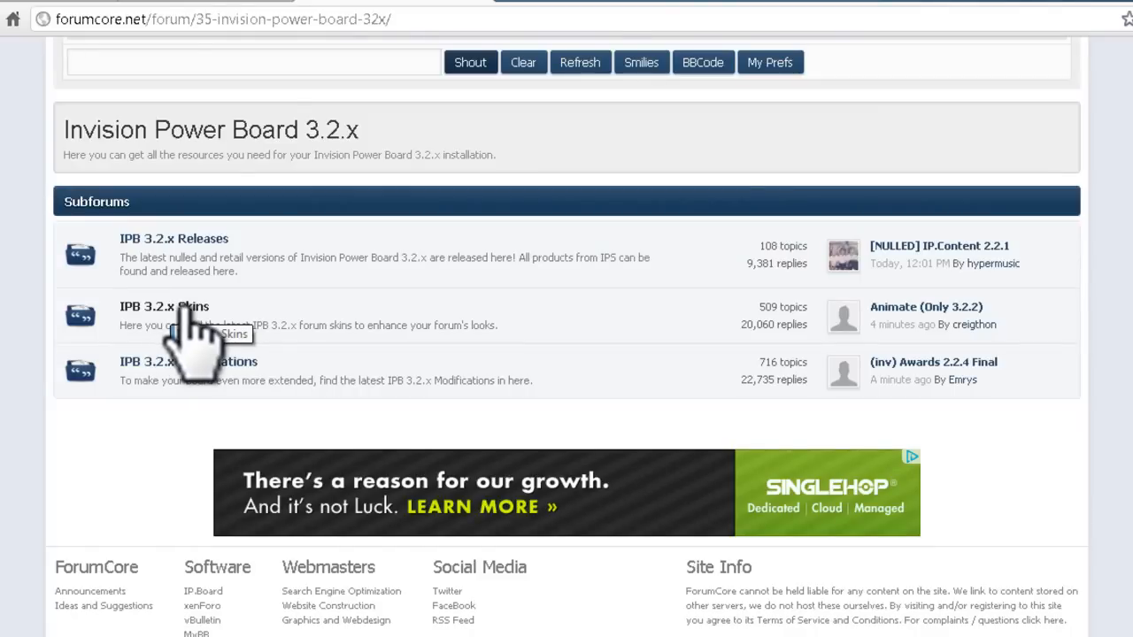
mouse_move(190, 336)
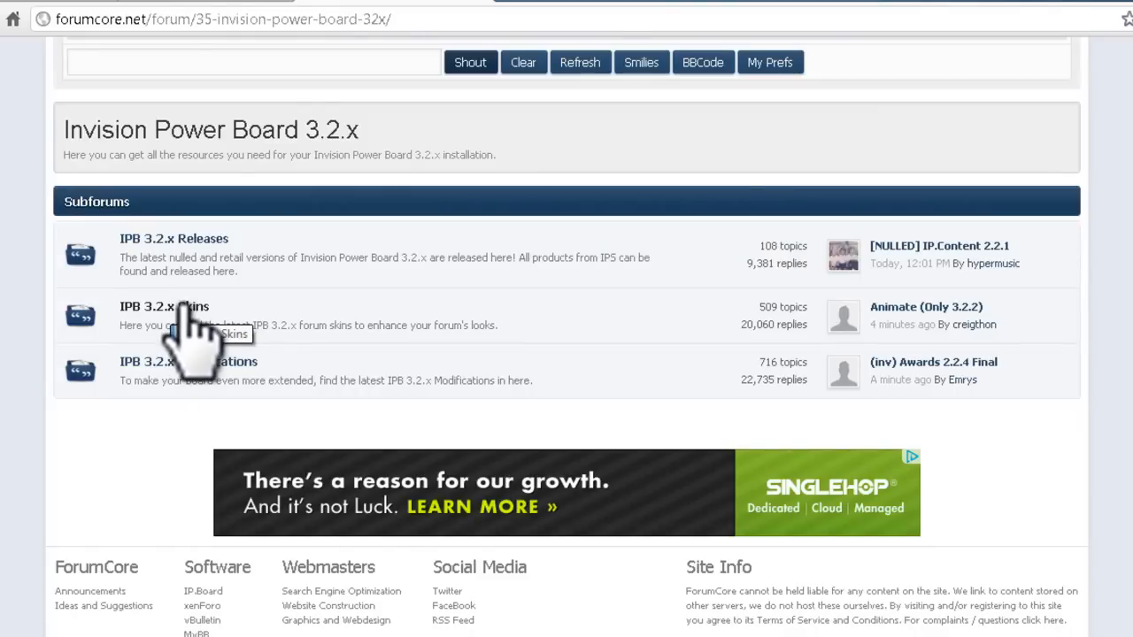
mouse_move(920, 331)
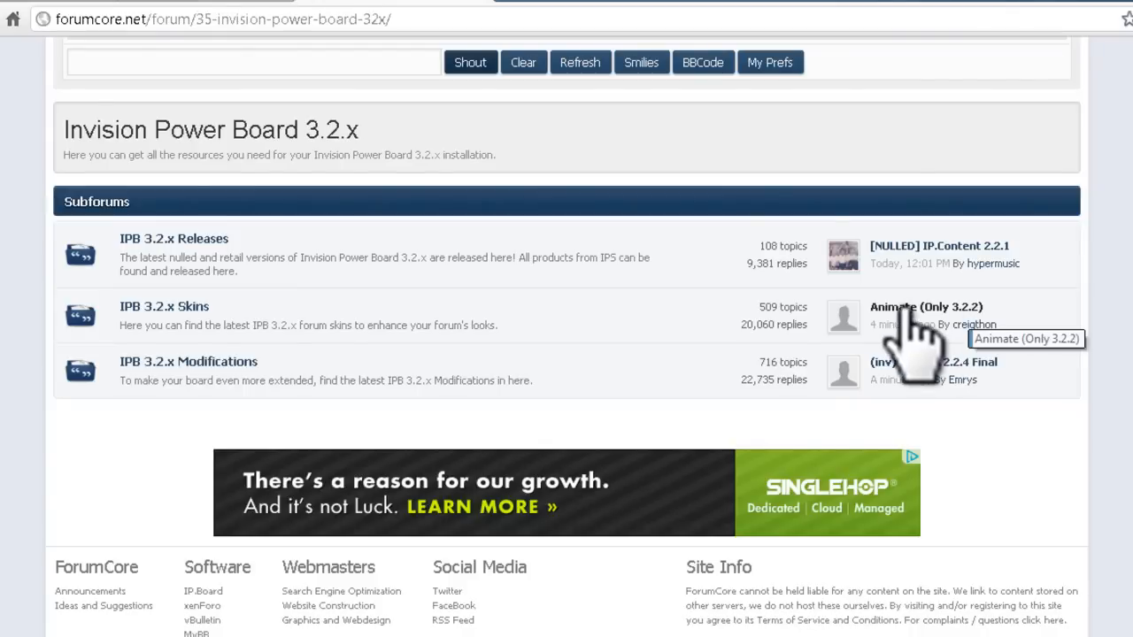
mouse_move(203, 354)
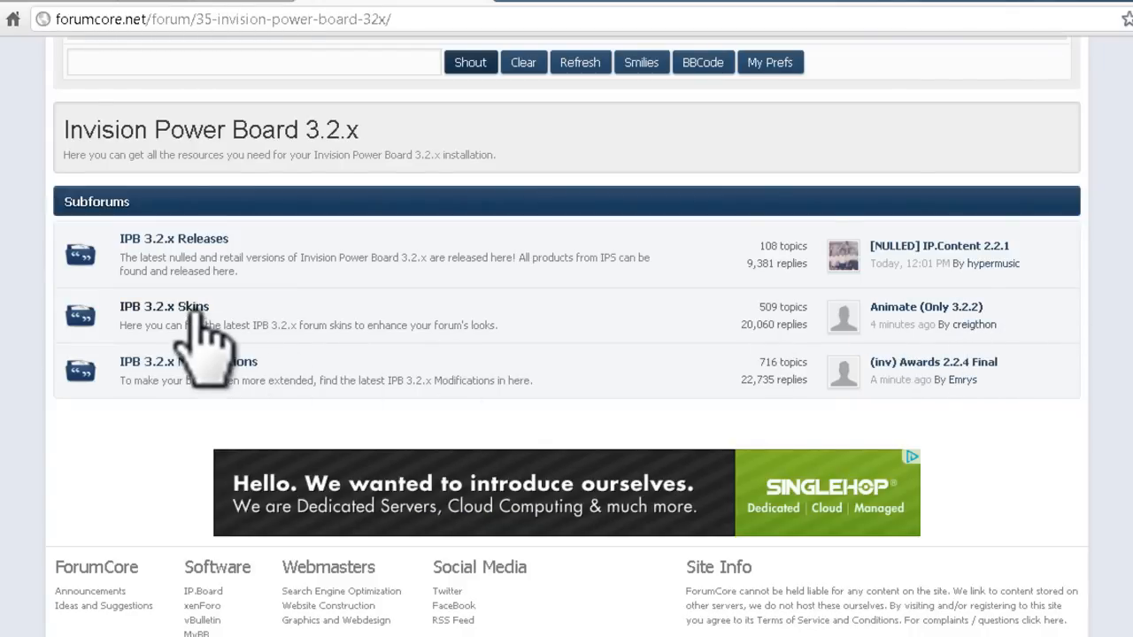
click(163, 306)
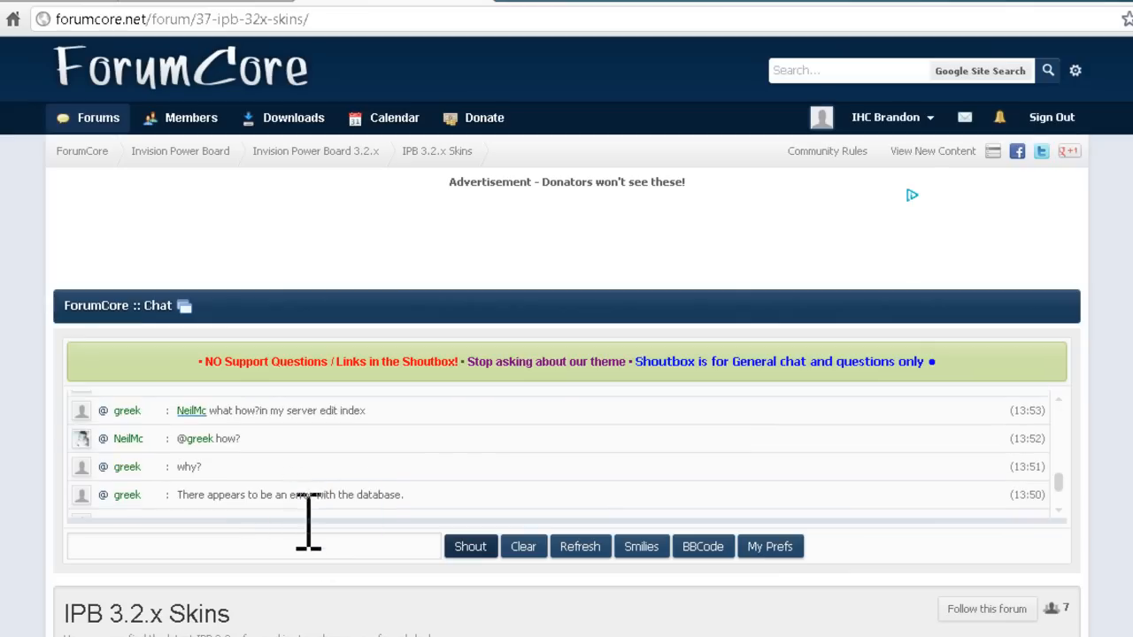
scroll(down, 3)
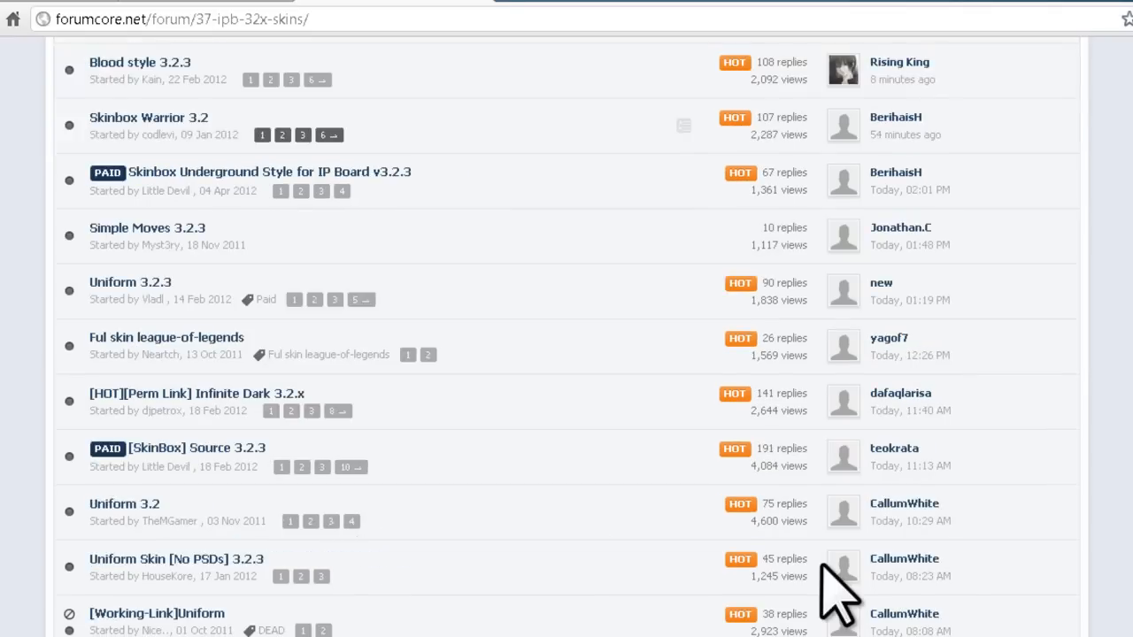
scroll(up, 3)
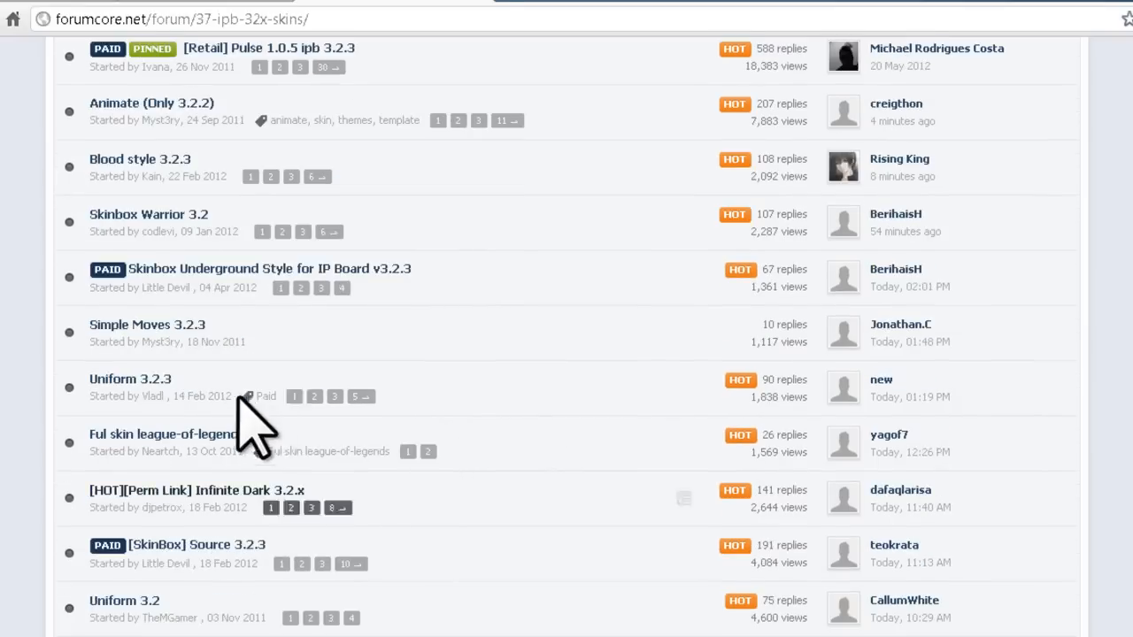
mouse_move(200, 505)
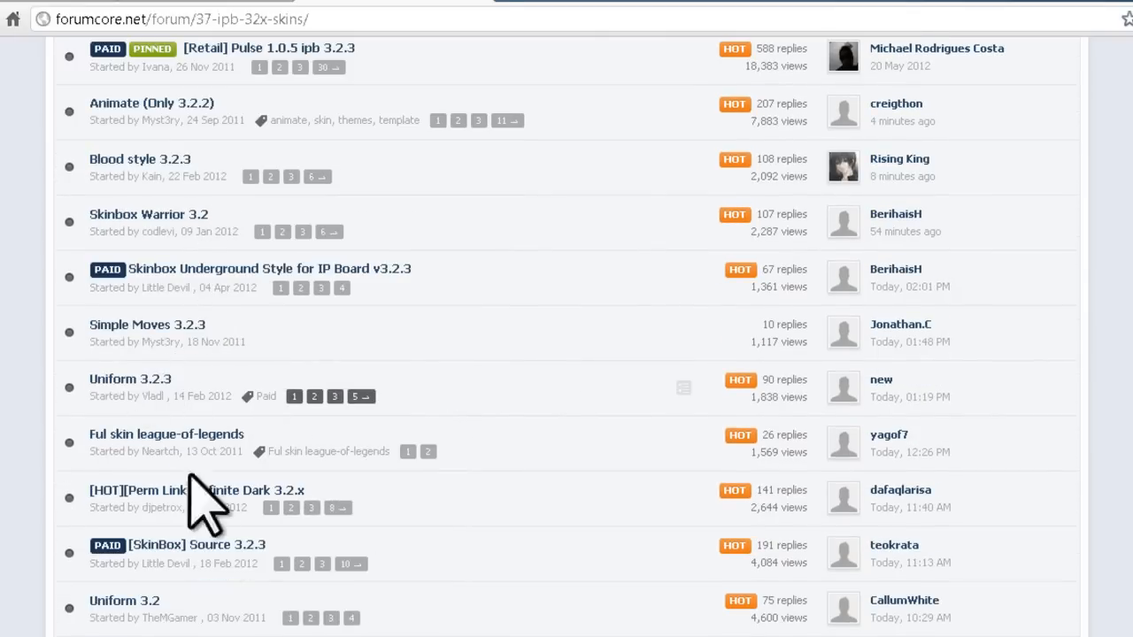
scroll(down, 3)
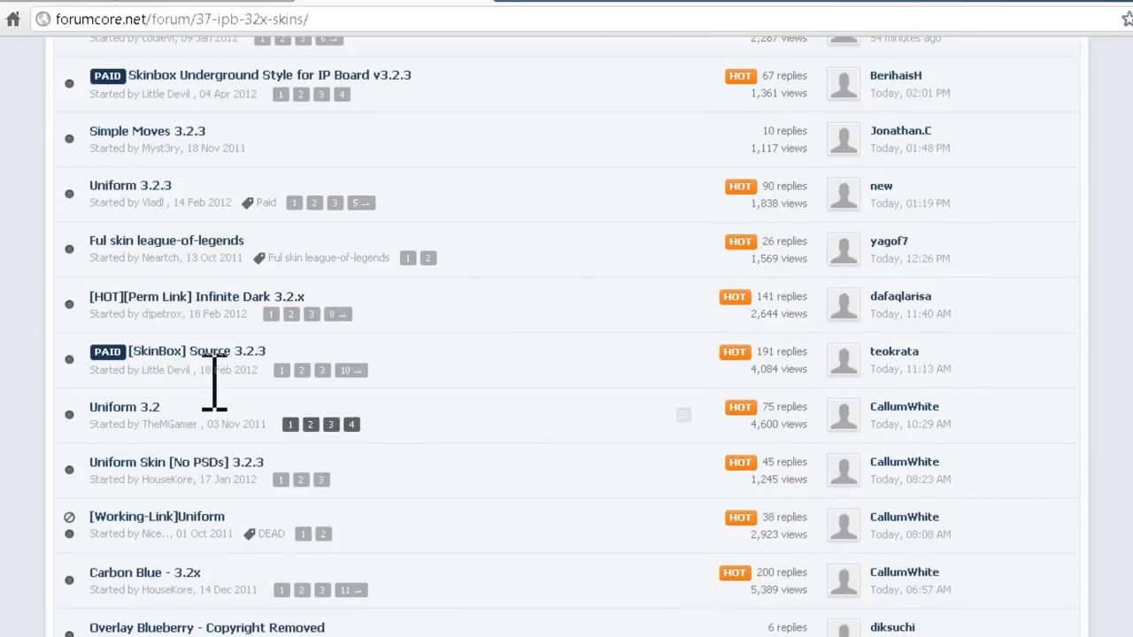
scroll(down, 3)
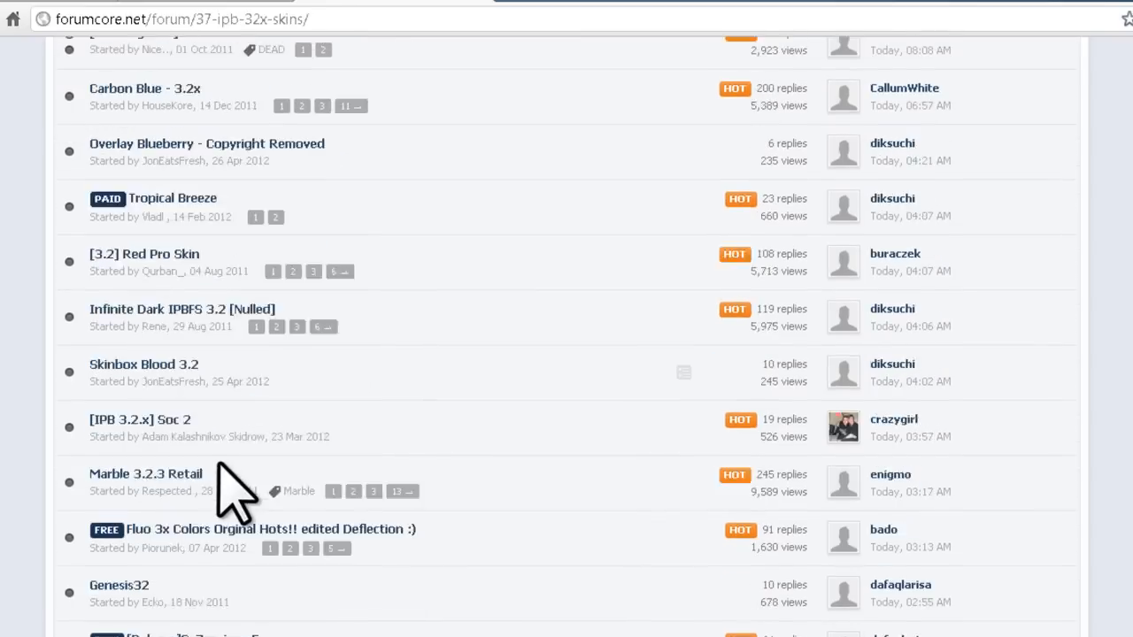
Step: Open the '[Release]Se7ensins v5' topic and scroll to Mudkipz's first post
scroll(down, 3)
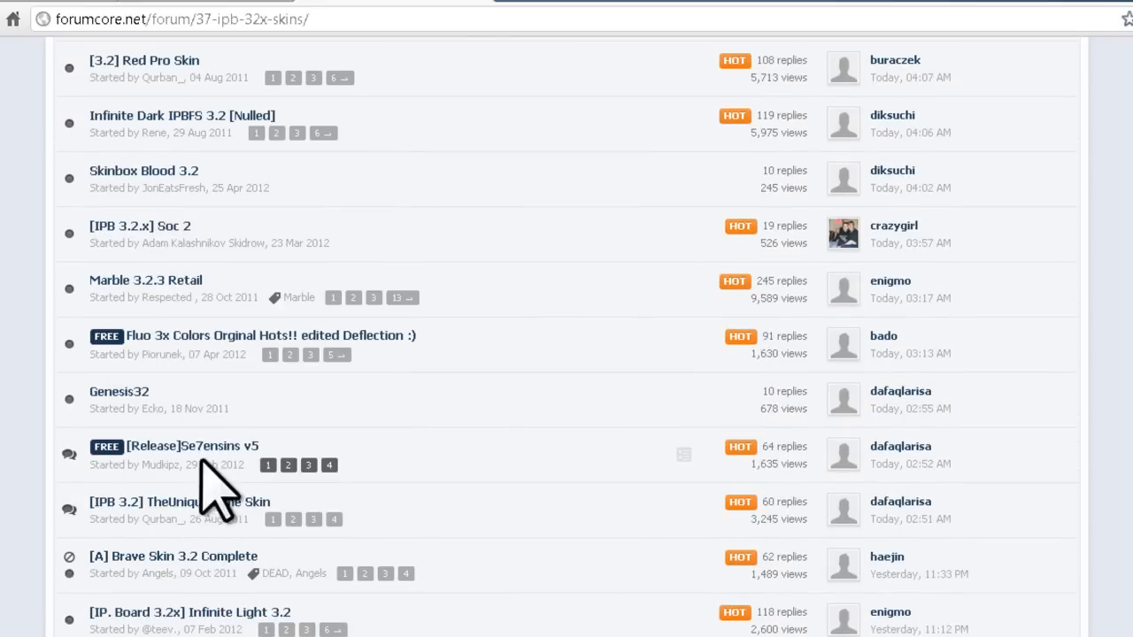
click(191, 446)
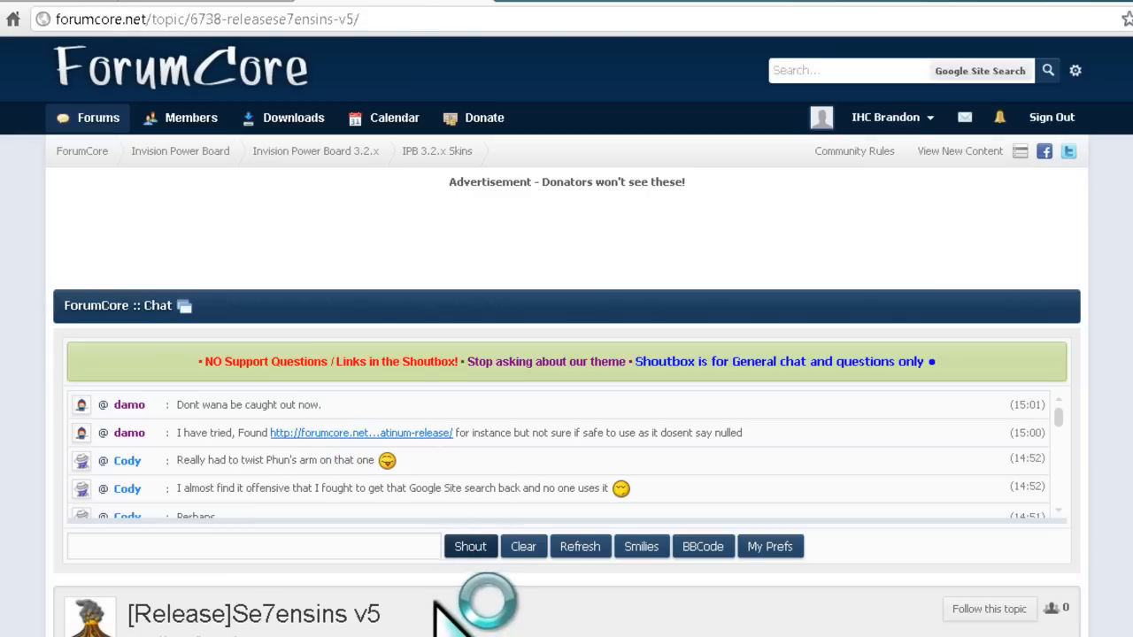
scroll(down, 3)
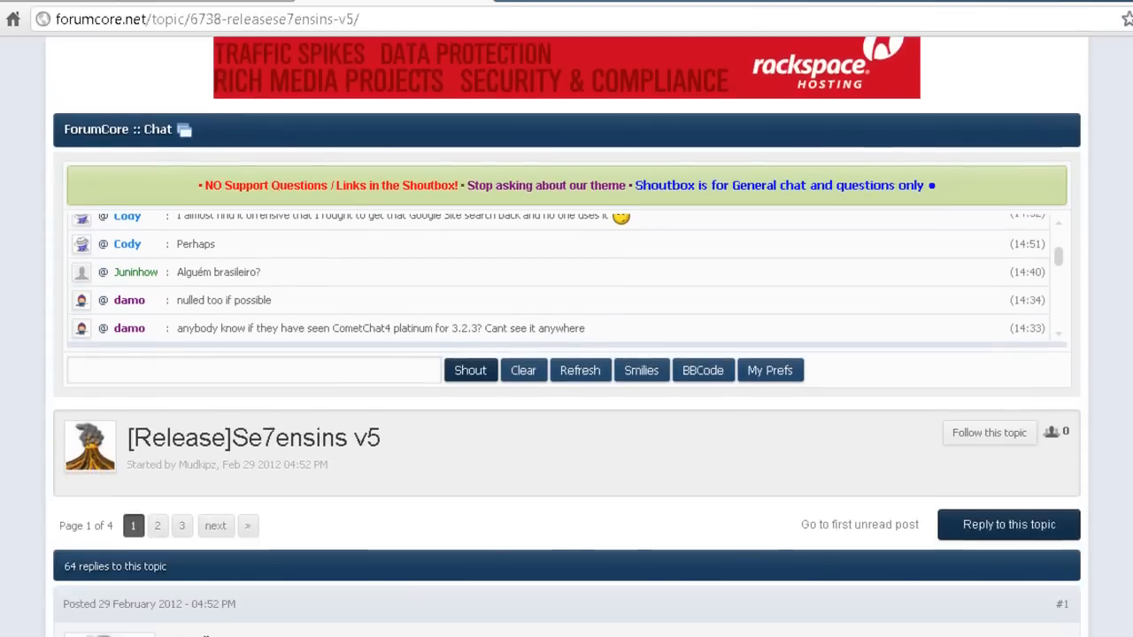
scroll(down, 3)
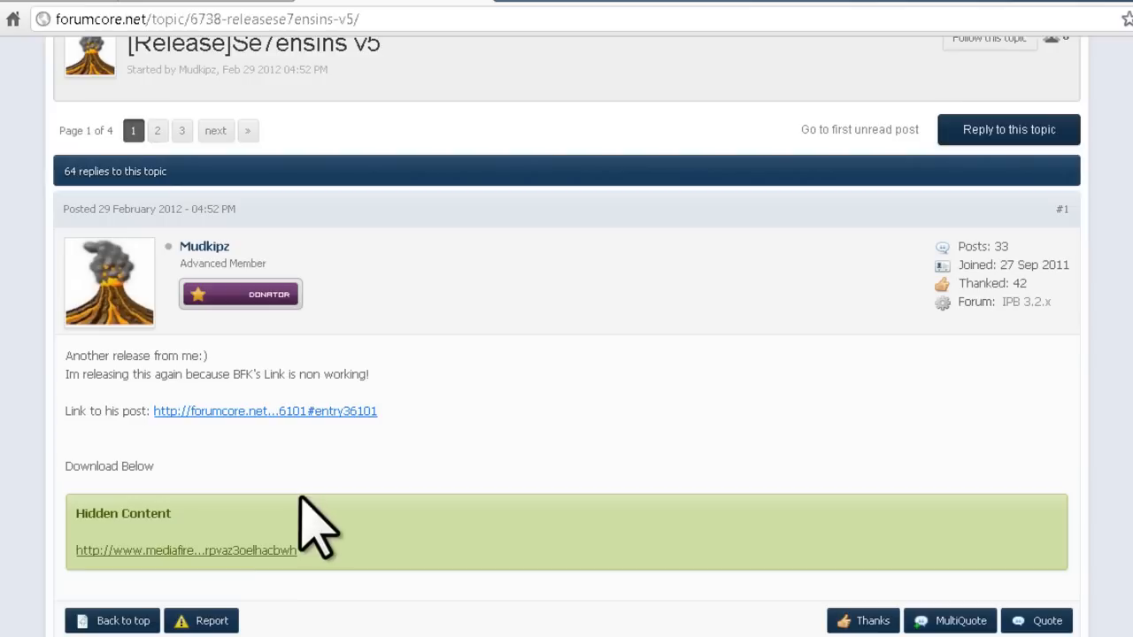
mouse_move(217, 204)
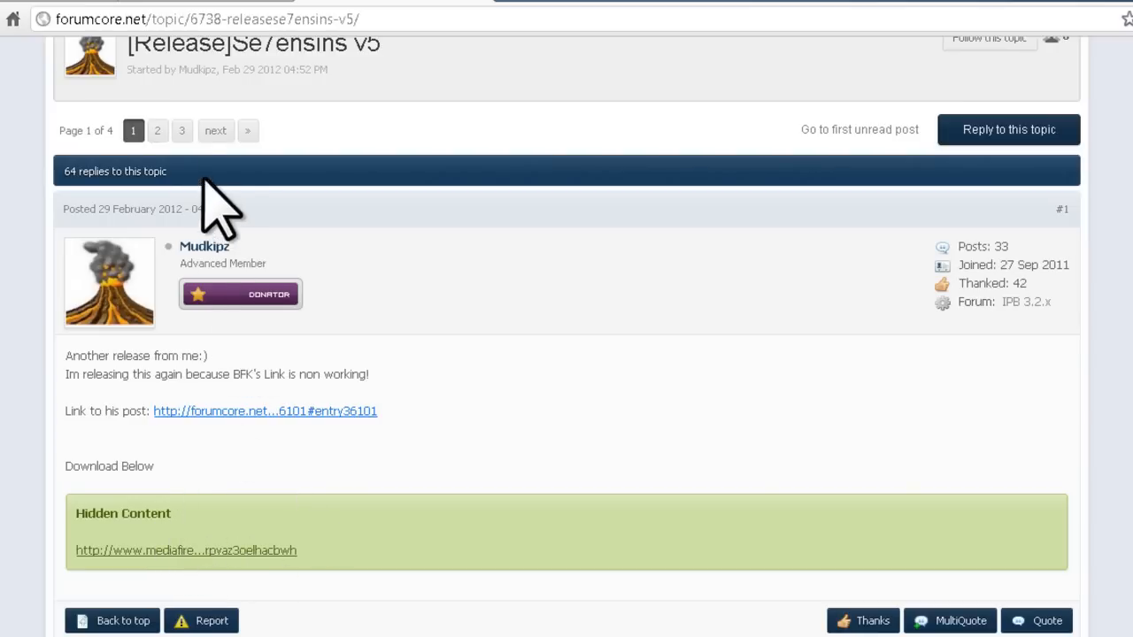
mouse_move(85, 575)
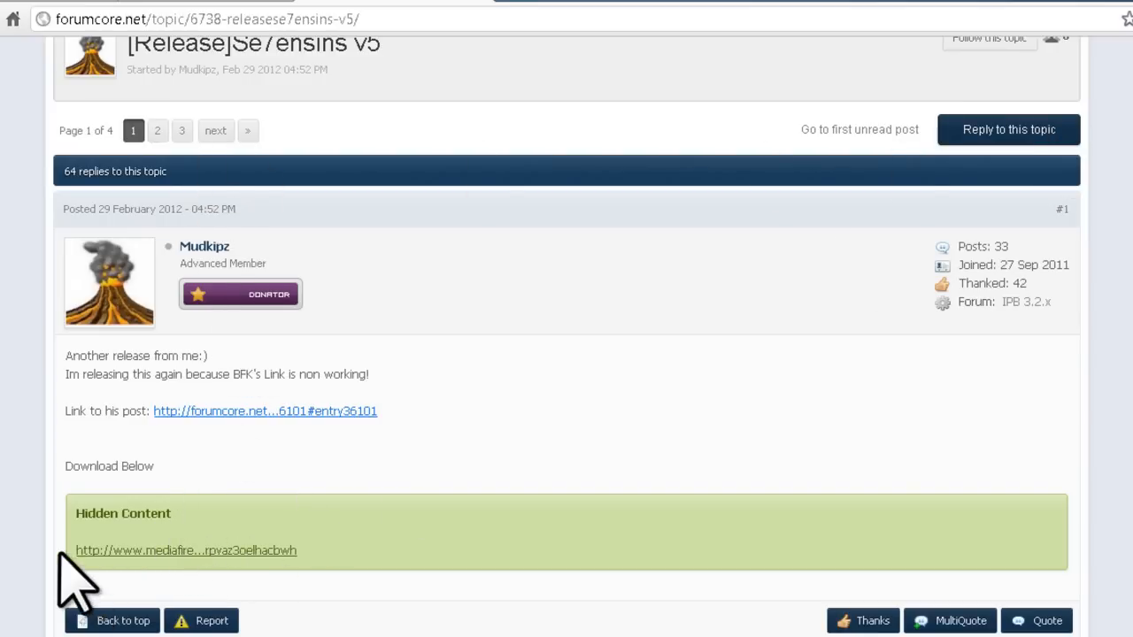
mouse_move(177, 420)
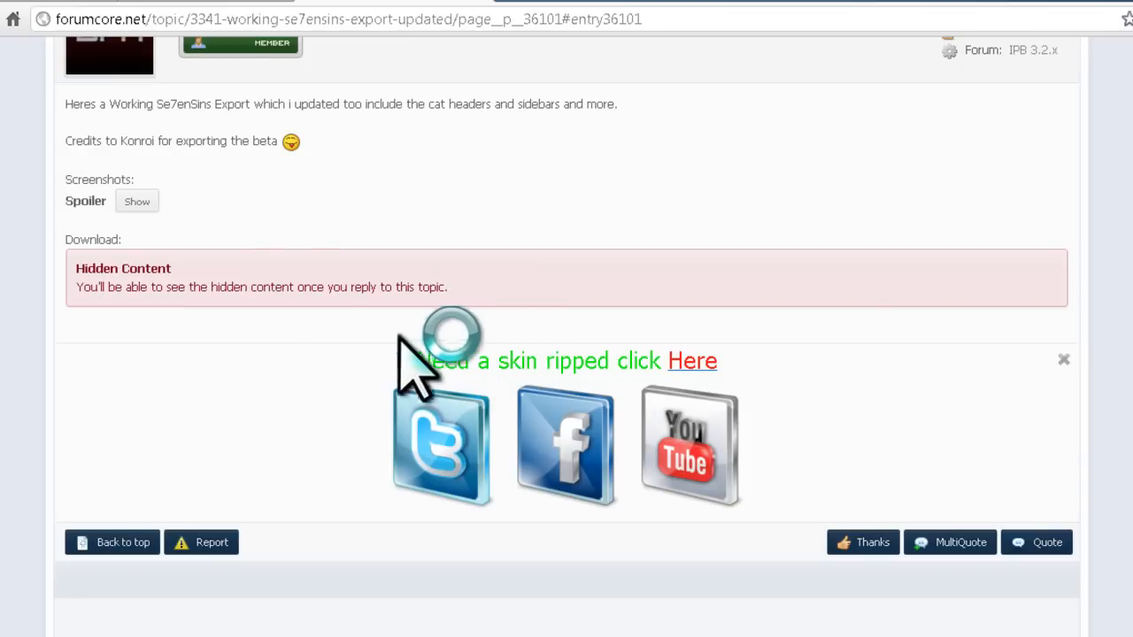
mouse_move(385, 296)
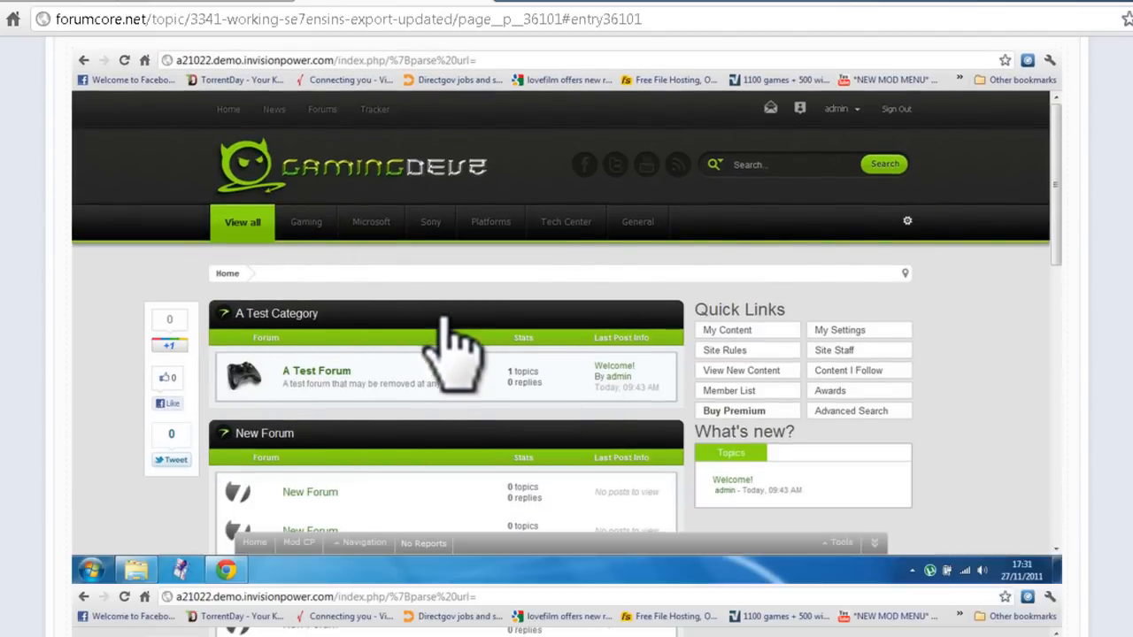
Step: Scroll through the original Se7enSins export topic's screenshots
scroll(down, 3)
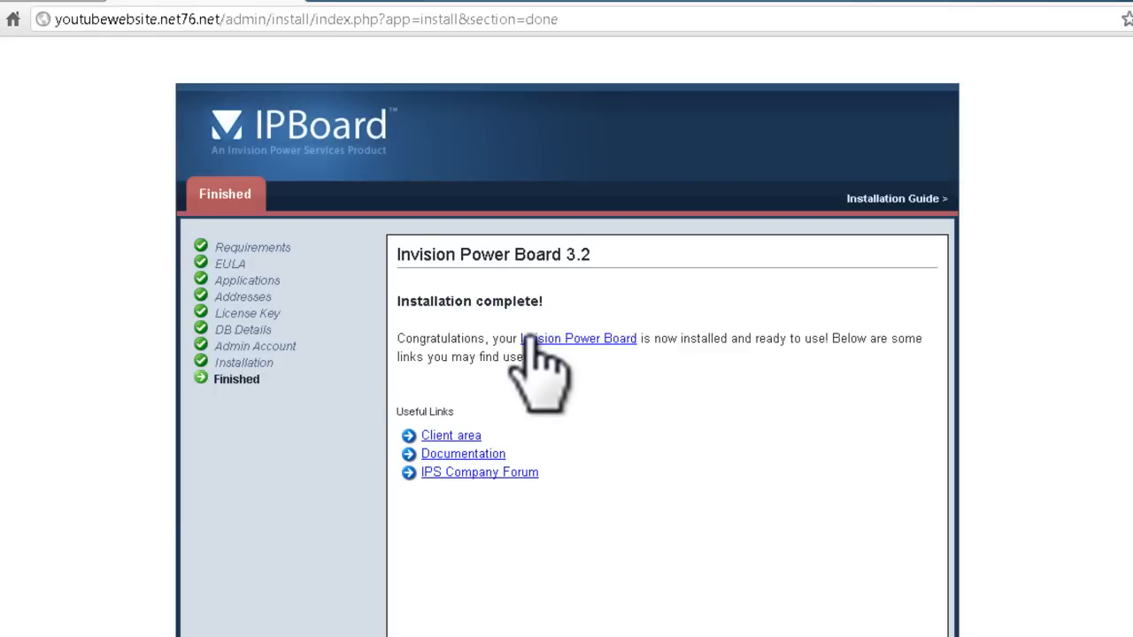
mouse_move(712, 345)
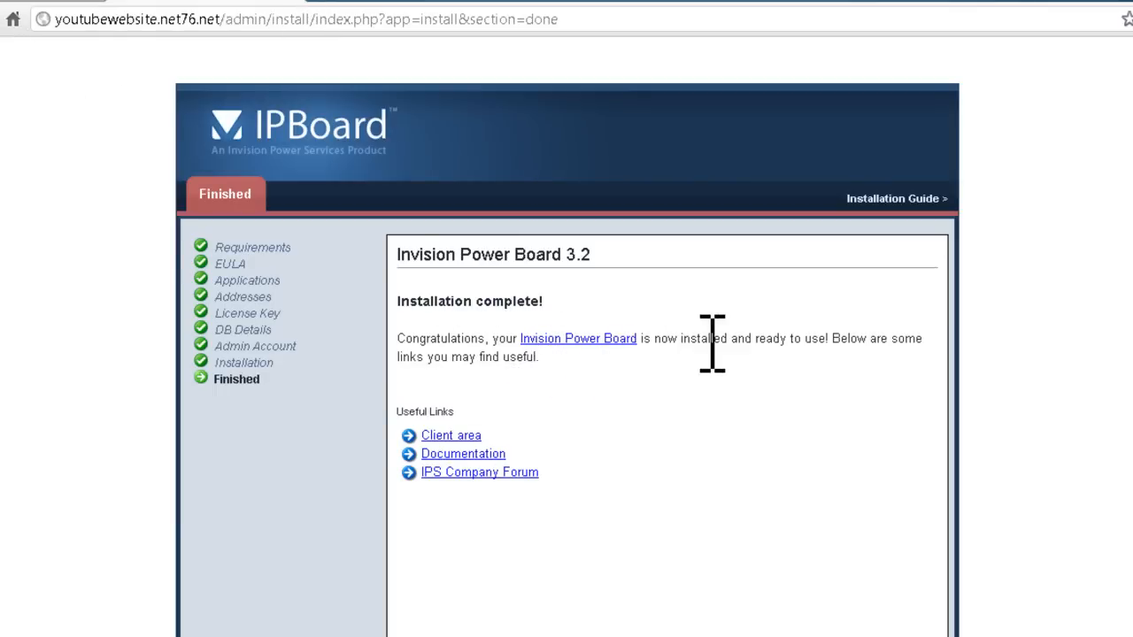
mouse_move(904, 345)
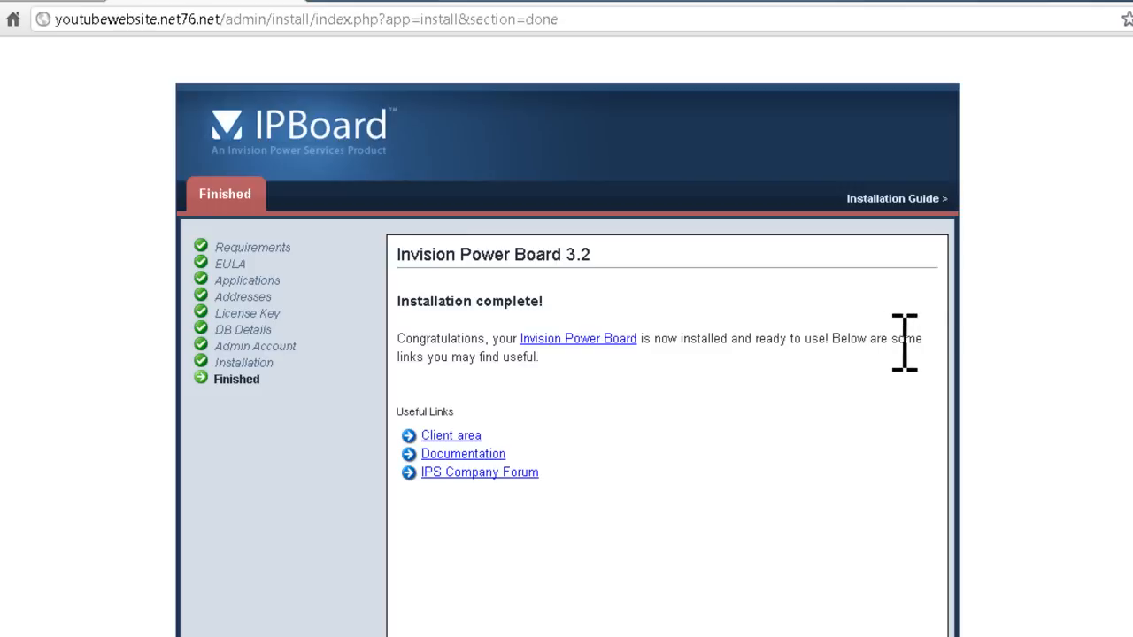
mouse_move(489, 455)
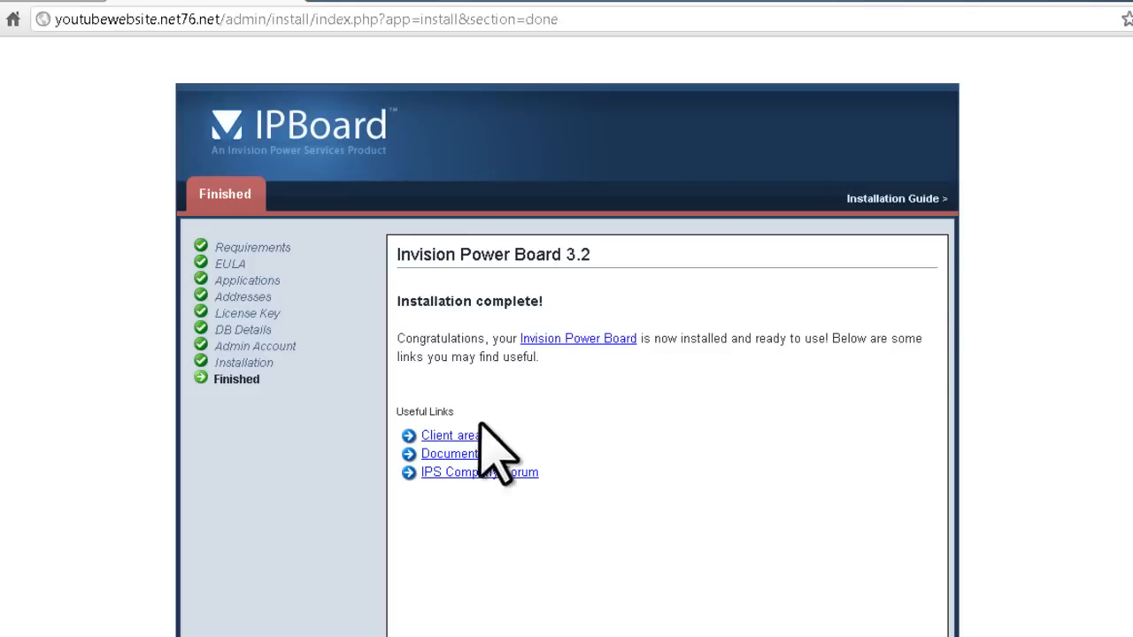
Step: Open the installed board's front page at youtubewebsite.net76.net
click(449, 434)
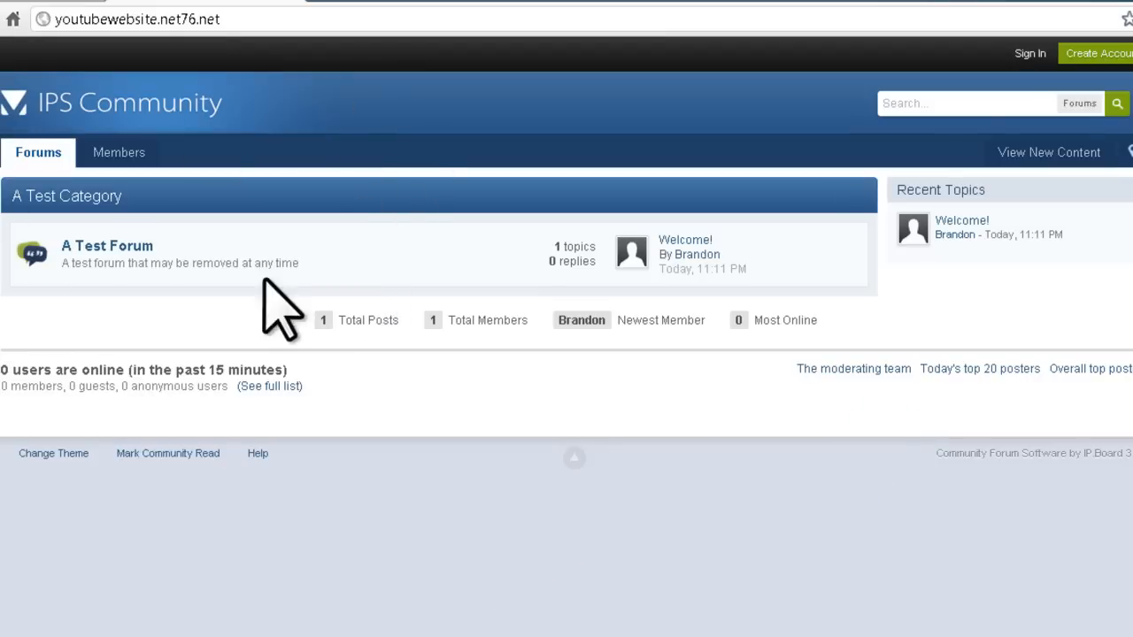
mouse_move(1054, 89)
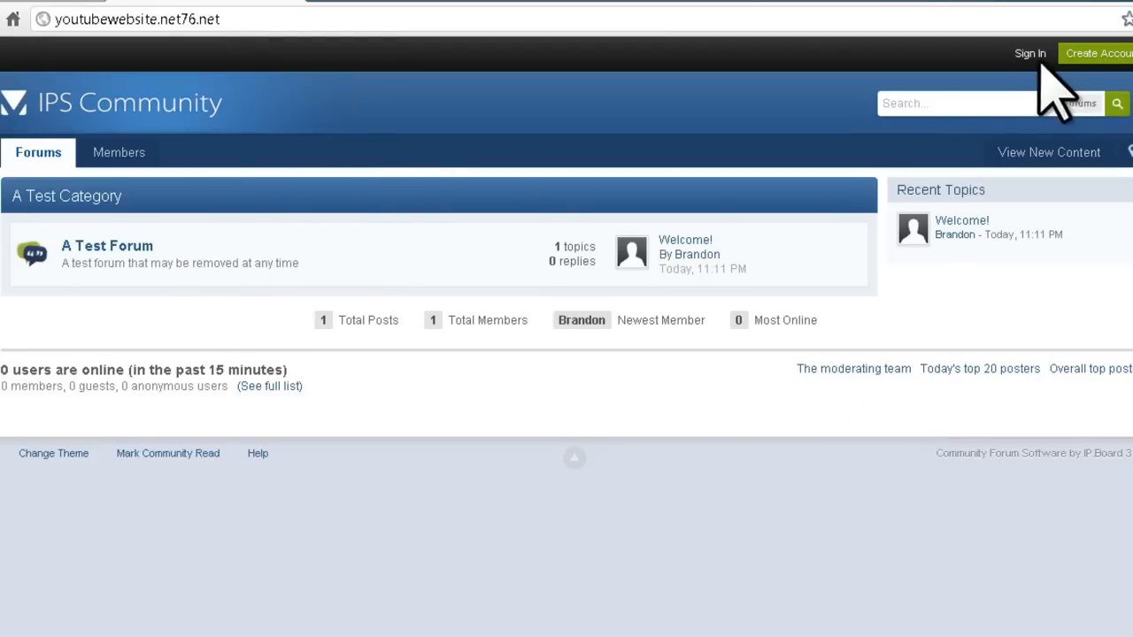
Step: Sign in to the new forum as the admin user Brandon and reach the AdminCP login
click(1029, 53)
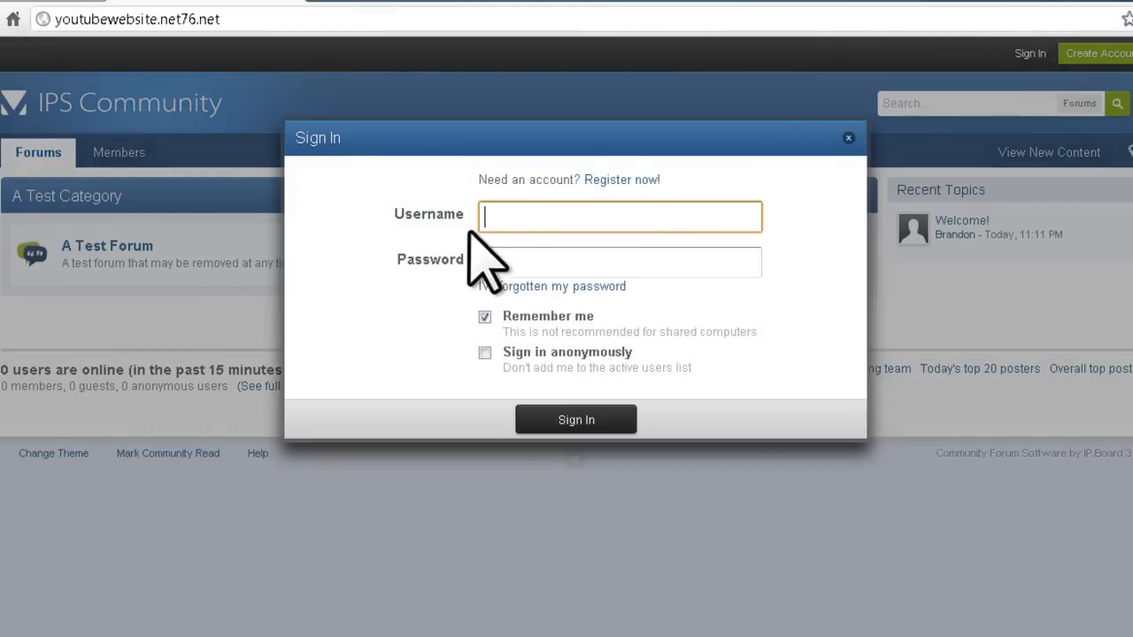
text(Brandon)
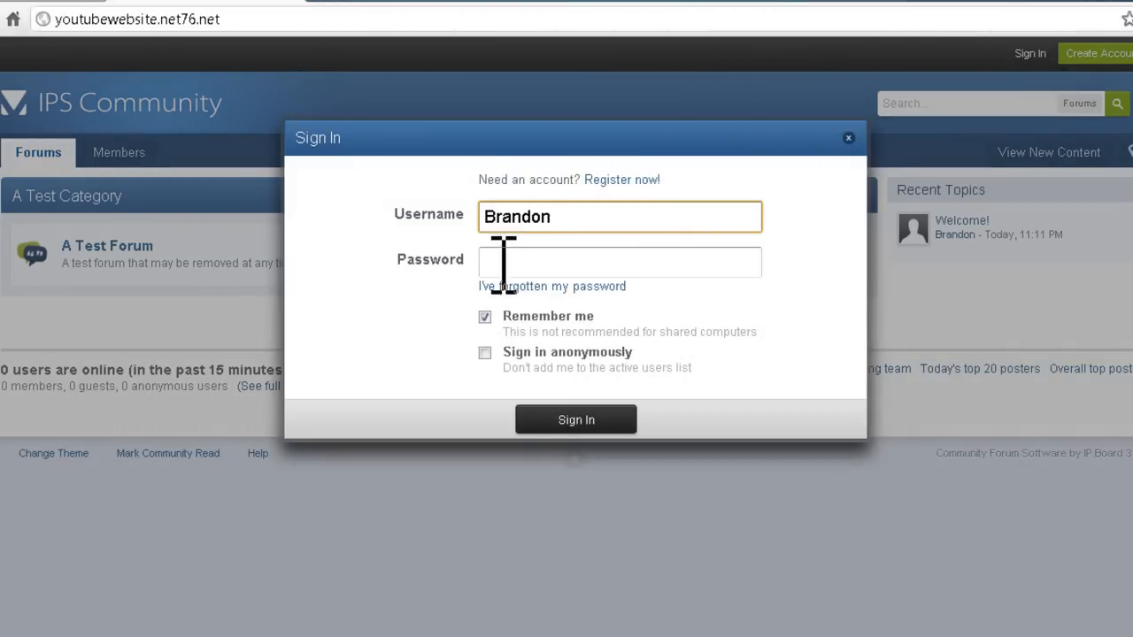
text(•••)
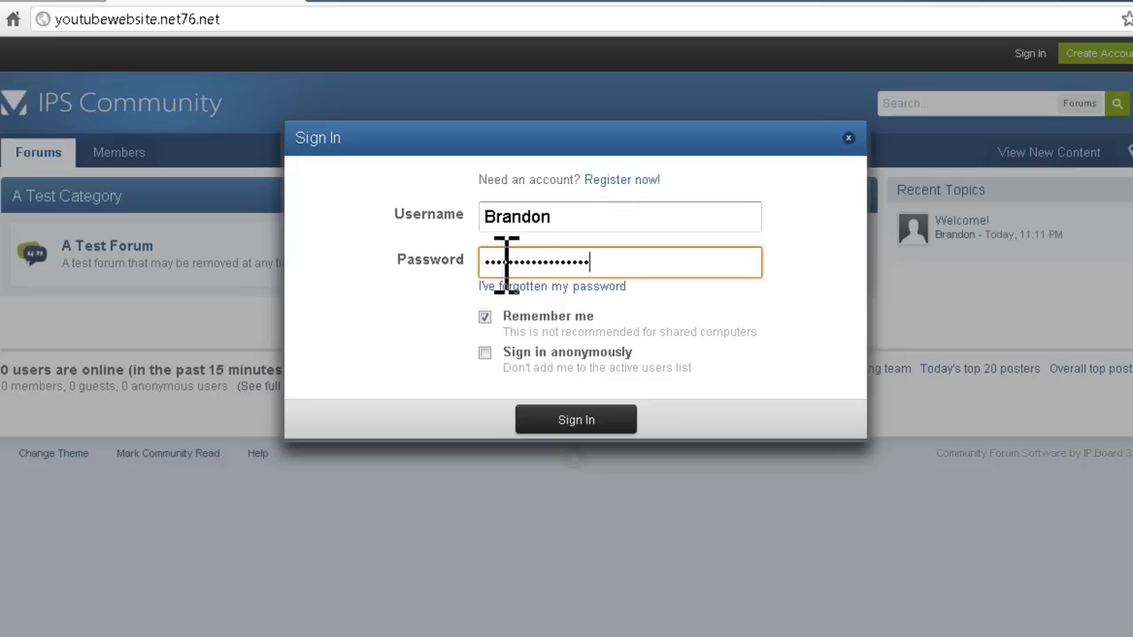
click(575, 419)
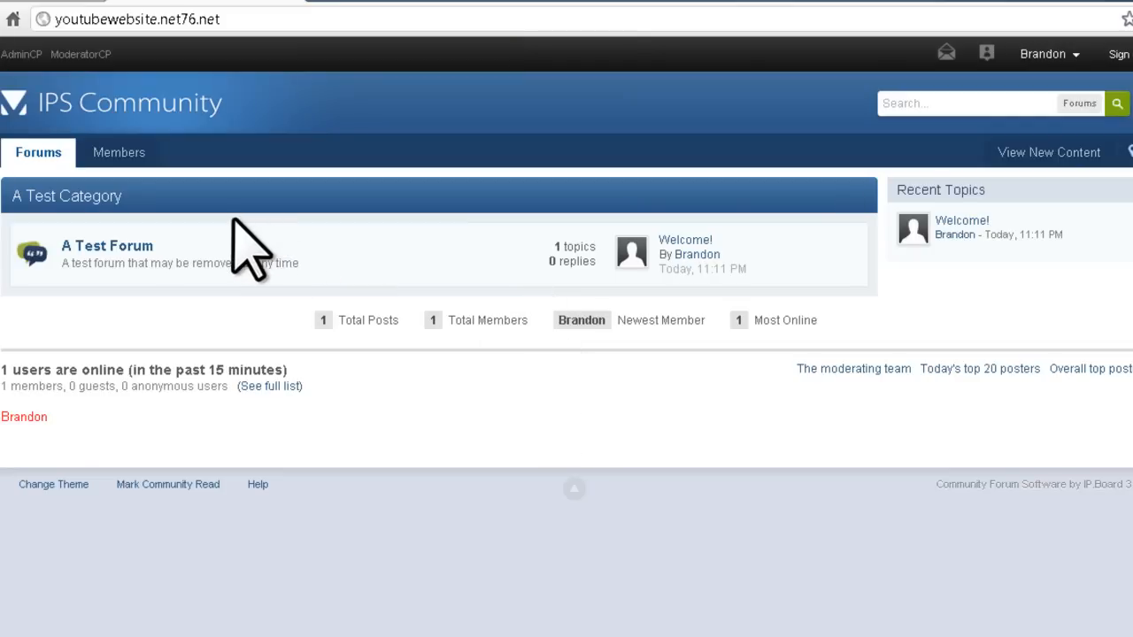
mouse_move(265, 248)
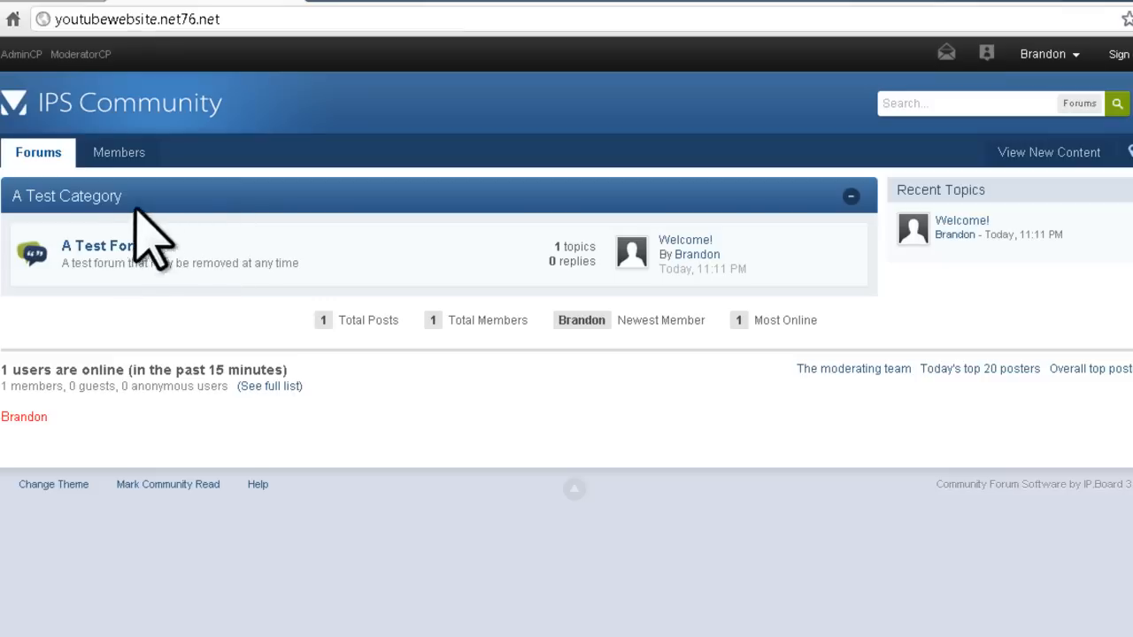
mouse_move(107, 239)
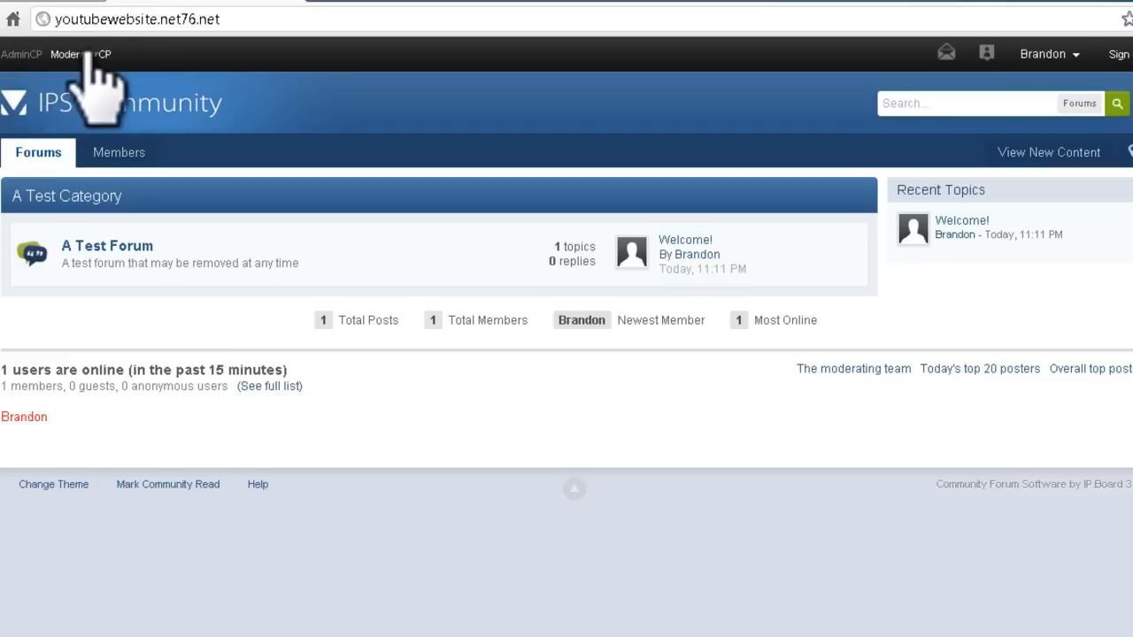
click(20, 54)
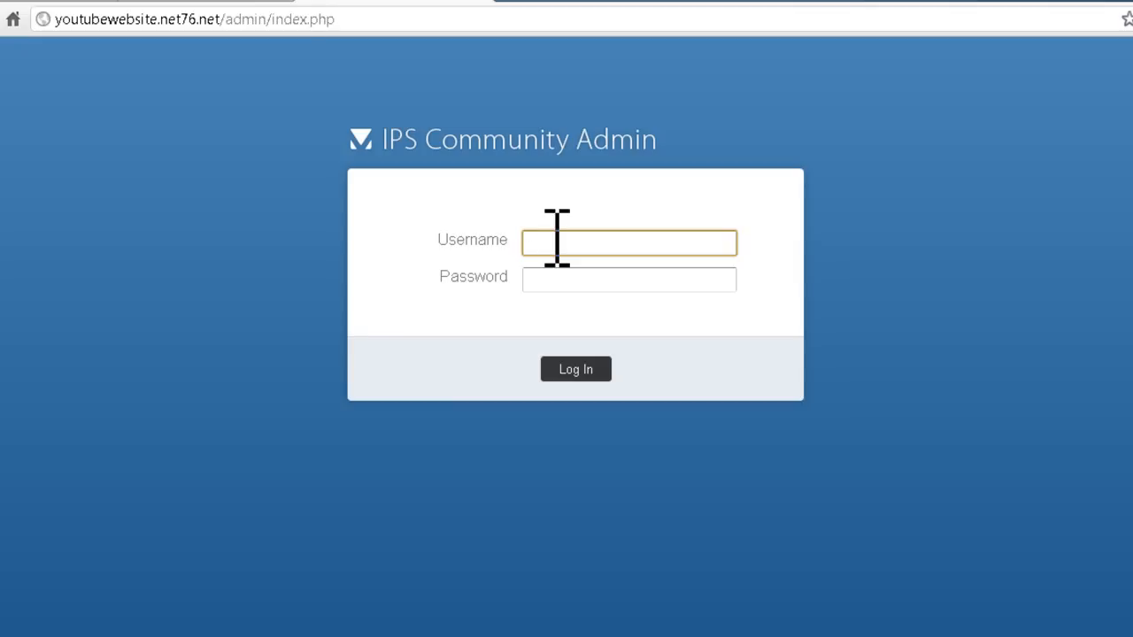
Step: Log into the Admin CP with the Brandon admin credentials
text(Bra)
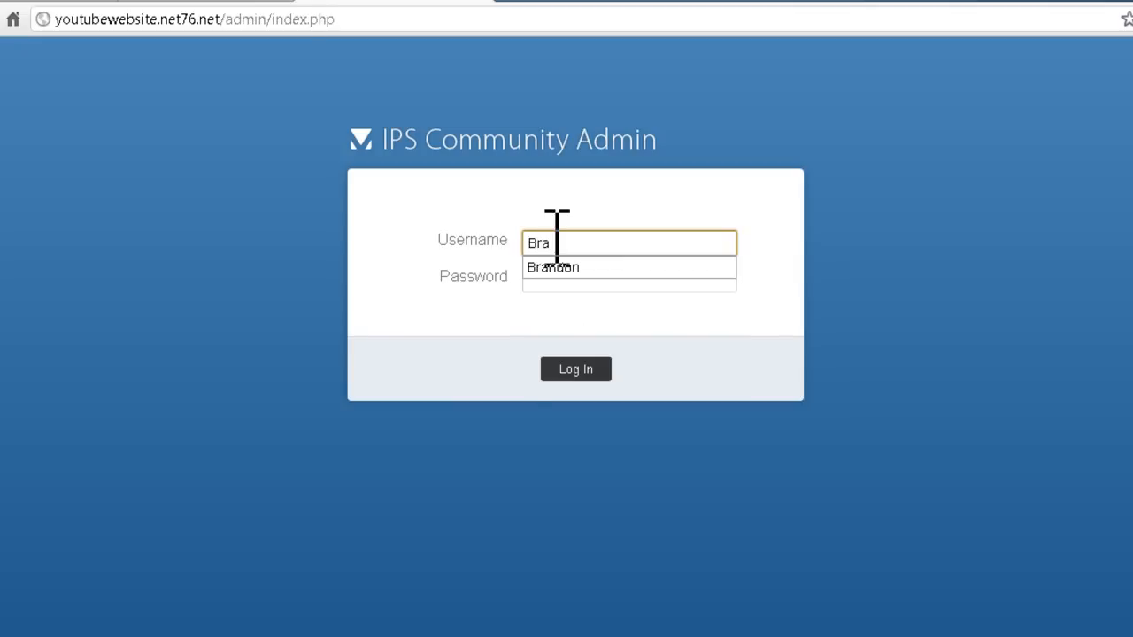
click(628, 278)
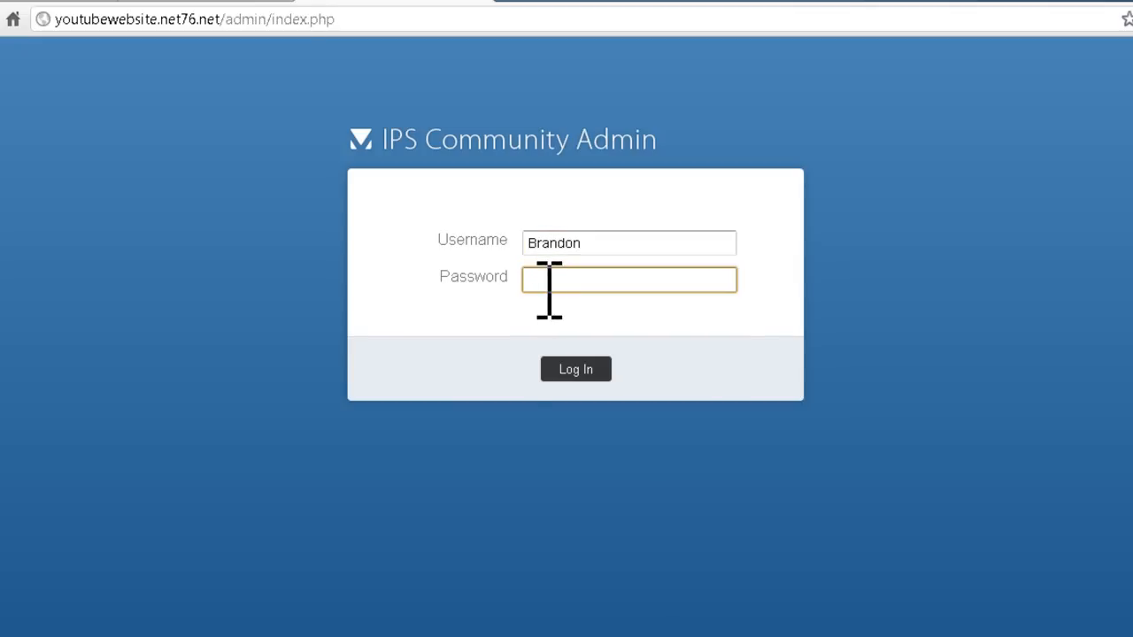
text(password)
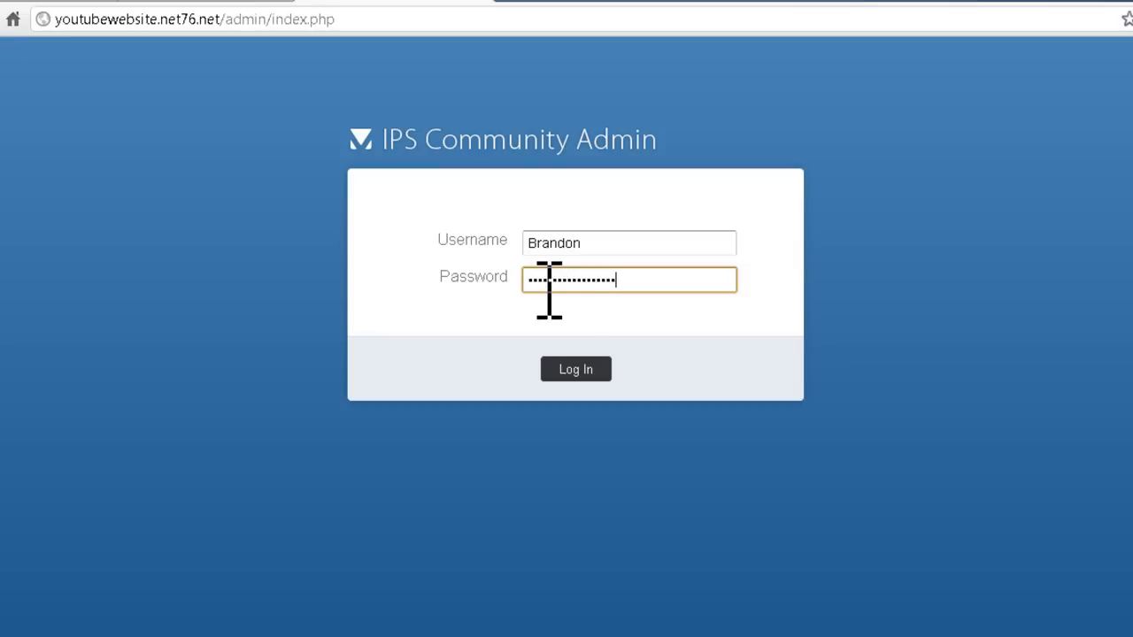
click(575, 369)
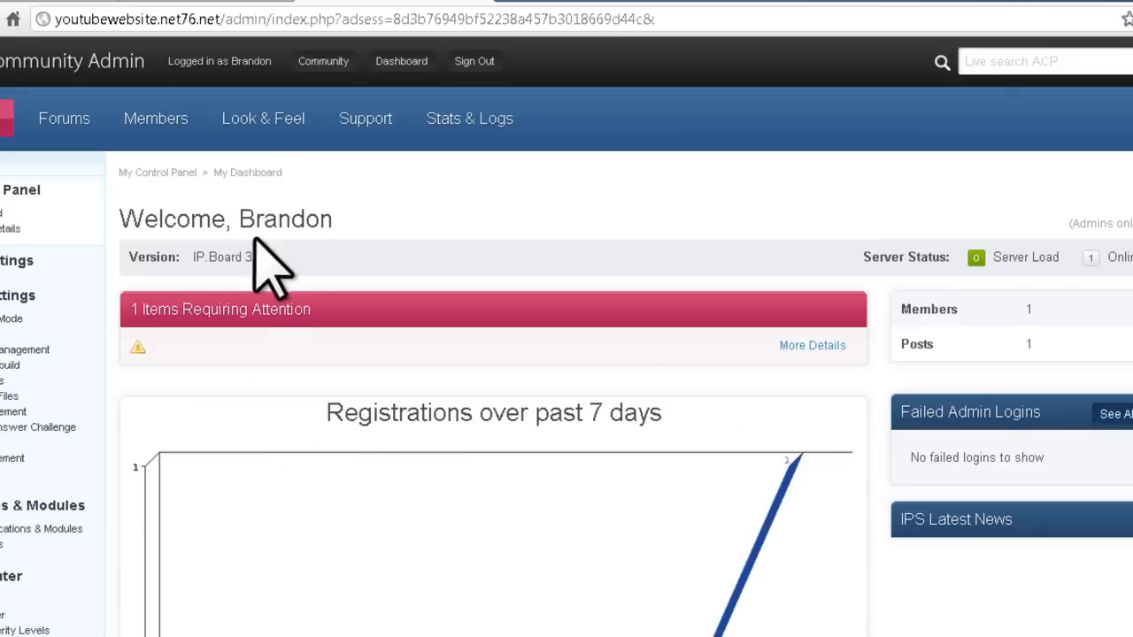
Step: Open the Edit Forum settings for A Test Category from the Manage Forums overview
click(64, 117)
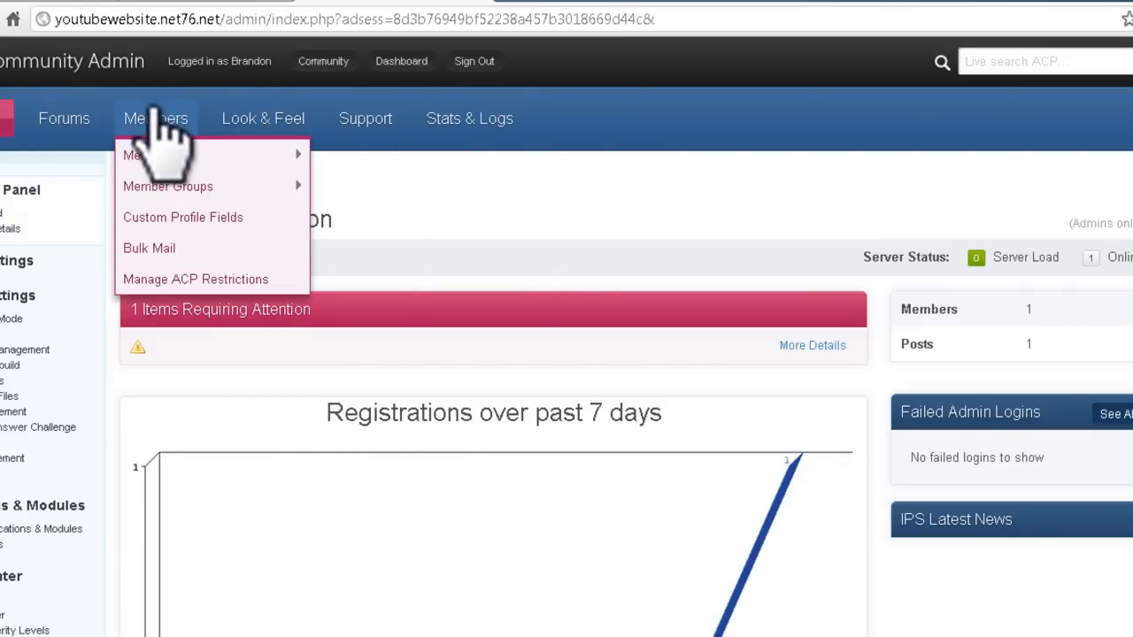
mouse_move(64, 118)
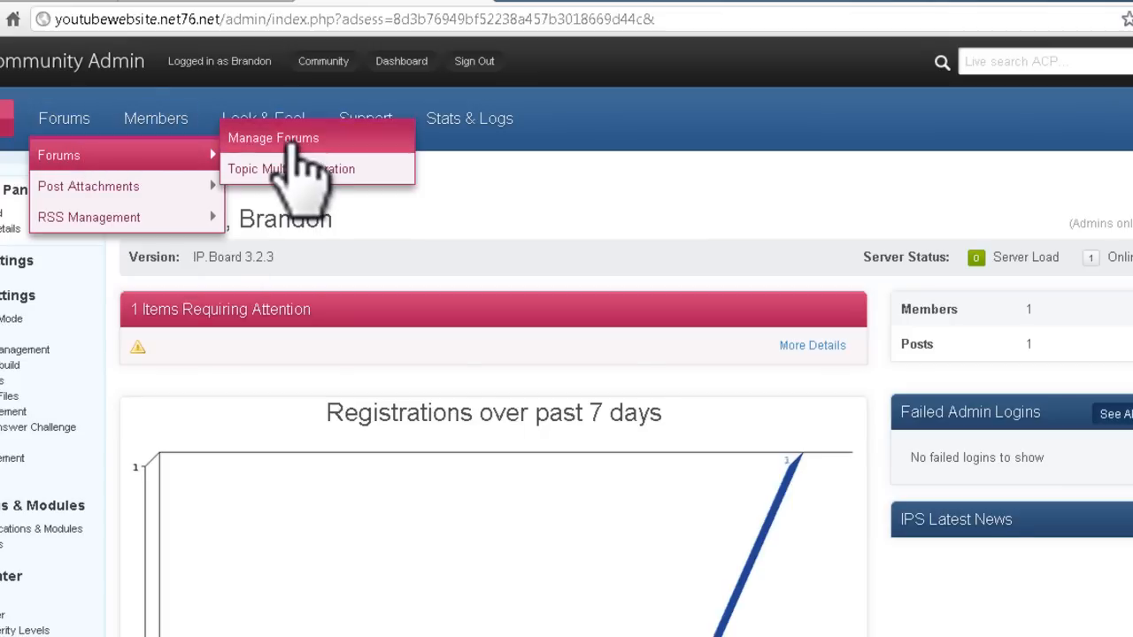
click(273, 137)
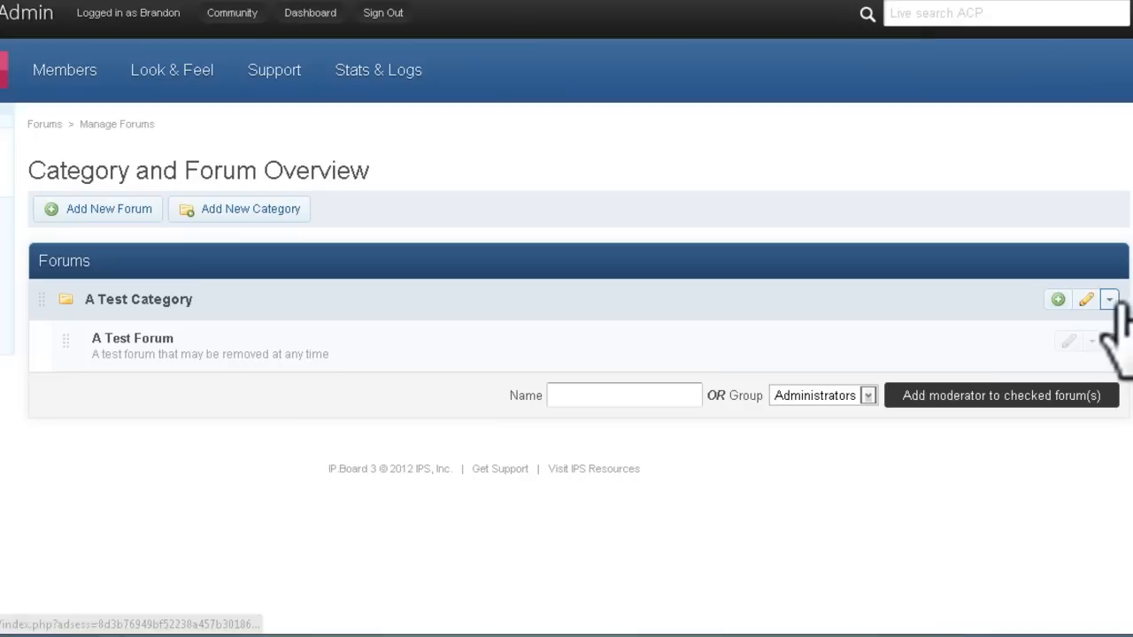
click(1109, 299)
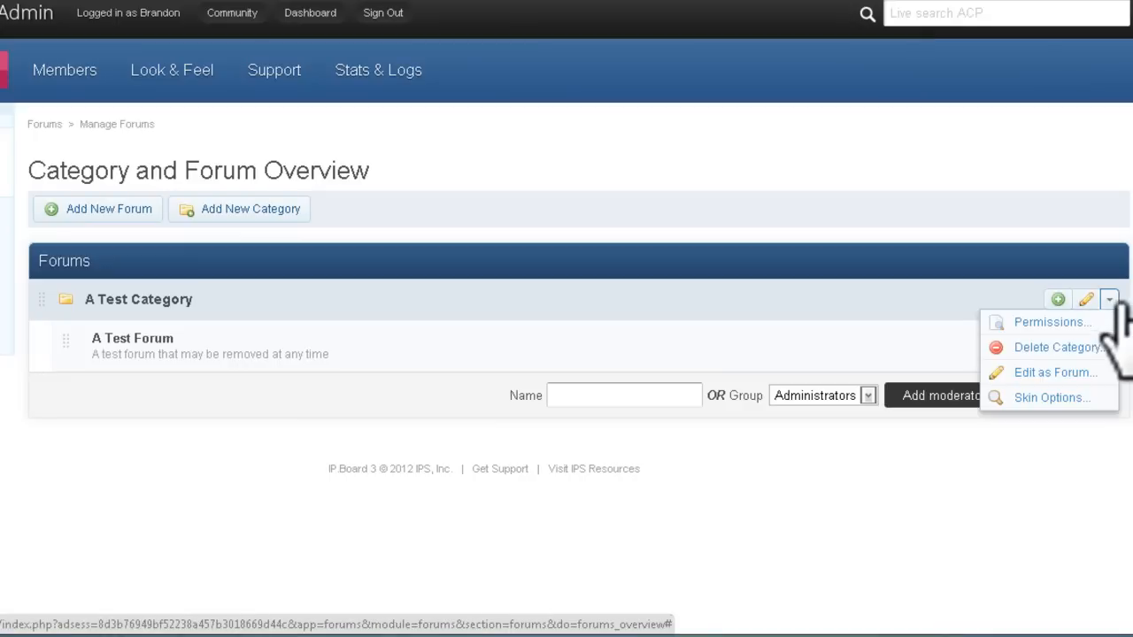
click(1054, 371)
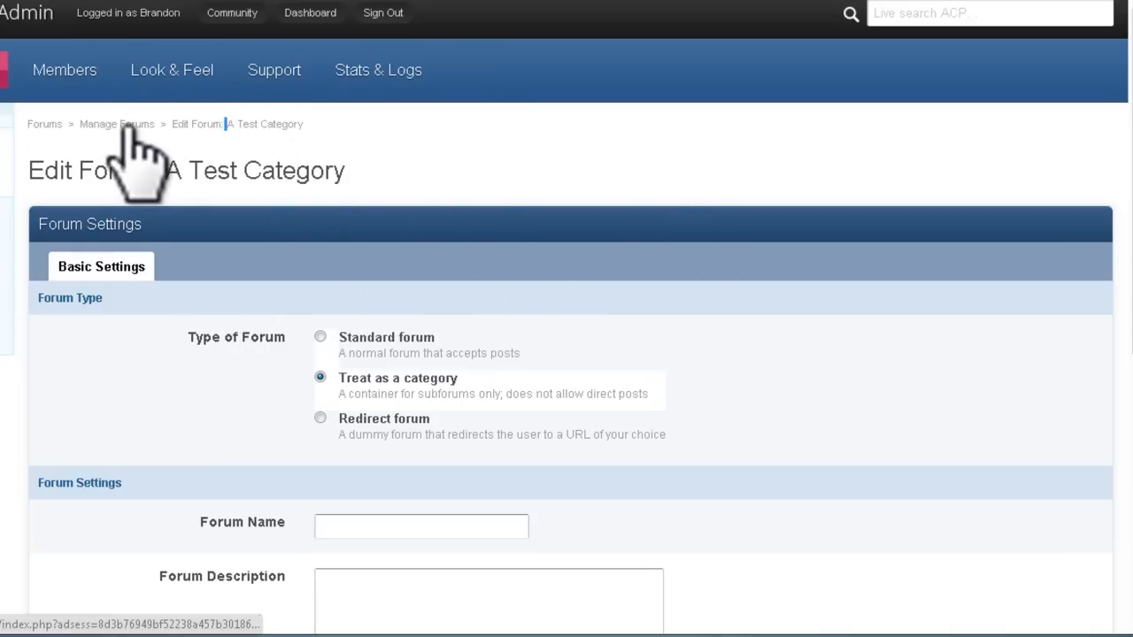
click(116, 123)
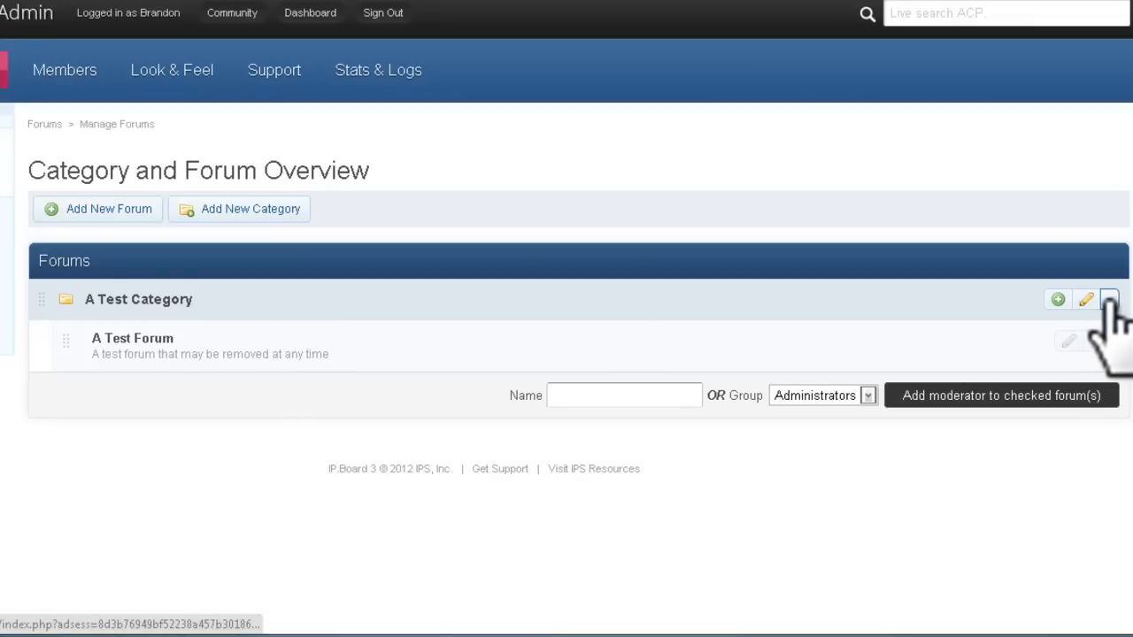
click(1109, 299)
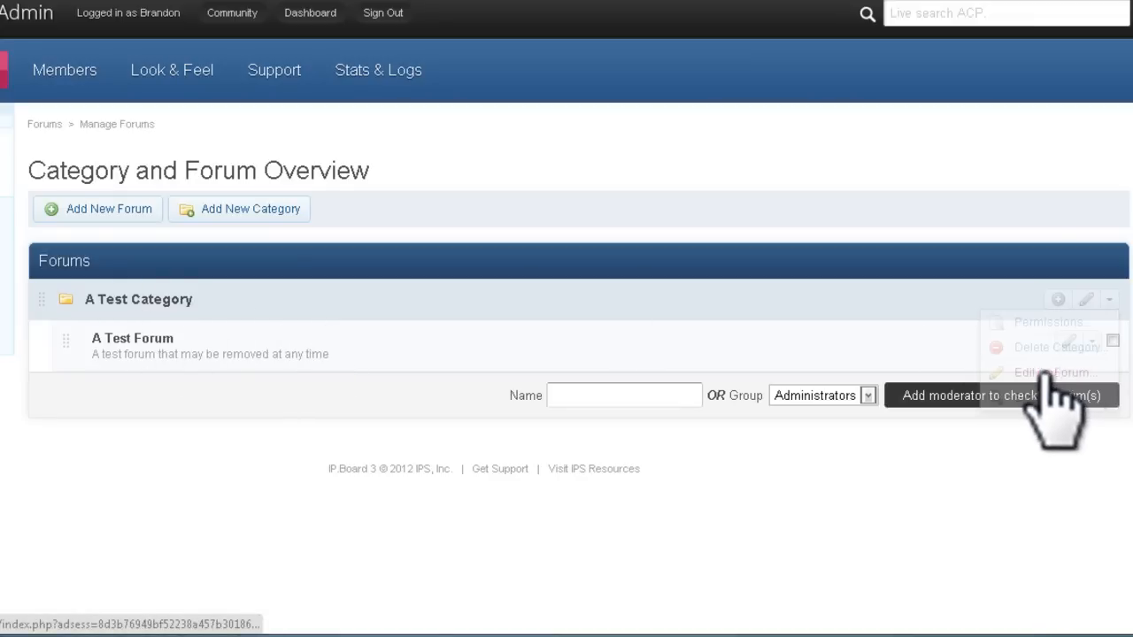
click(1051, 371)
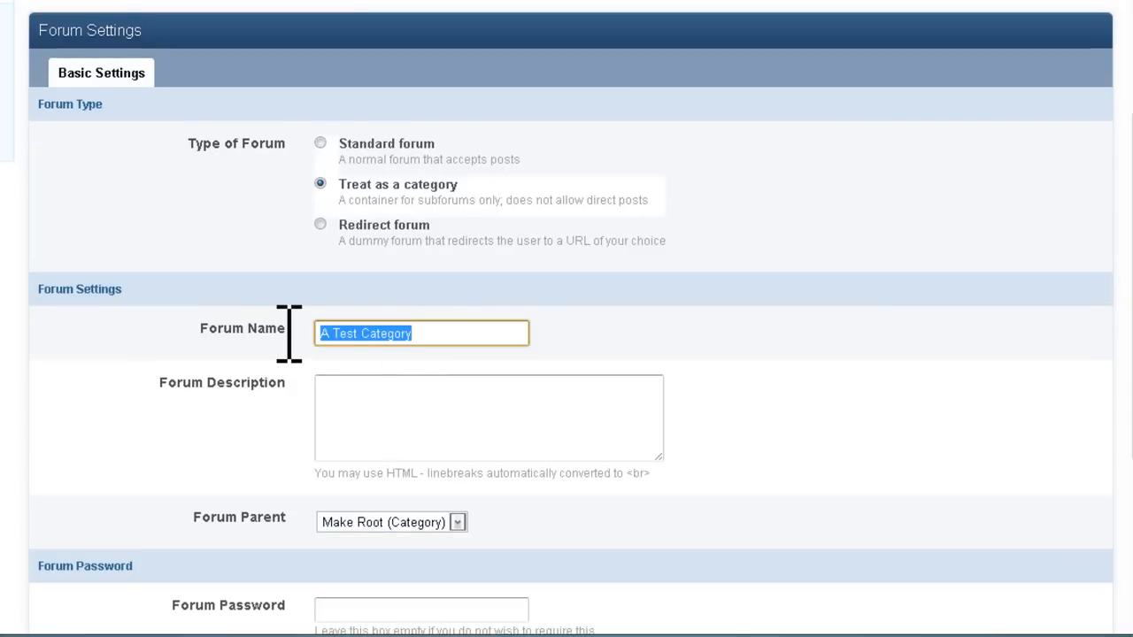
Step: Replace the category name and try saving with a parent, which gets rejected
key(Delete)
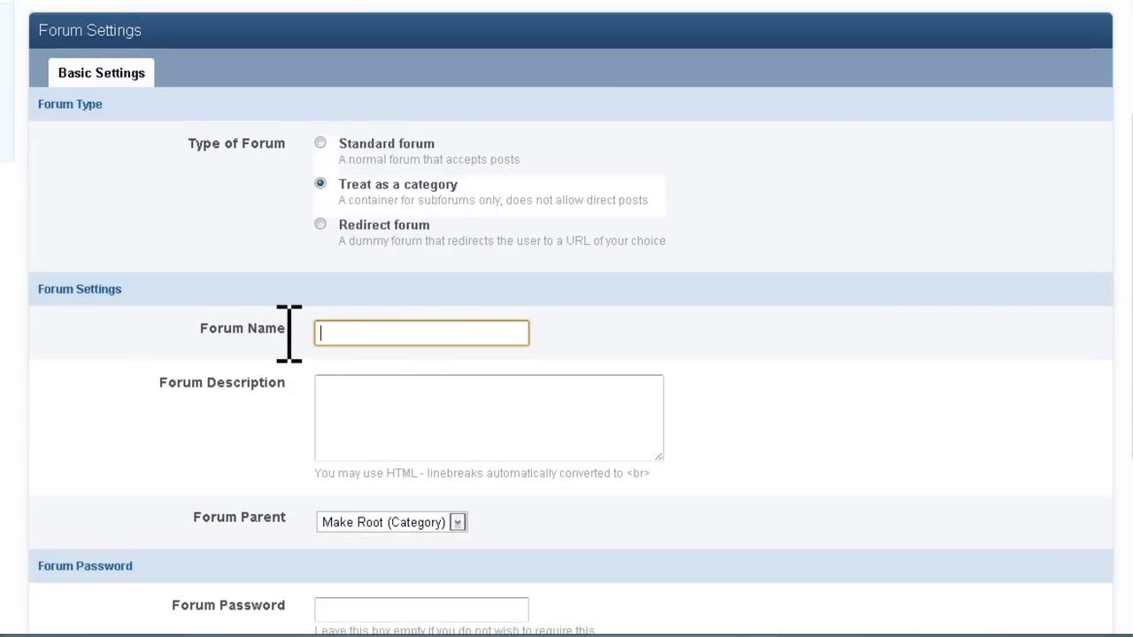
text(Gener)
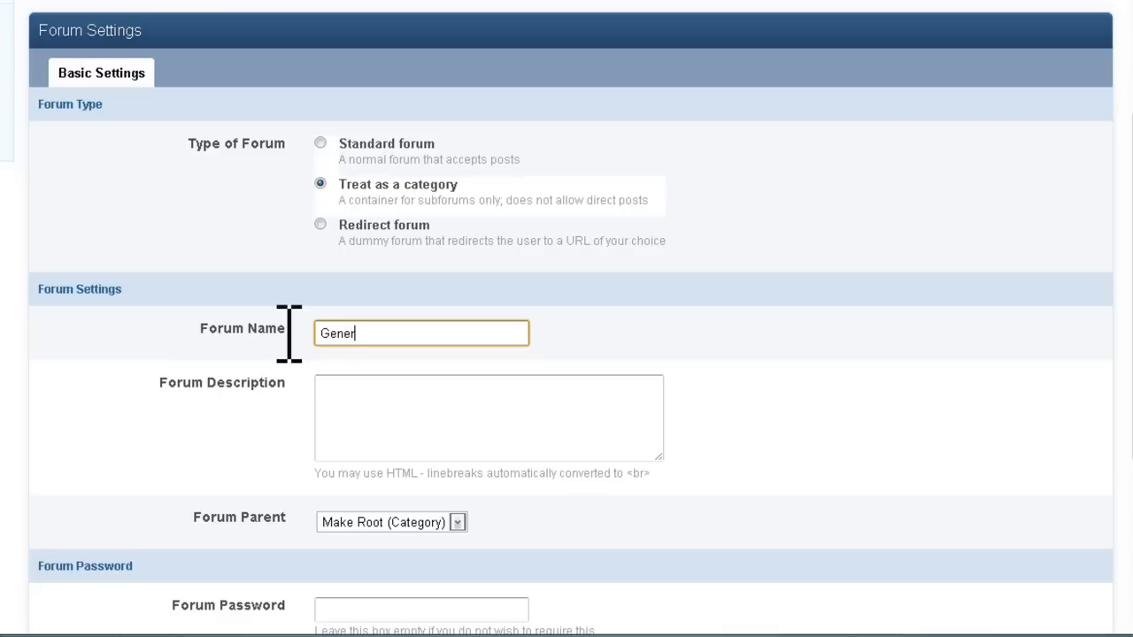
text(al d)
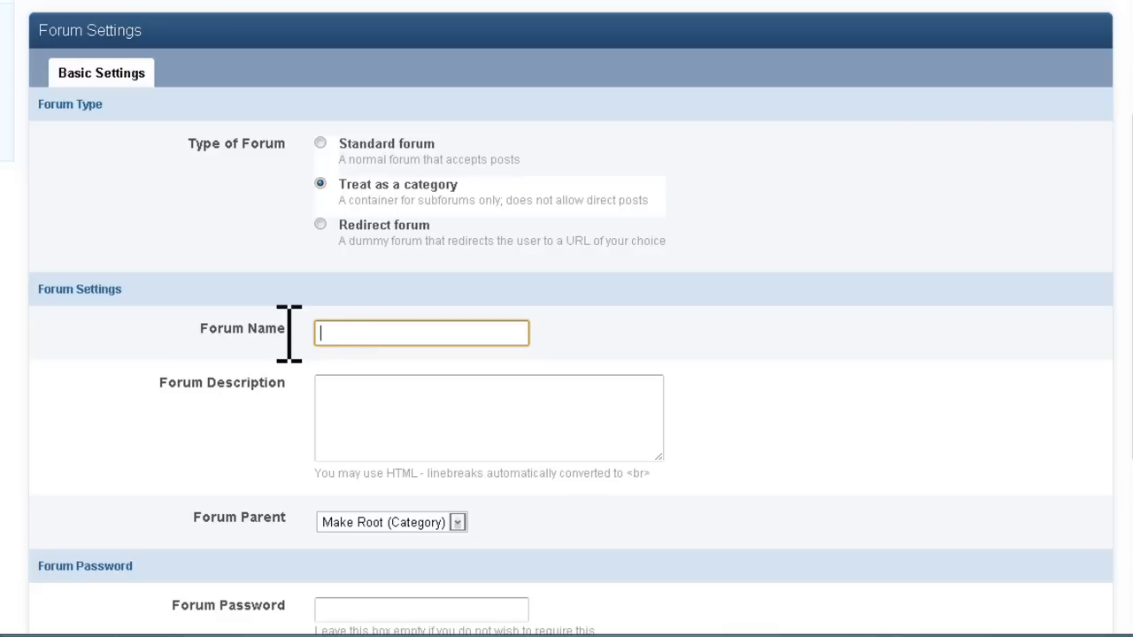
text(Youtube -)
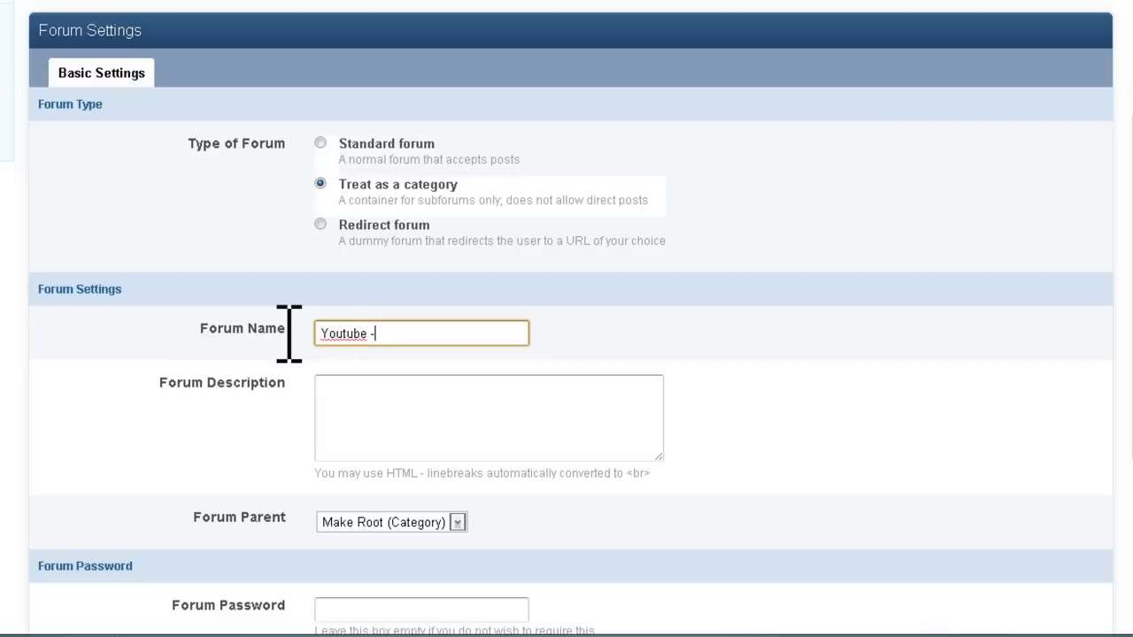
text(Videos)
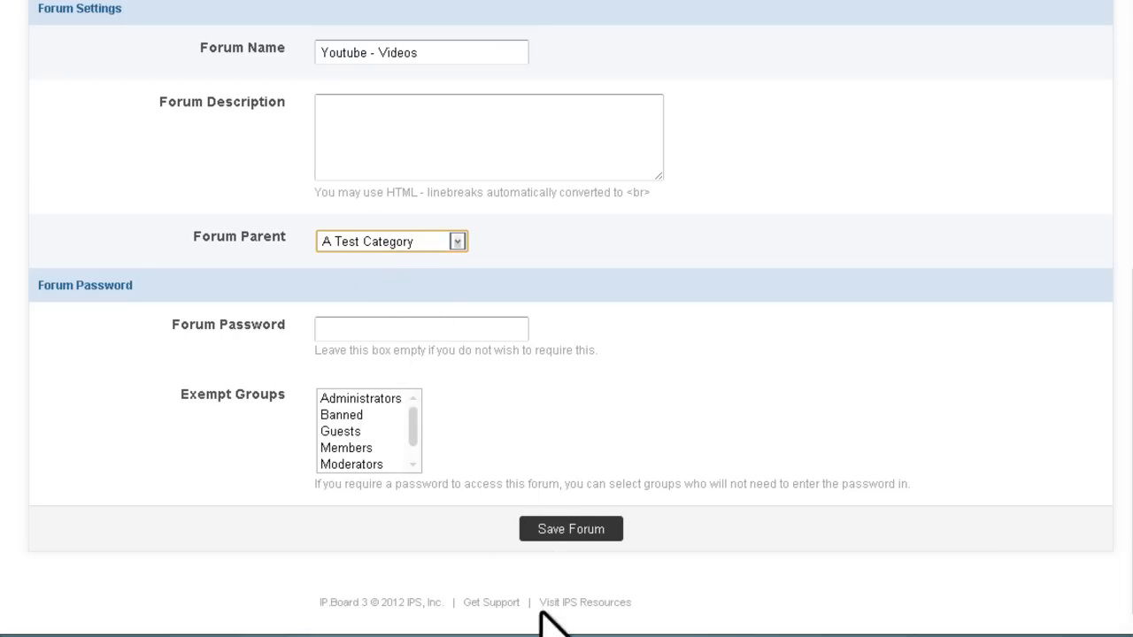
click(571, 528)
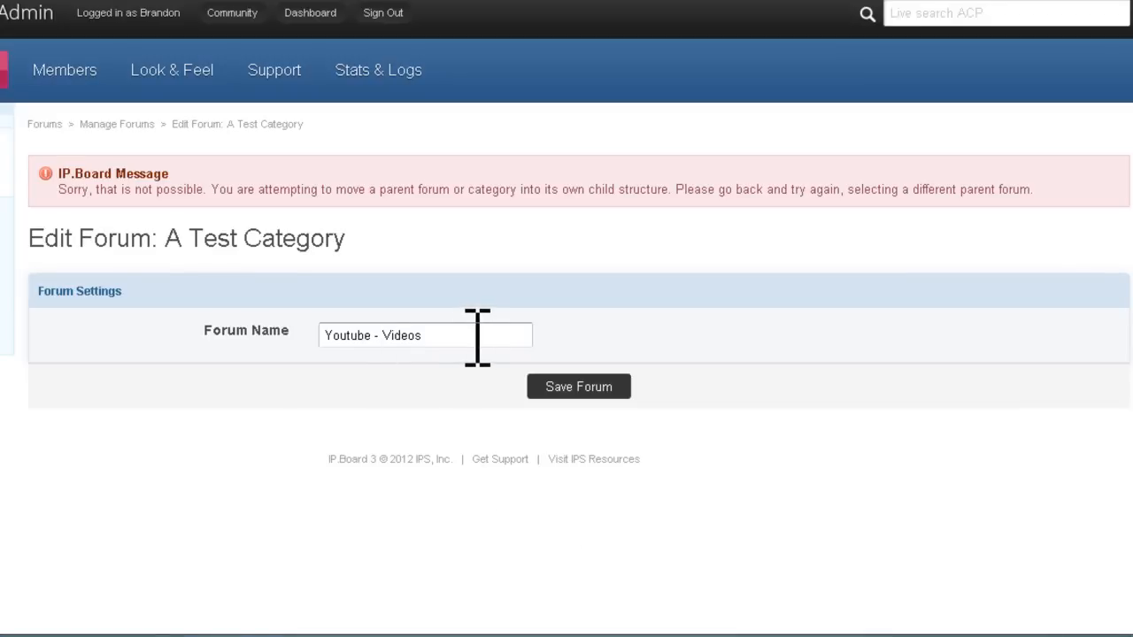
Step: Rename the category to 'Youtube' and save it
triple_click(425, 334)
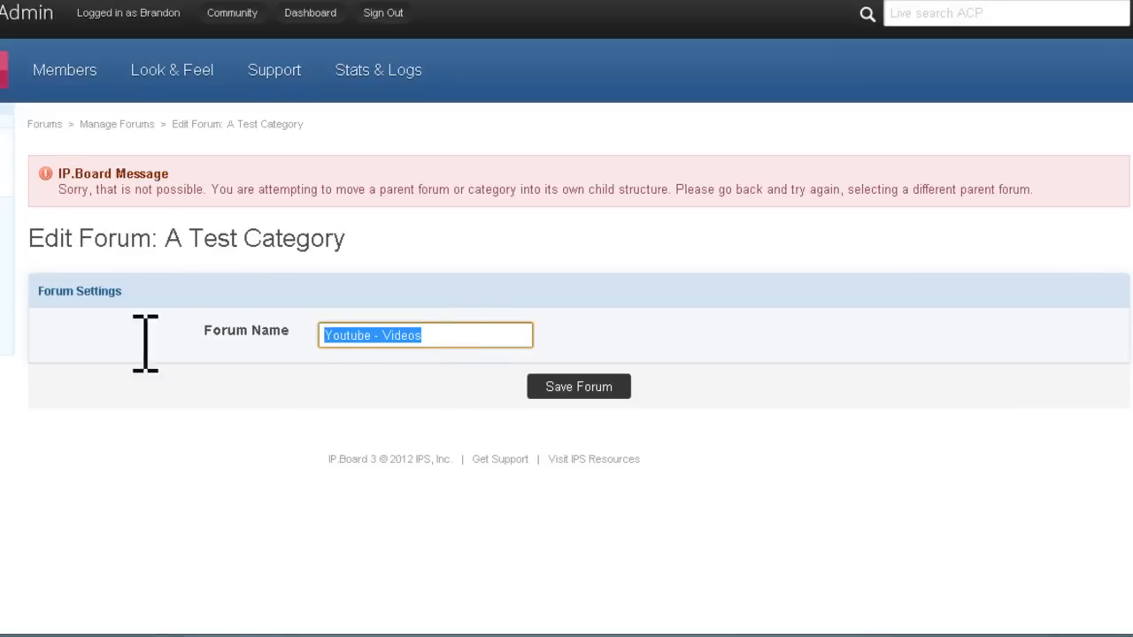
text(You)
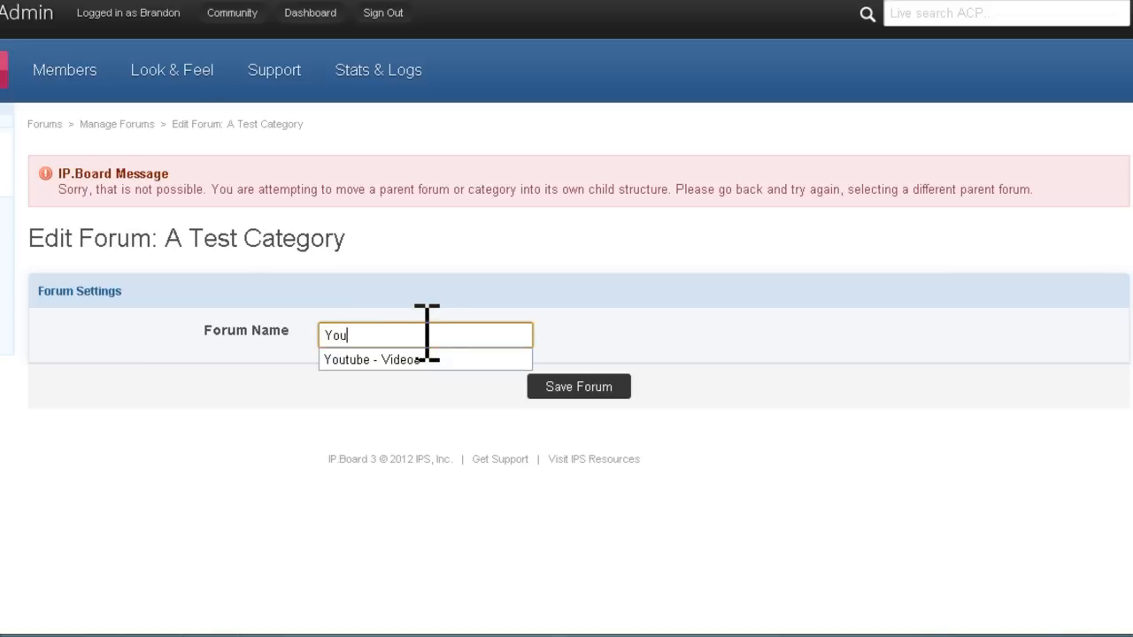
text(tube)
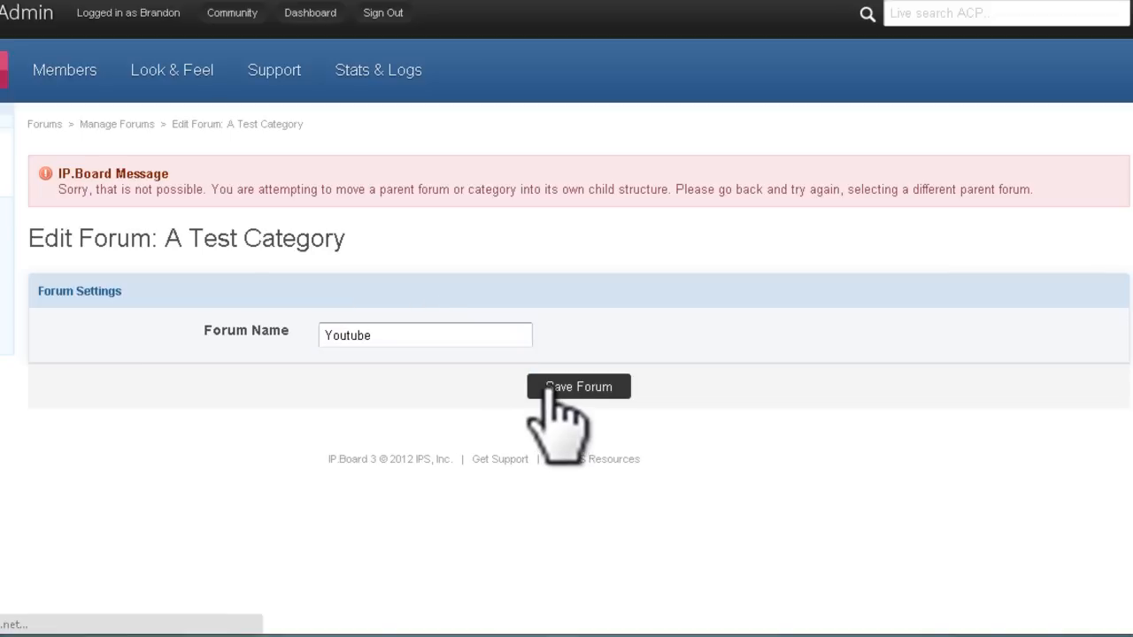
click(578, 387)
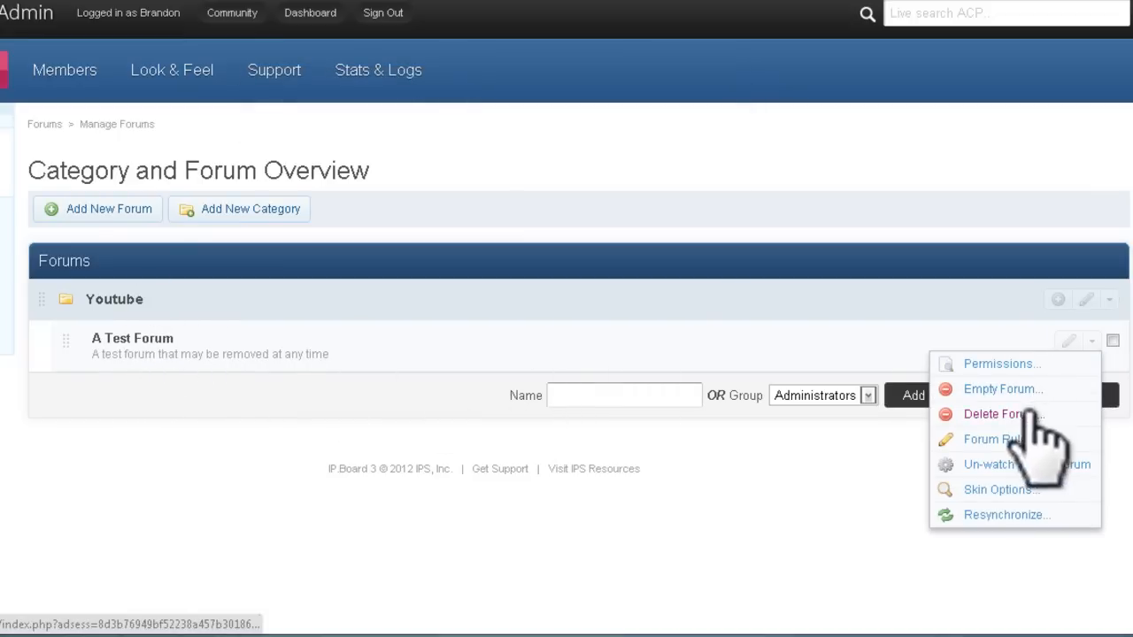
mouse_move(1001, 439)
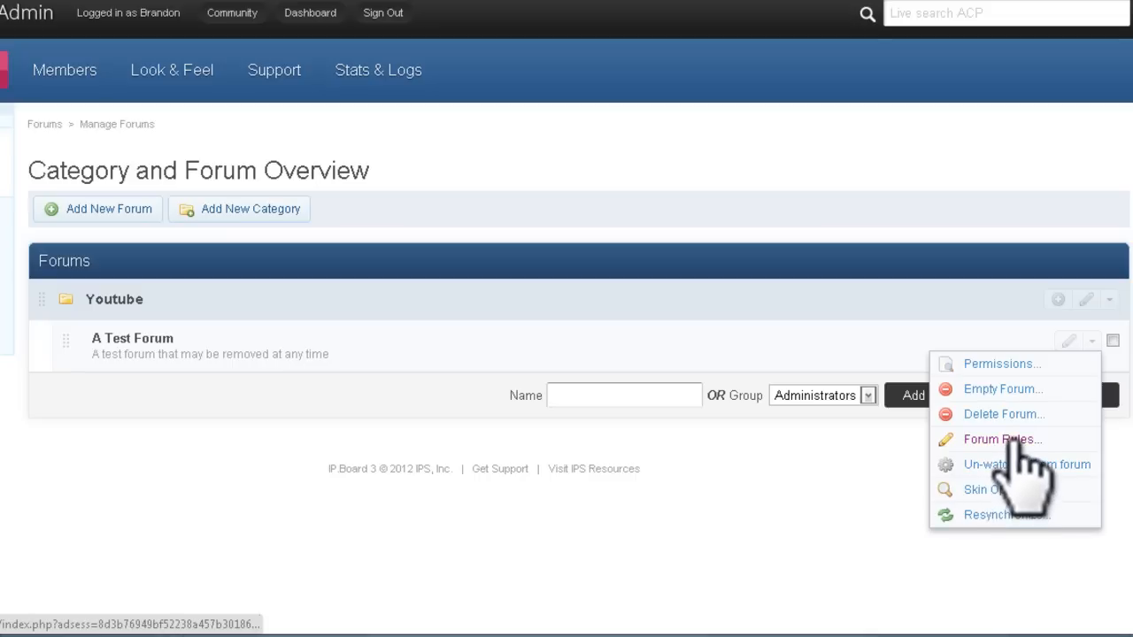
Step: Open Forum Rules for A Test Forum from its dropdown
click(1002, 439)
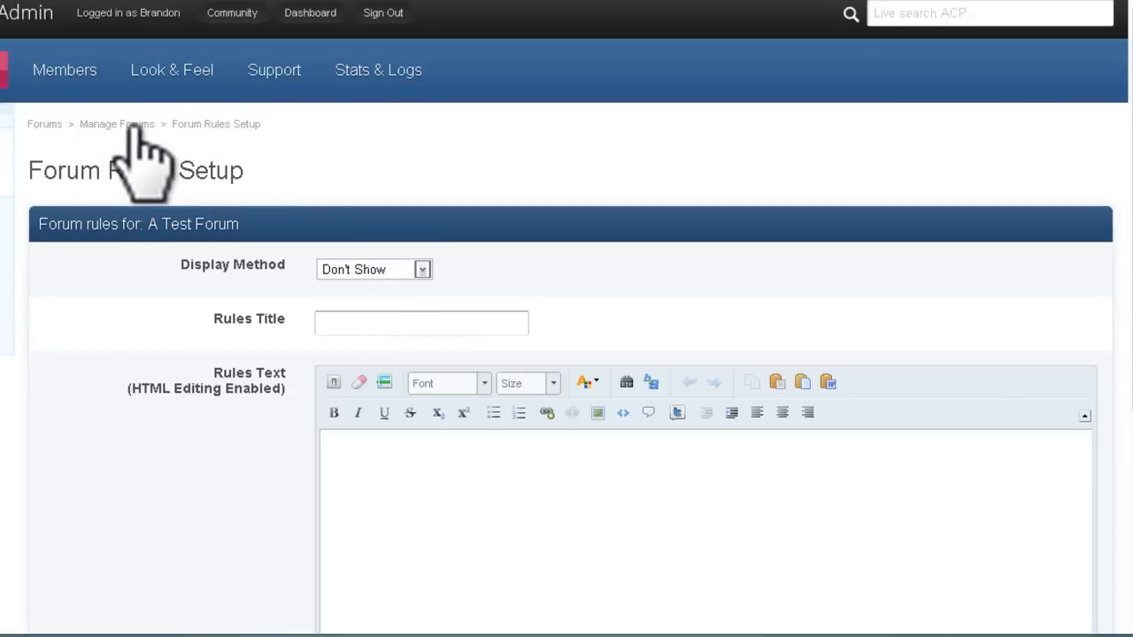
Step: Return to the Category and Forum Overview via the Manage Forums breadcrumb
click(115, 123)
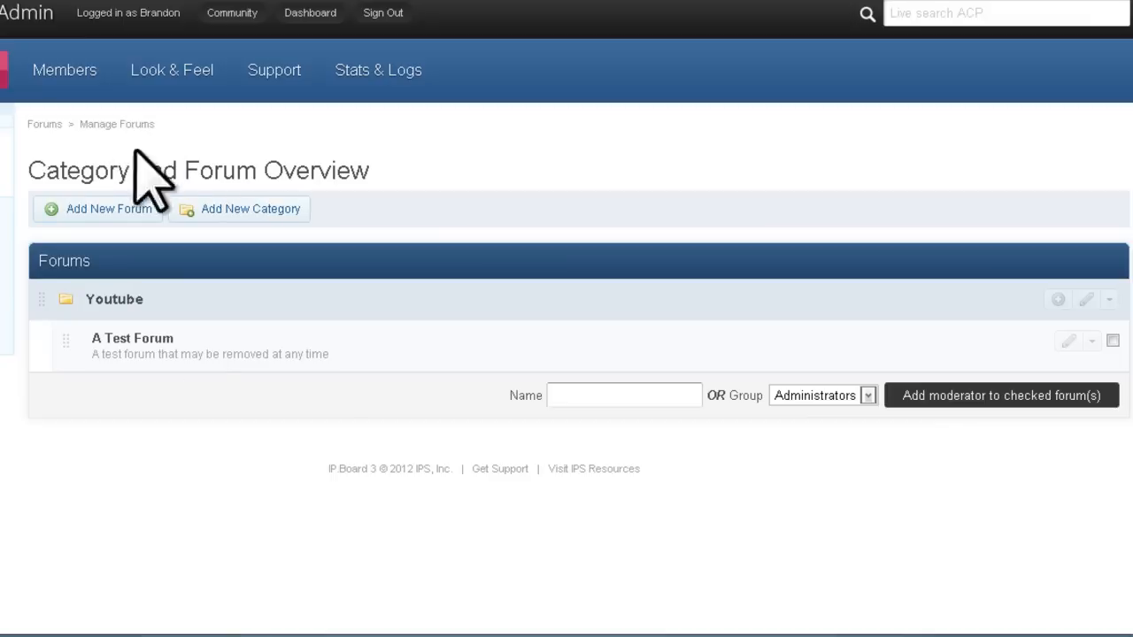
mouse_move(1057, 452)
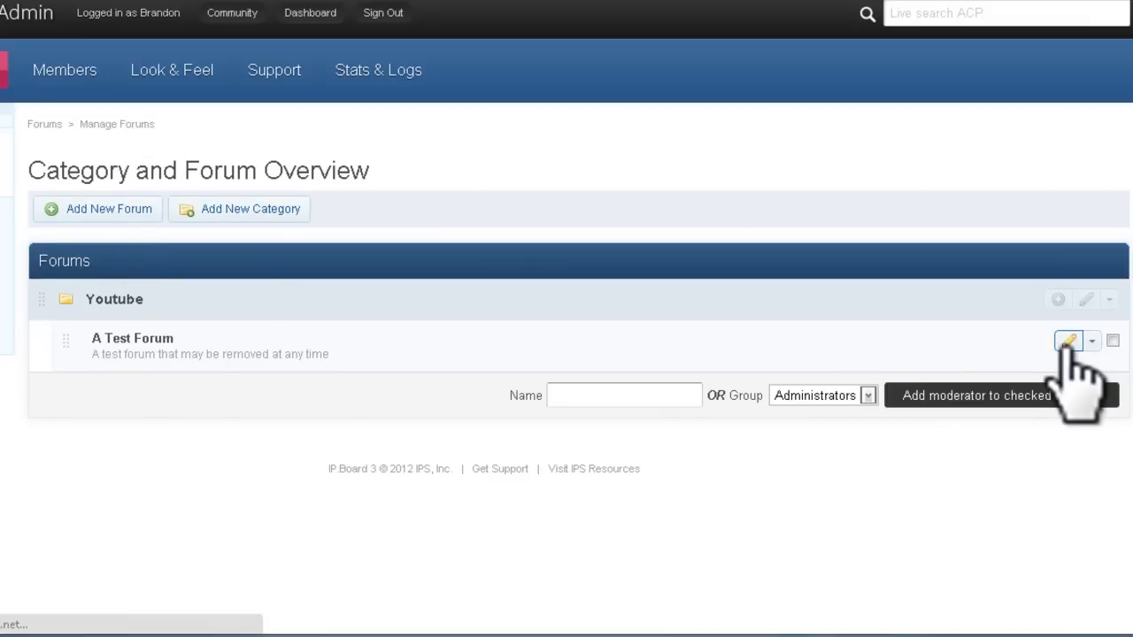
Step: Rename A Test Forum to 'Youtube - Videos' under parent Youtube and save
click(1068, 341)
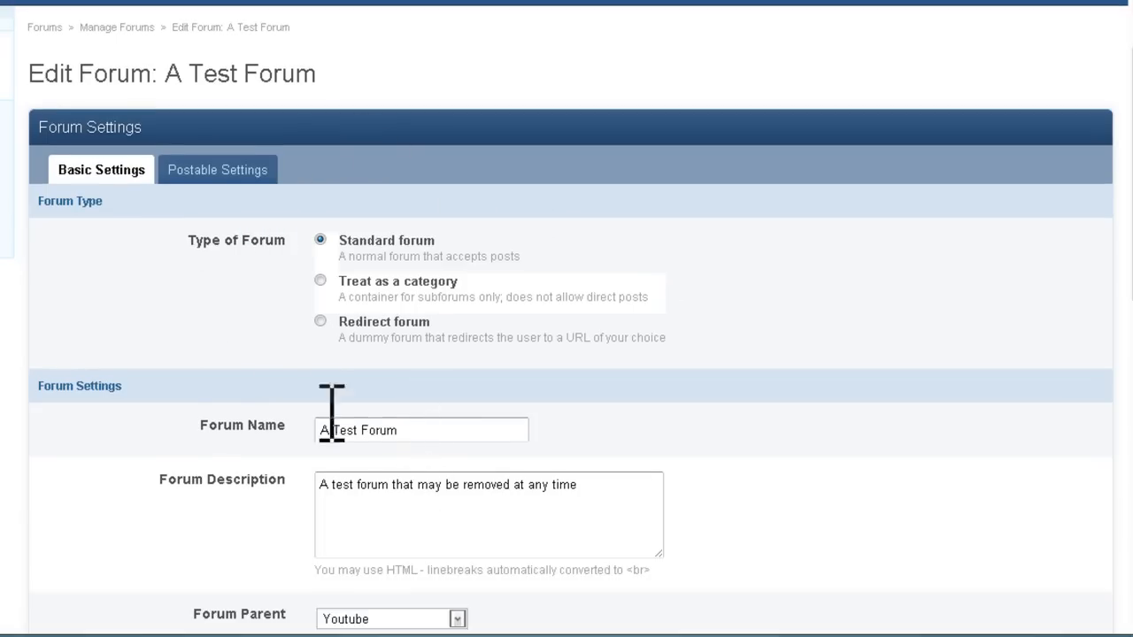
text(Youtube -)
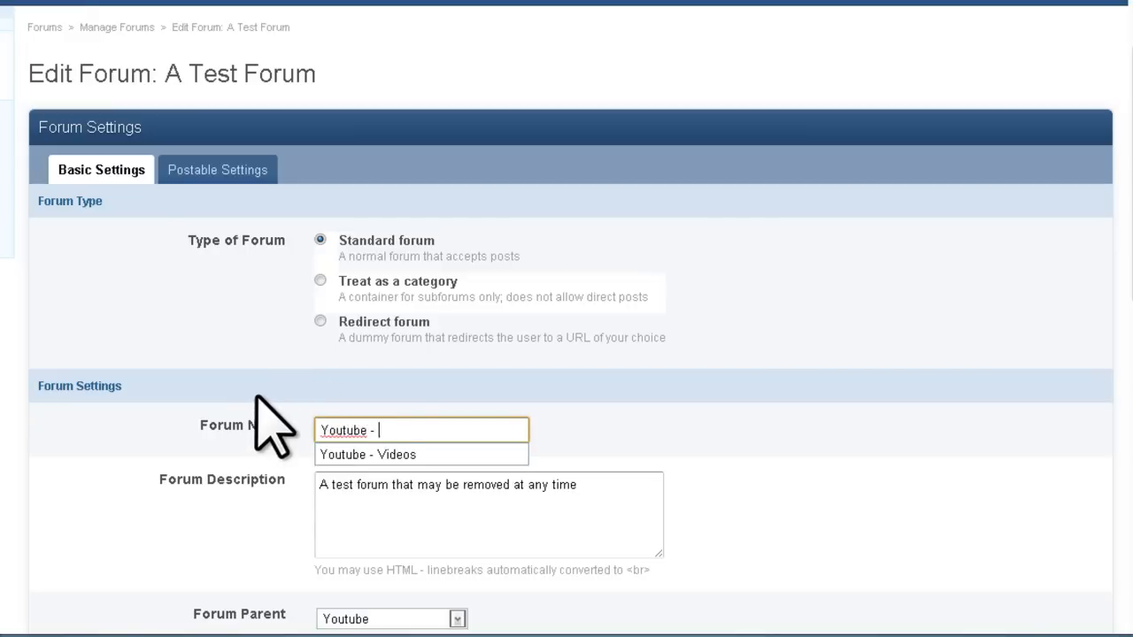
click(420, 454)
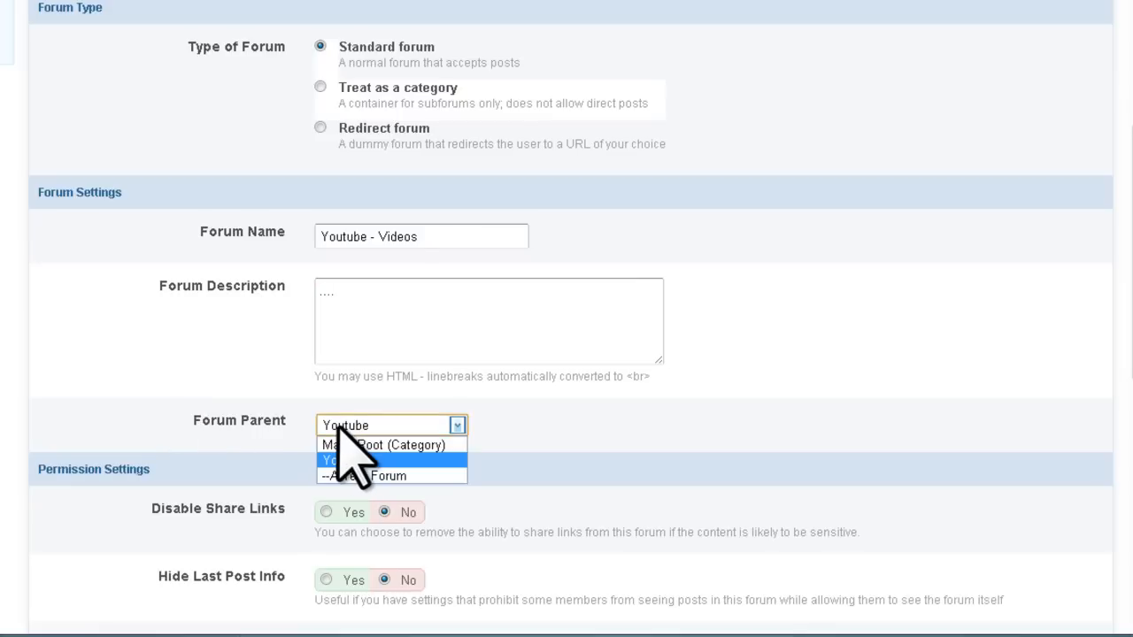
click(345, 460)
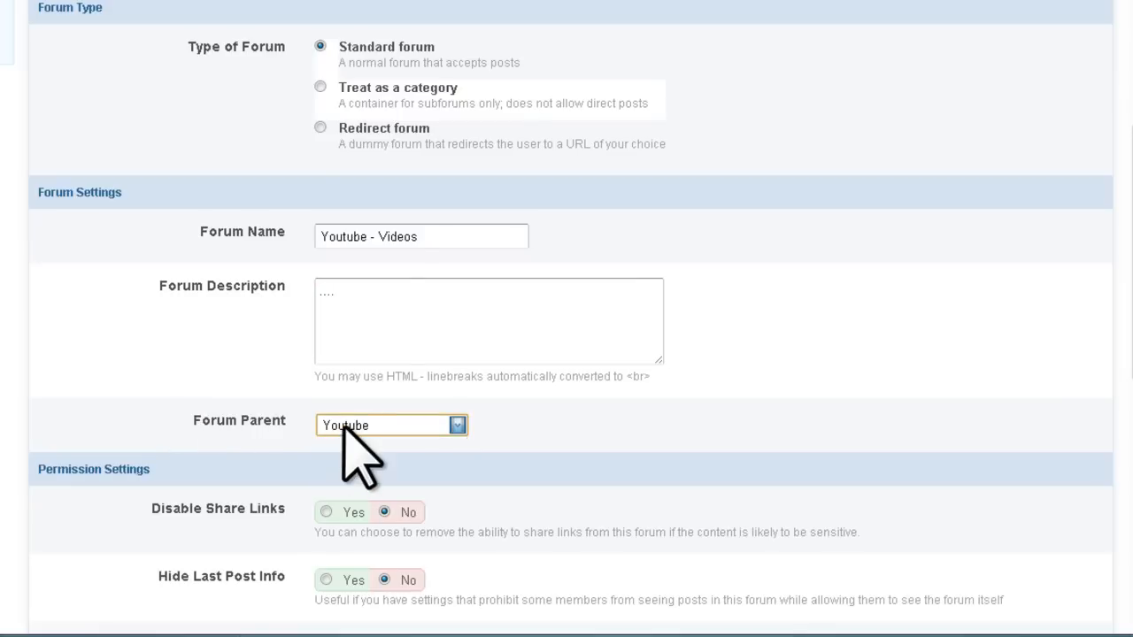
scroll(down, 3)
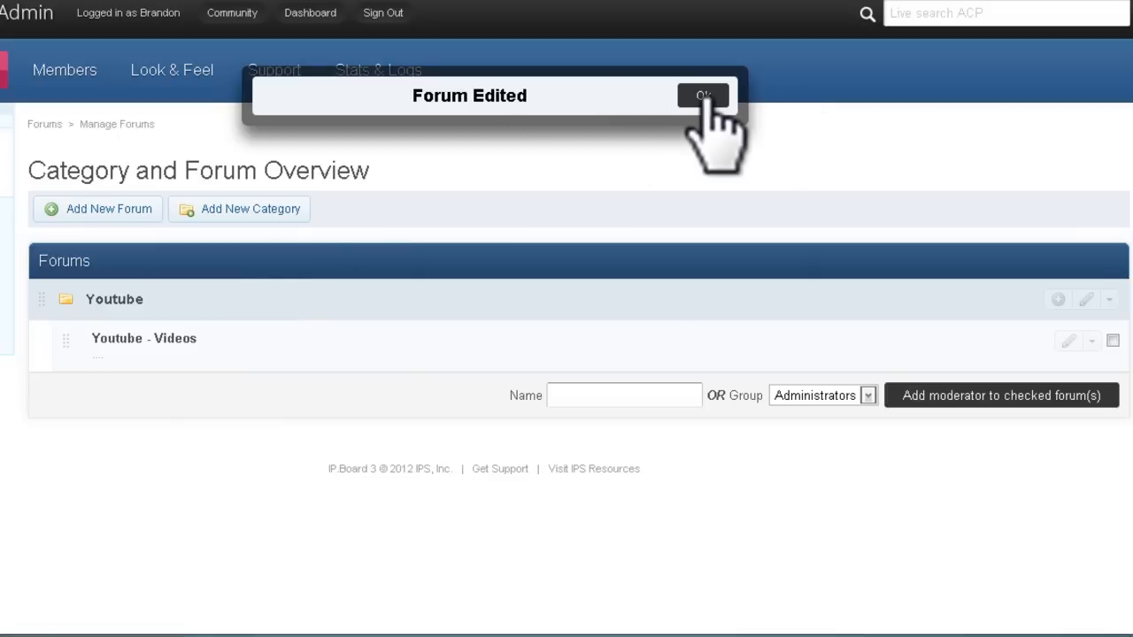
click(702, 95)
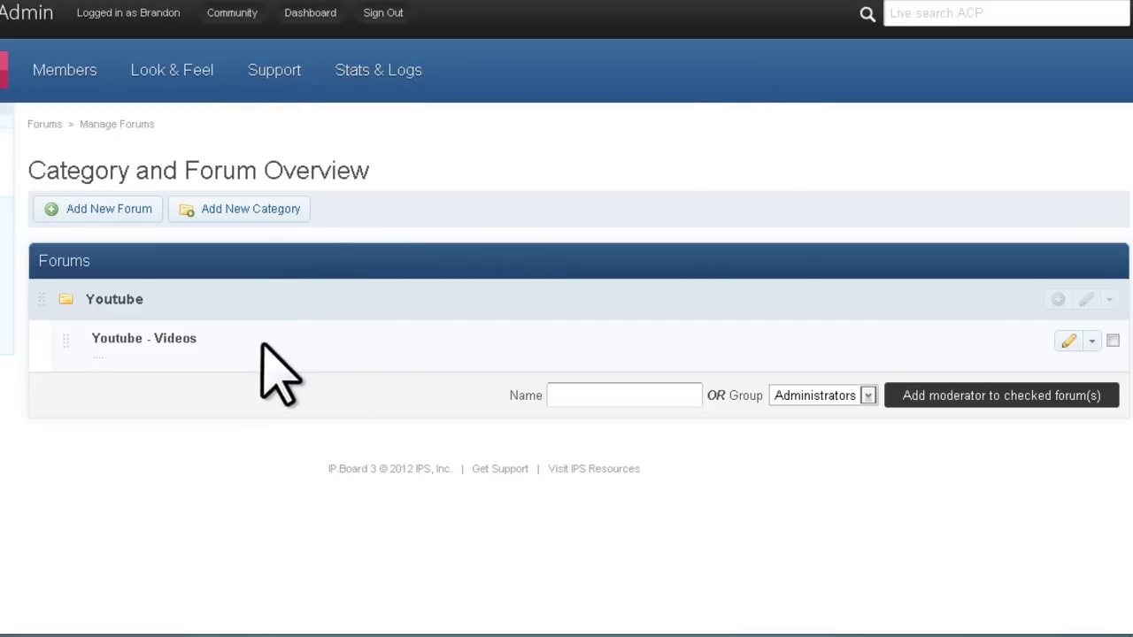
mouse_move(97, 209)
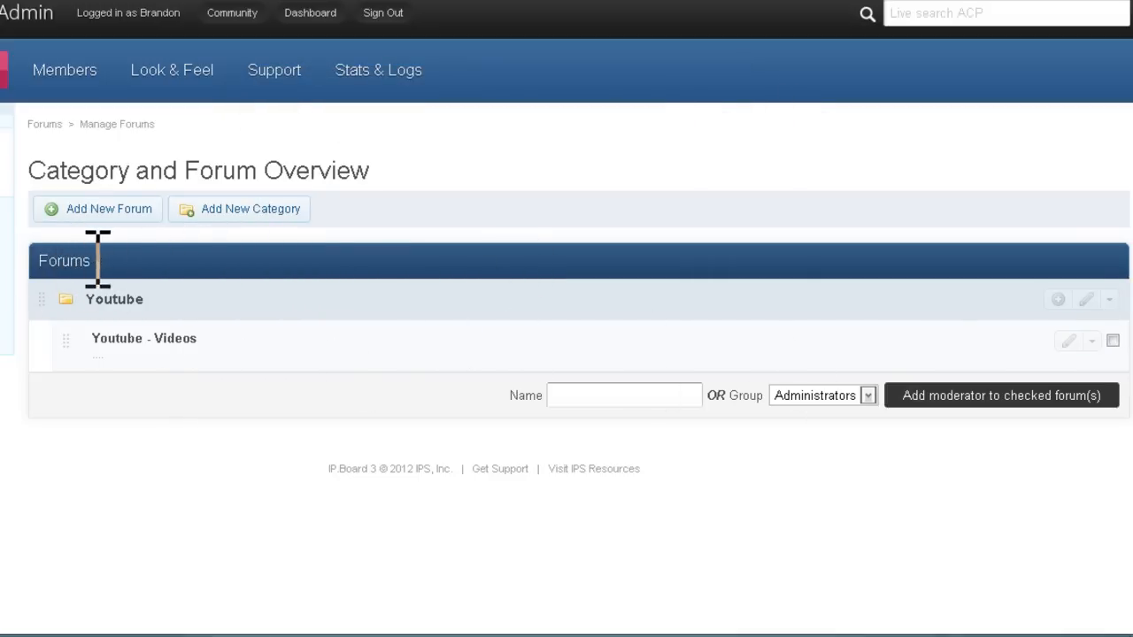
mouse_move(98, 283)
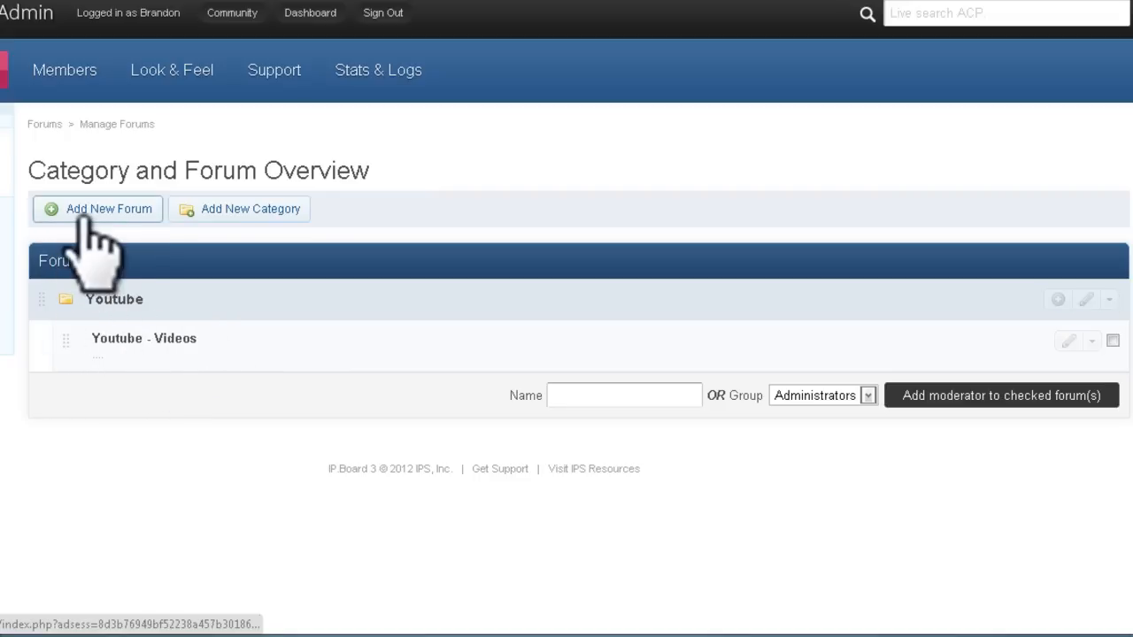
mouse_move(137, 283)
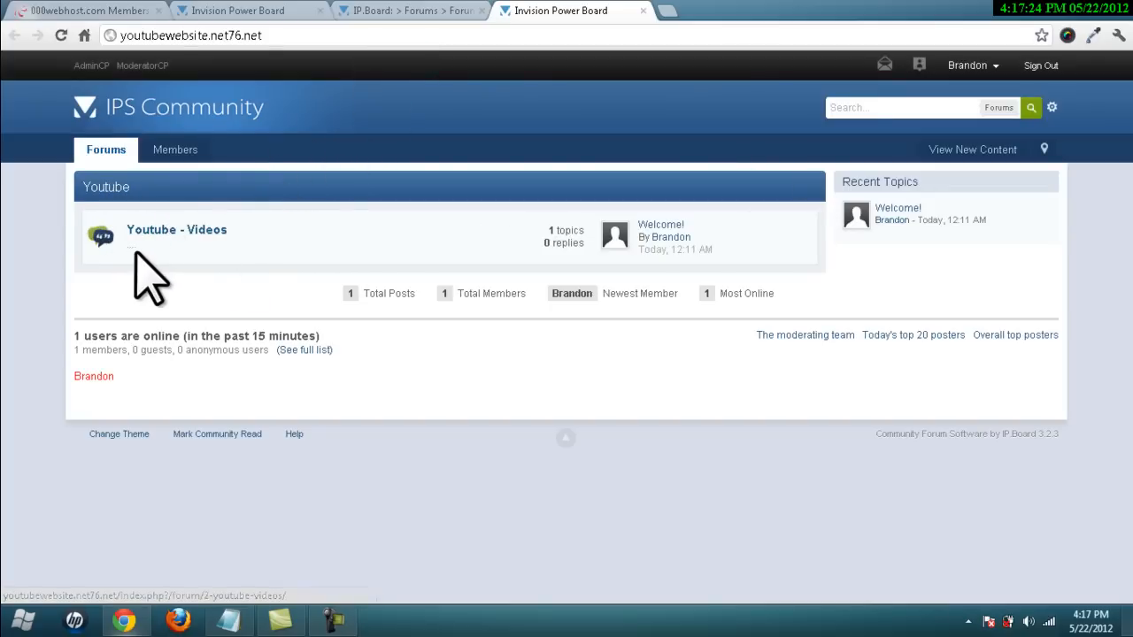
Step: Open the Youtube - Videos forum from the board index
click(177, 229)
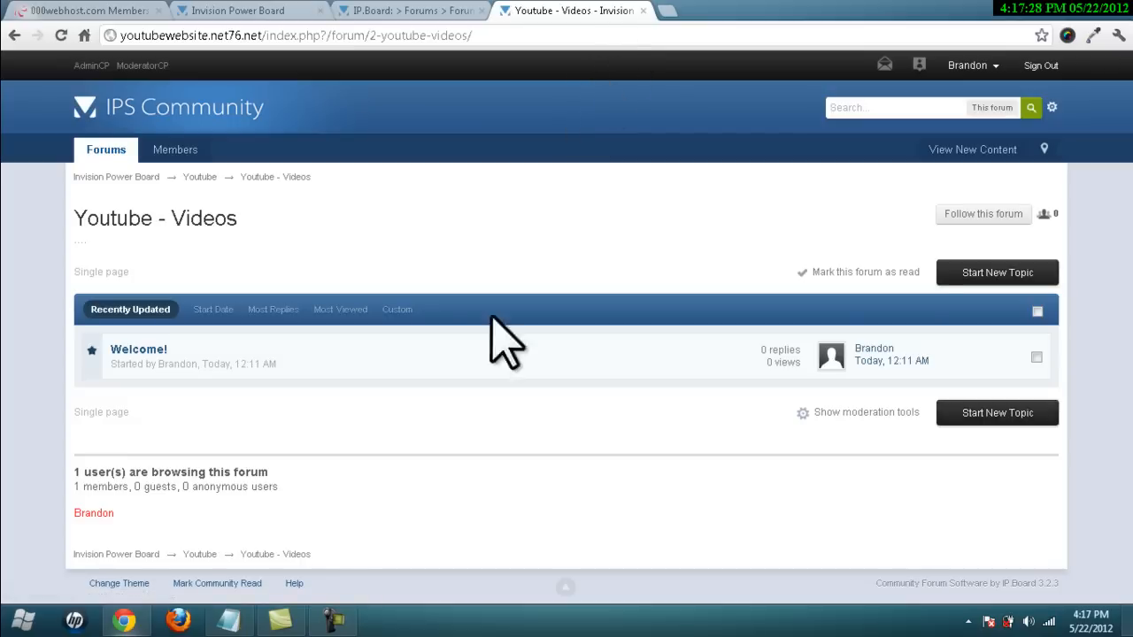
mouse_move(997, 272)
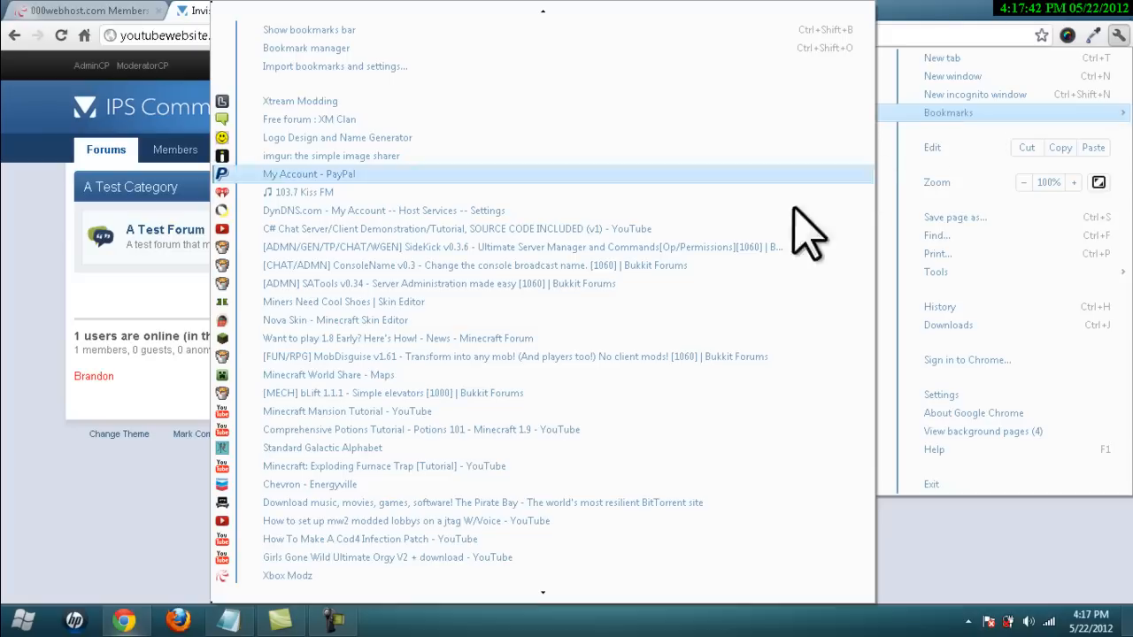
Step: Open the 'Dot TK - Renaming The Internet' bookmark in Chrome
scroll(down, 3)
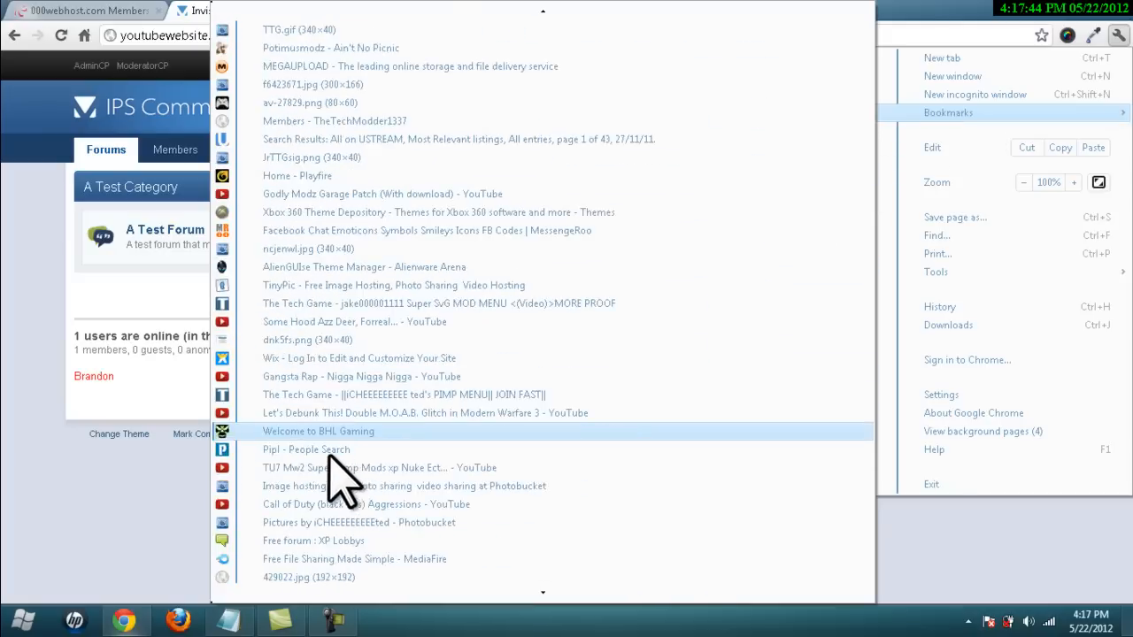
scroll(down, 3)
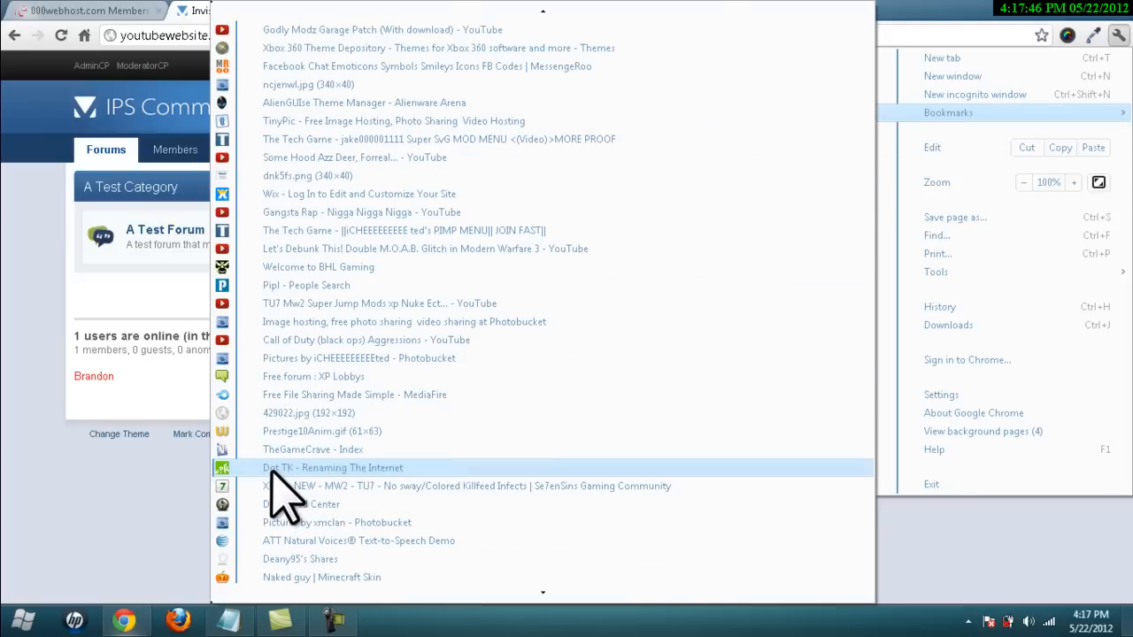
click(332, 467)
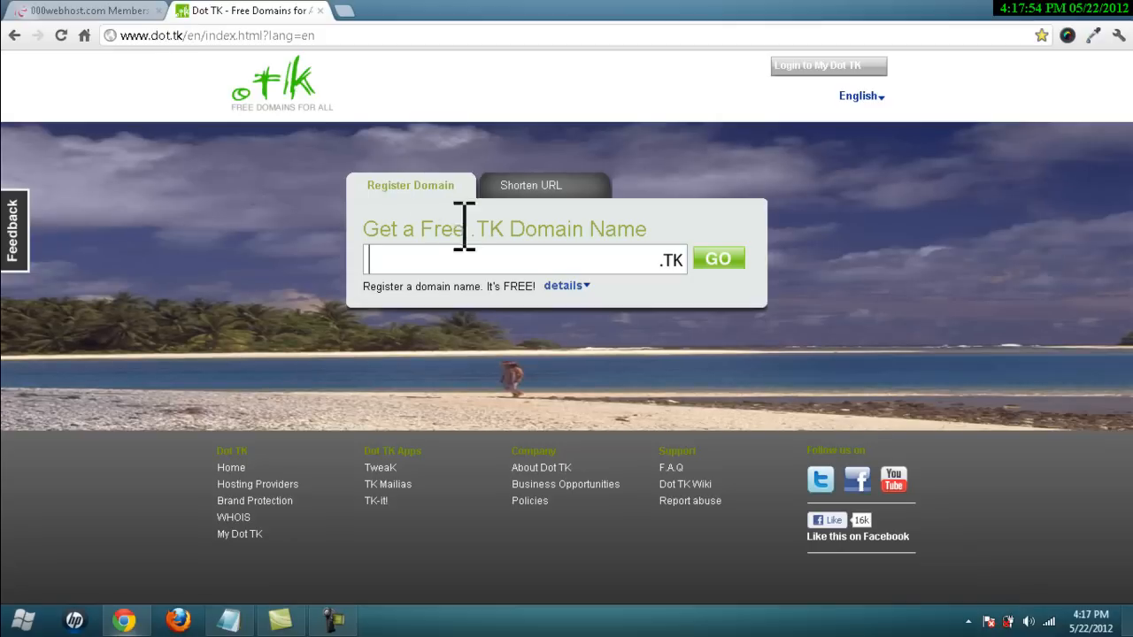
Step: Switch Dot TK to Shorten URL and copy the youtubewebsite.net76.net link from 000webhost
click(531, 184)
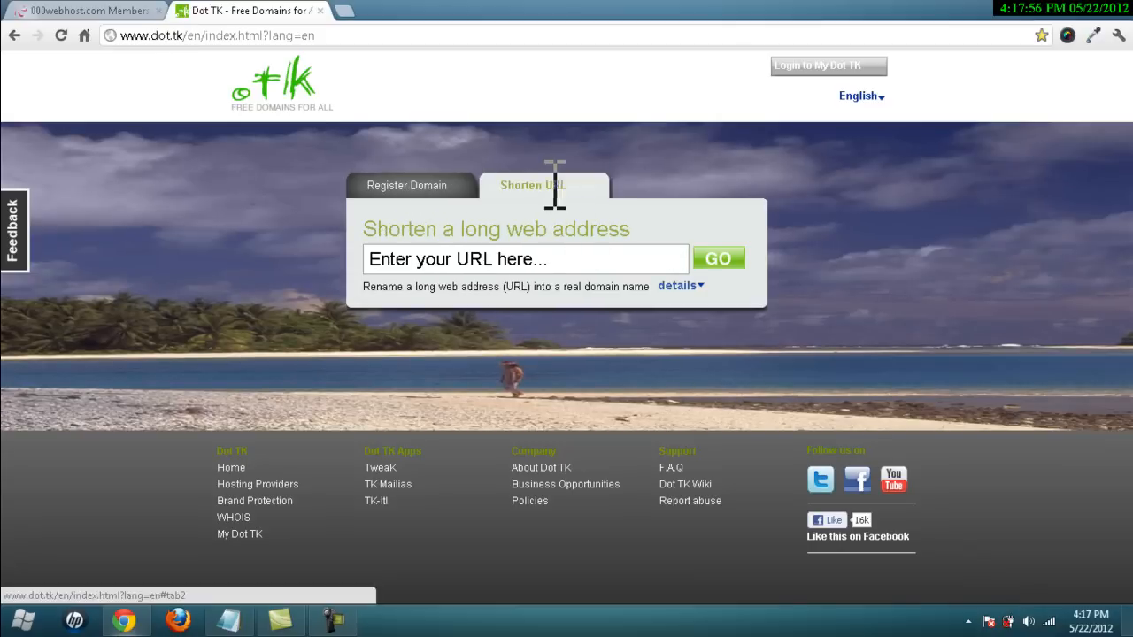
click(84, 10)
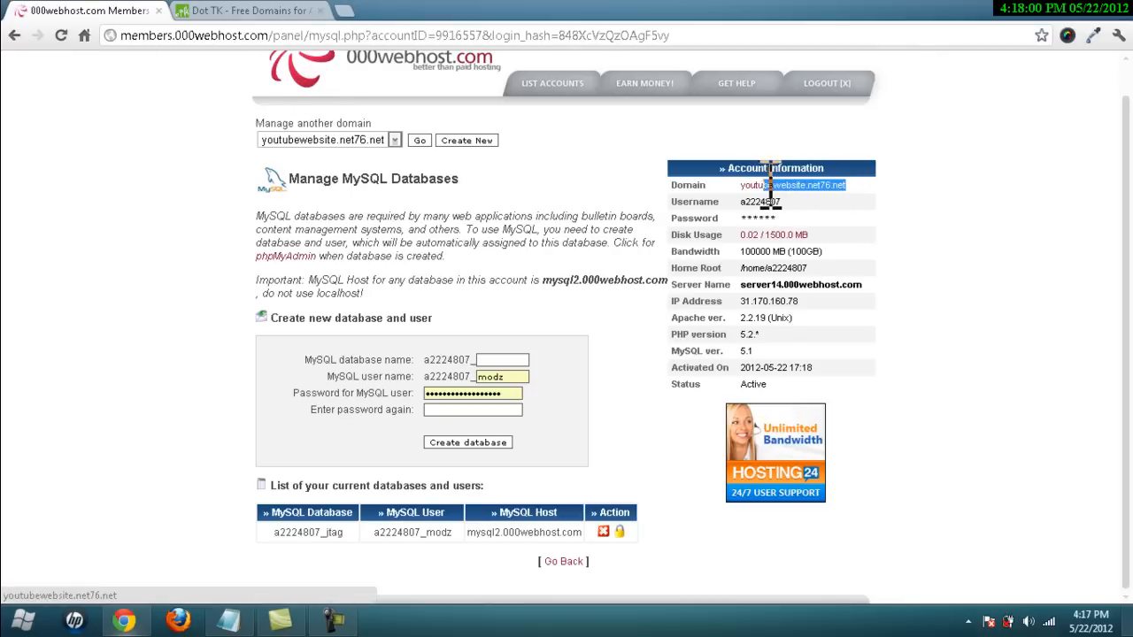
right_click(792, 185)
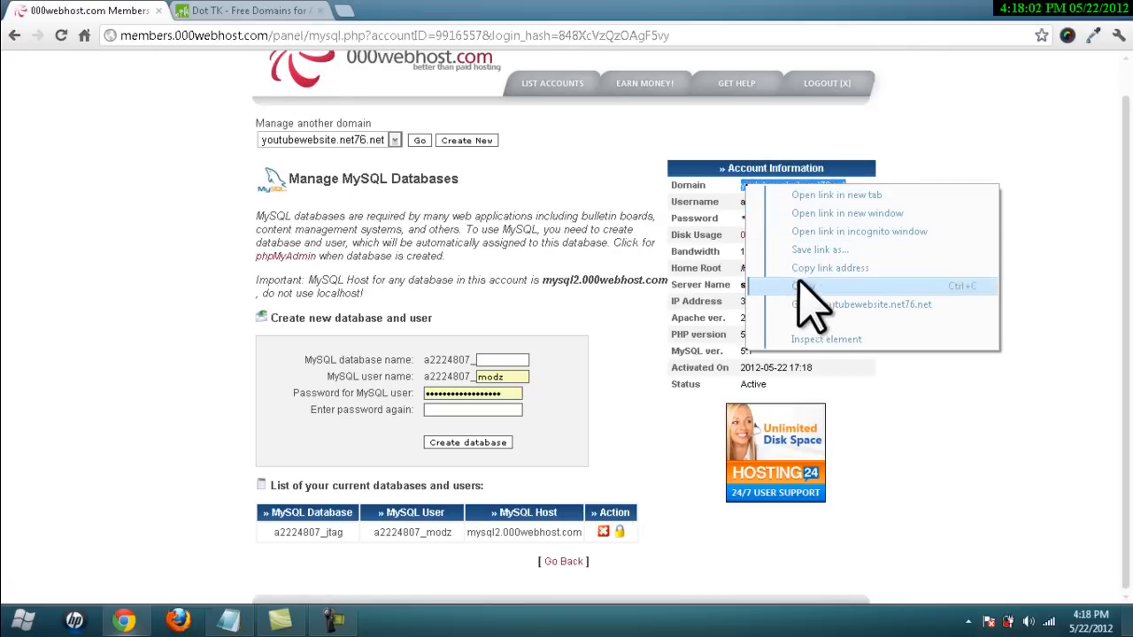
click(247, 10)
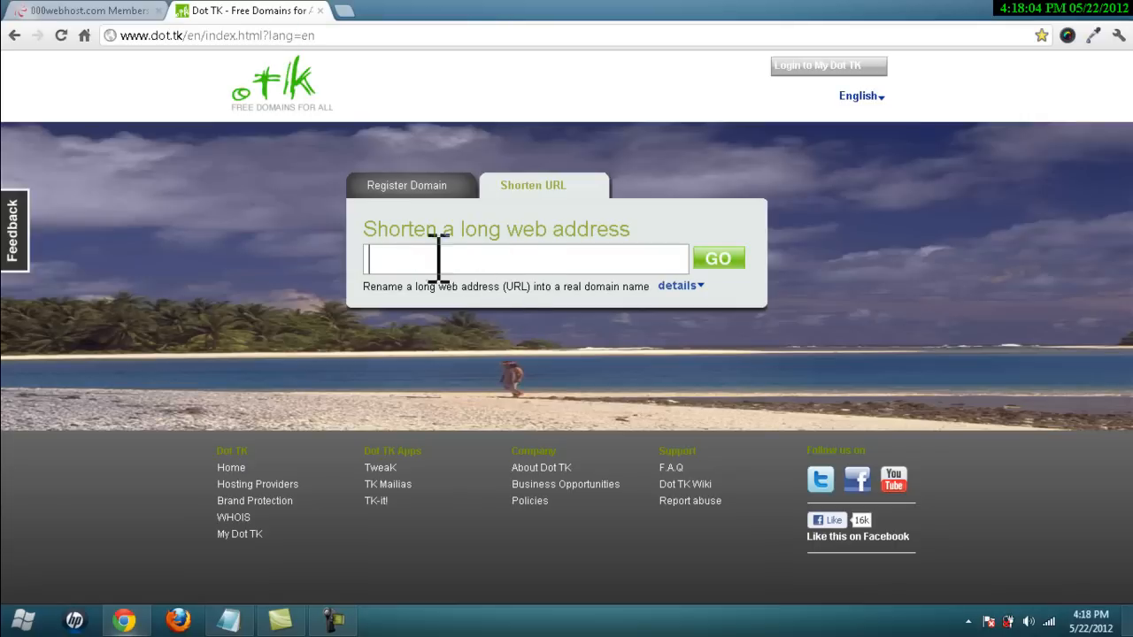
text(youtubewebsite.net76.net)
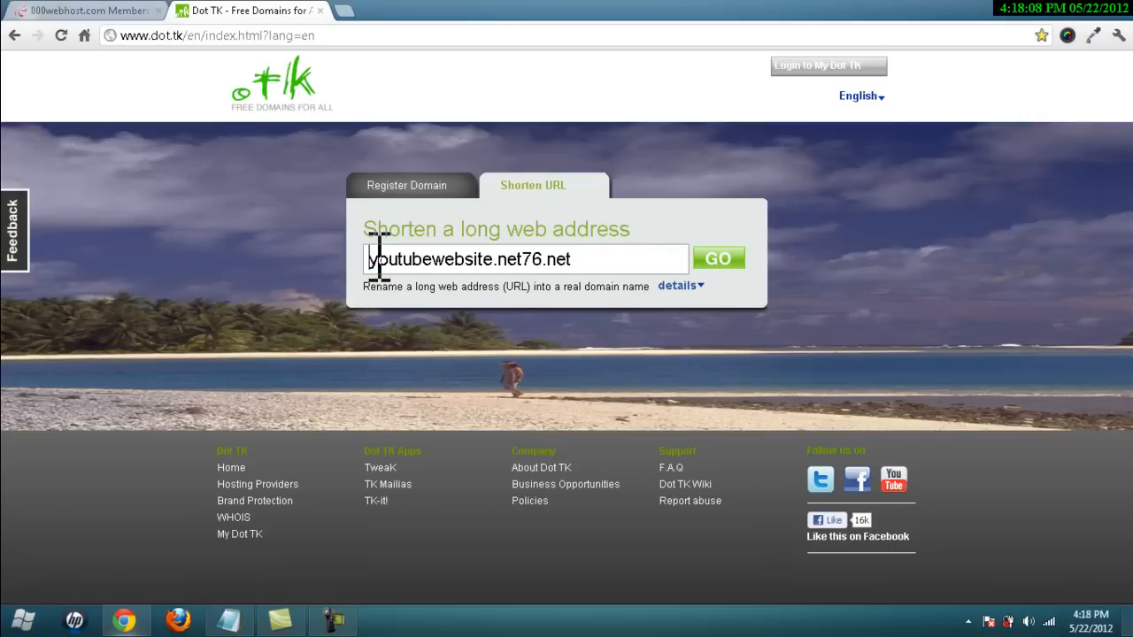
text(http)
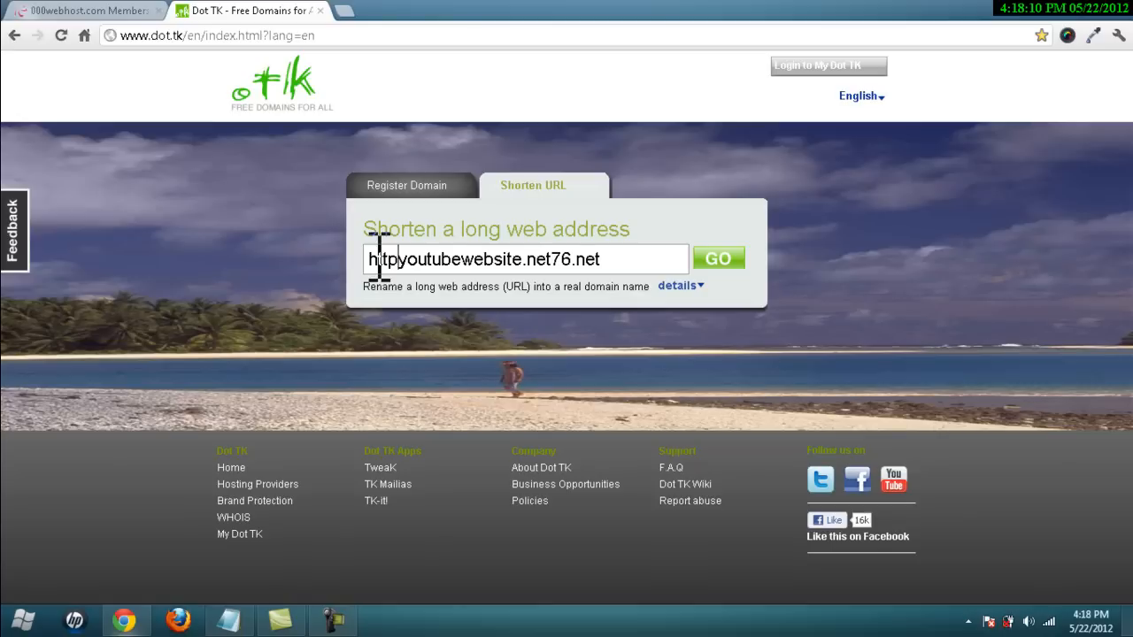
text(http://youtubewebsite.net76.net)
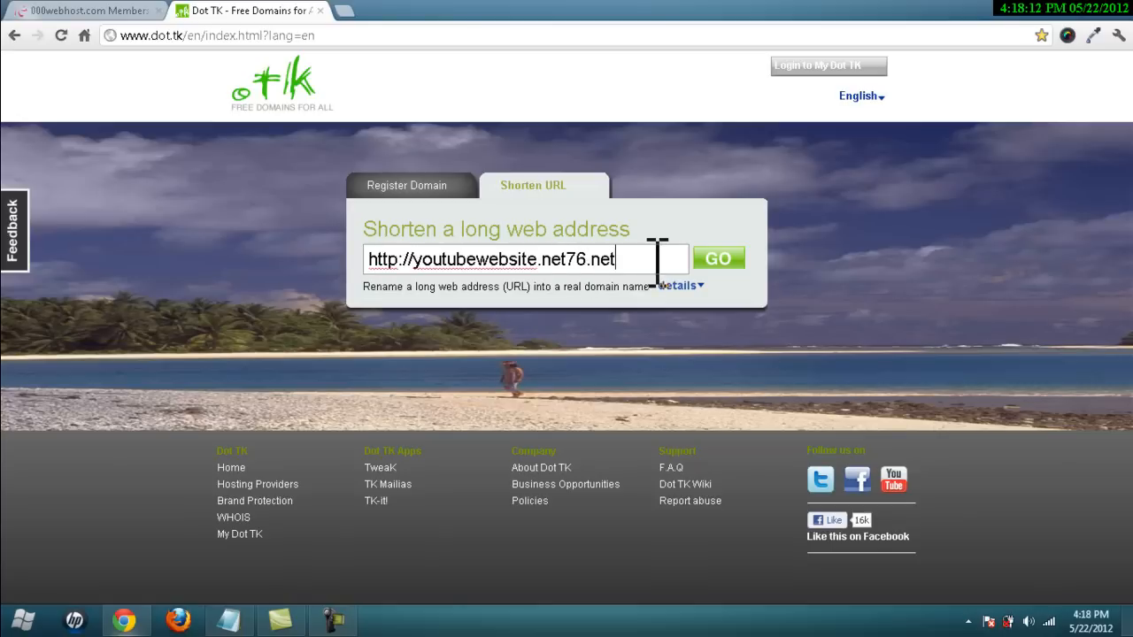
text(/)
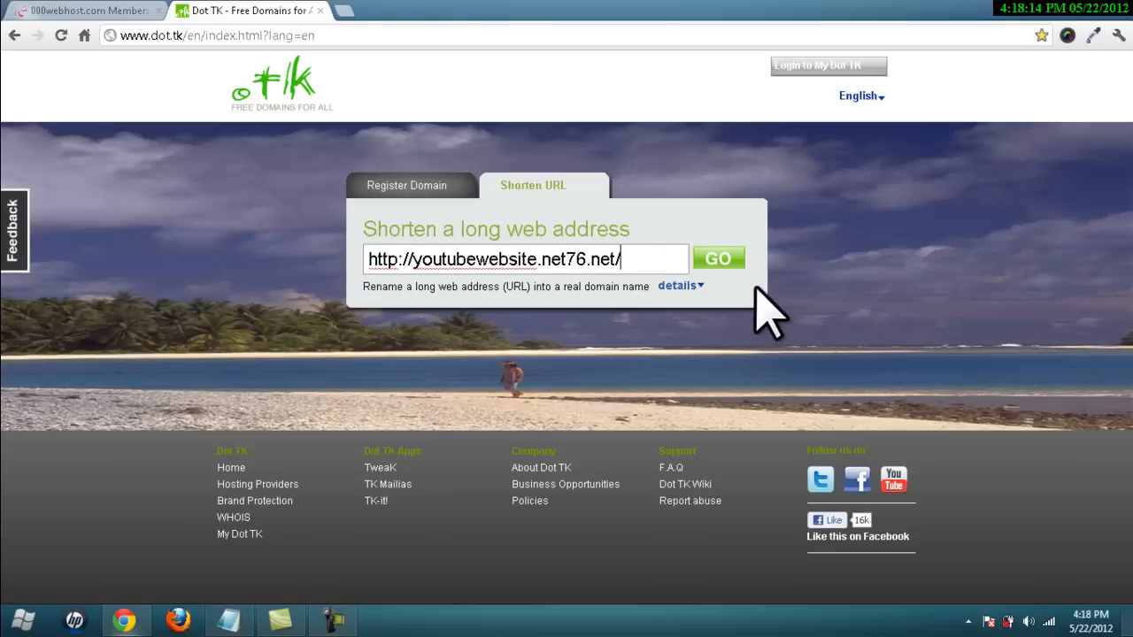
click(718, 258)
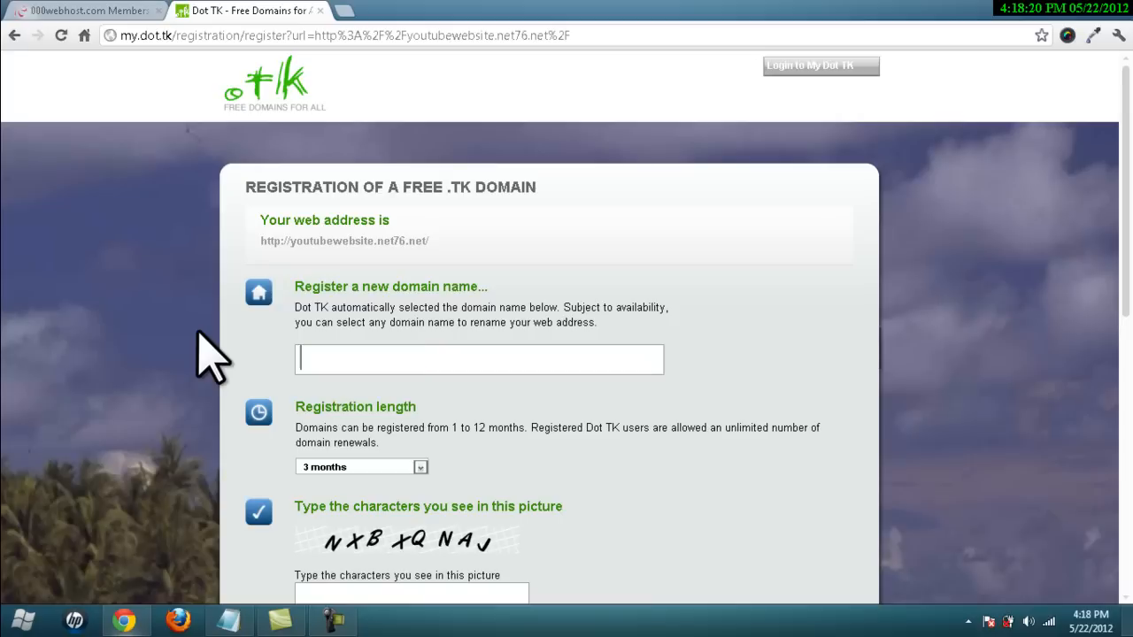
Step: Register brandonswebsite.tk with the captcha filled in, continuing without sign-up
text(Youtube)
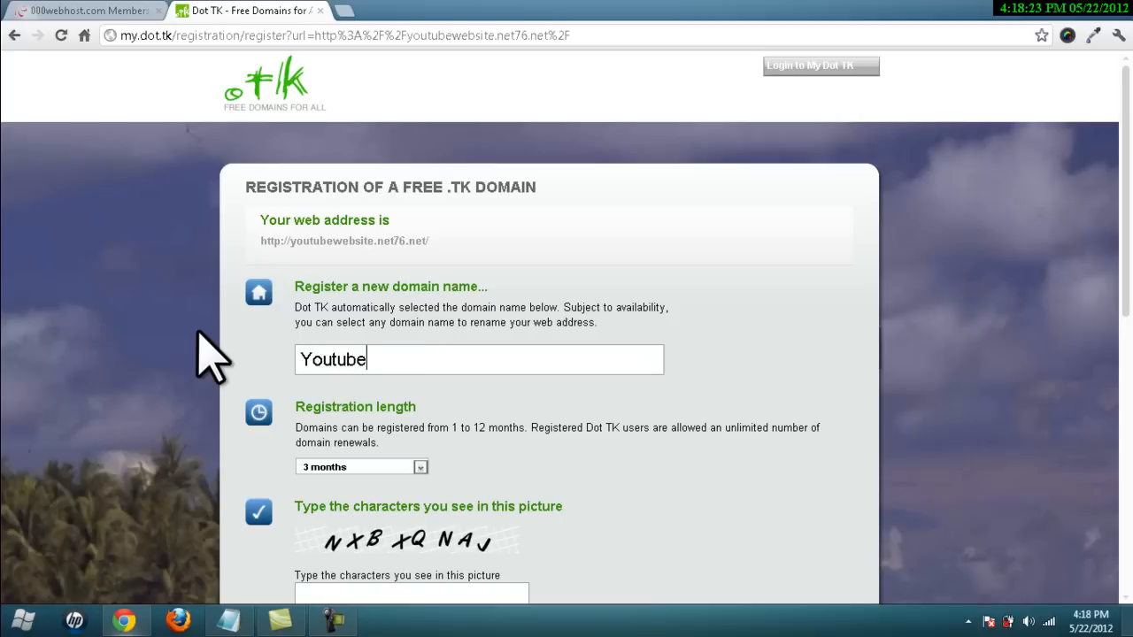
text(.tk)
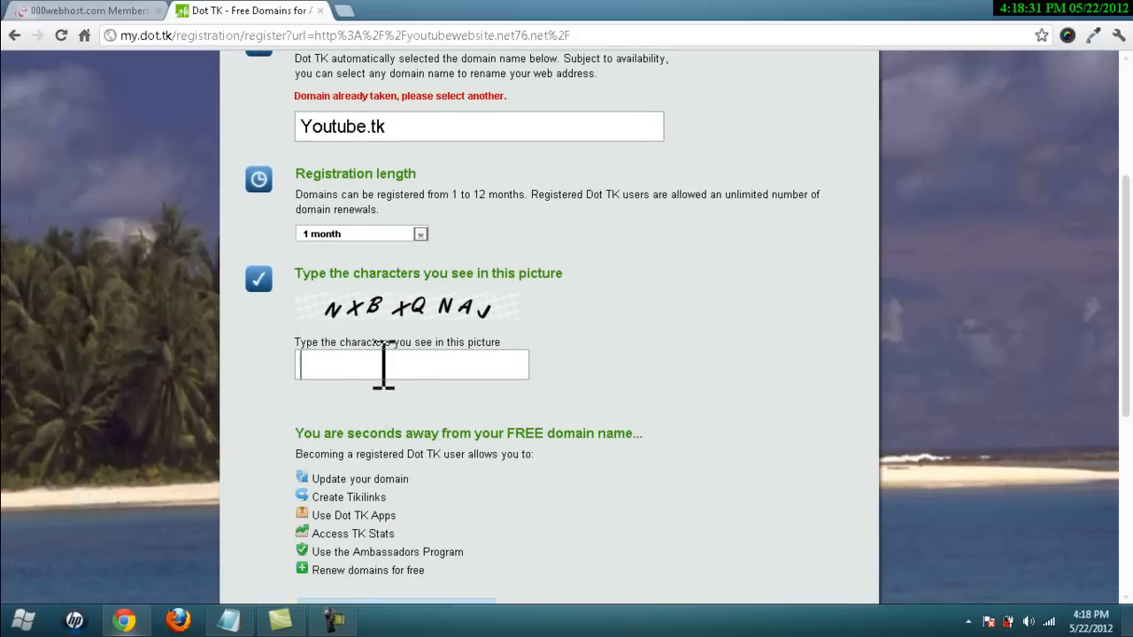
text(nxb)
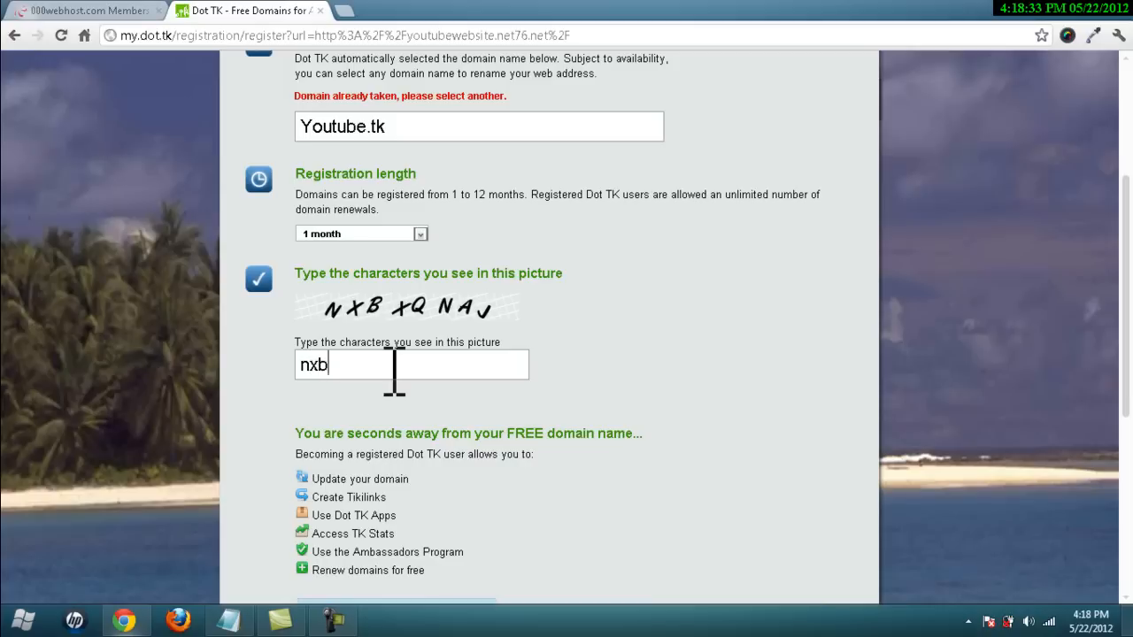
text(x)
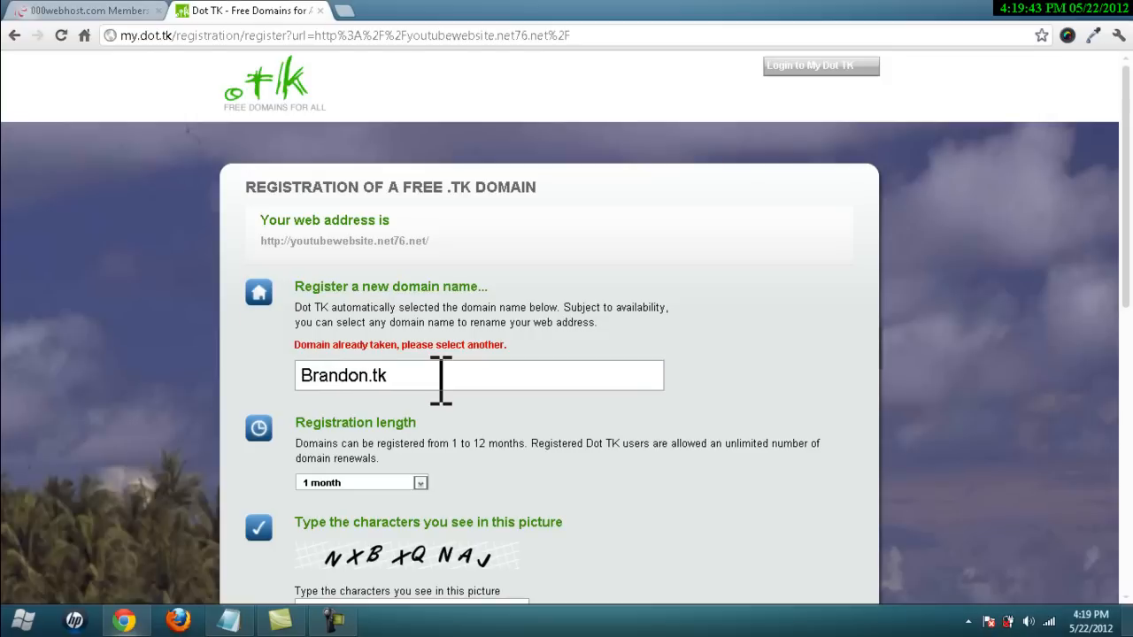
text(s)
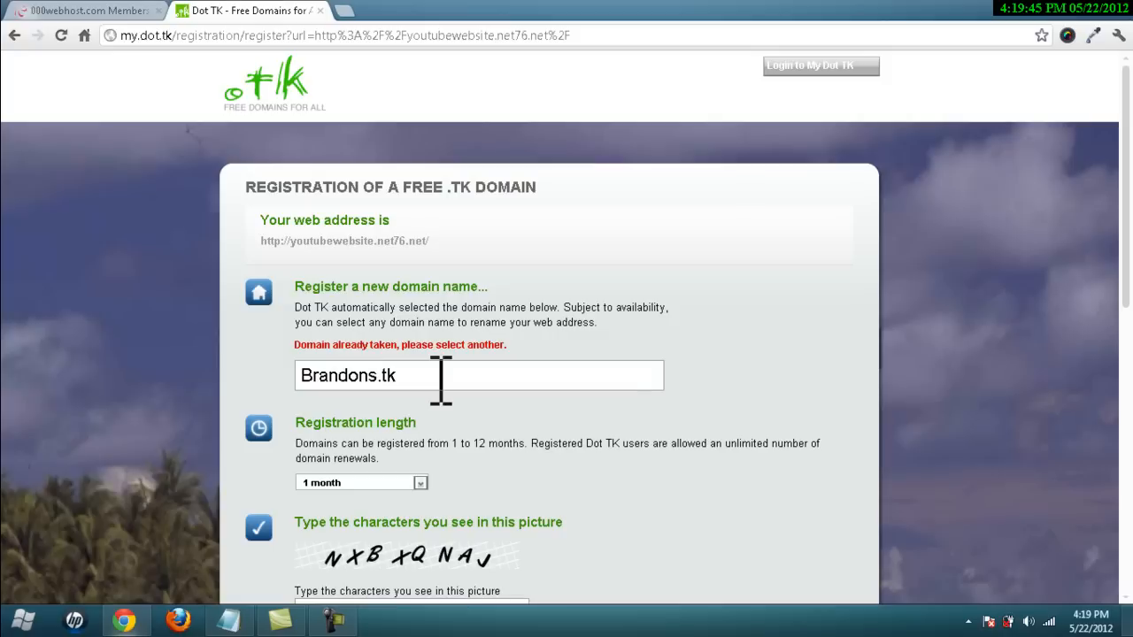
text(web)
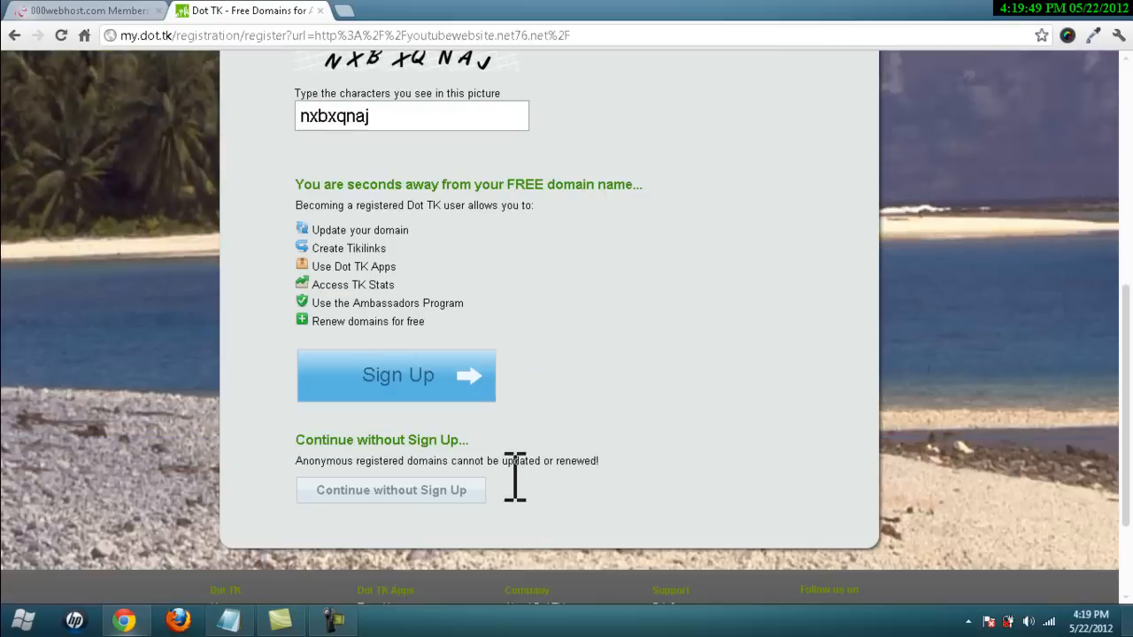
click(390, 489)
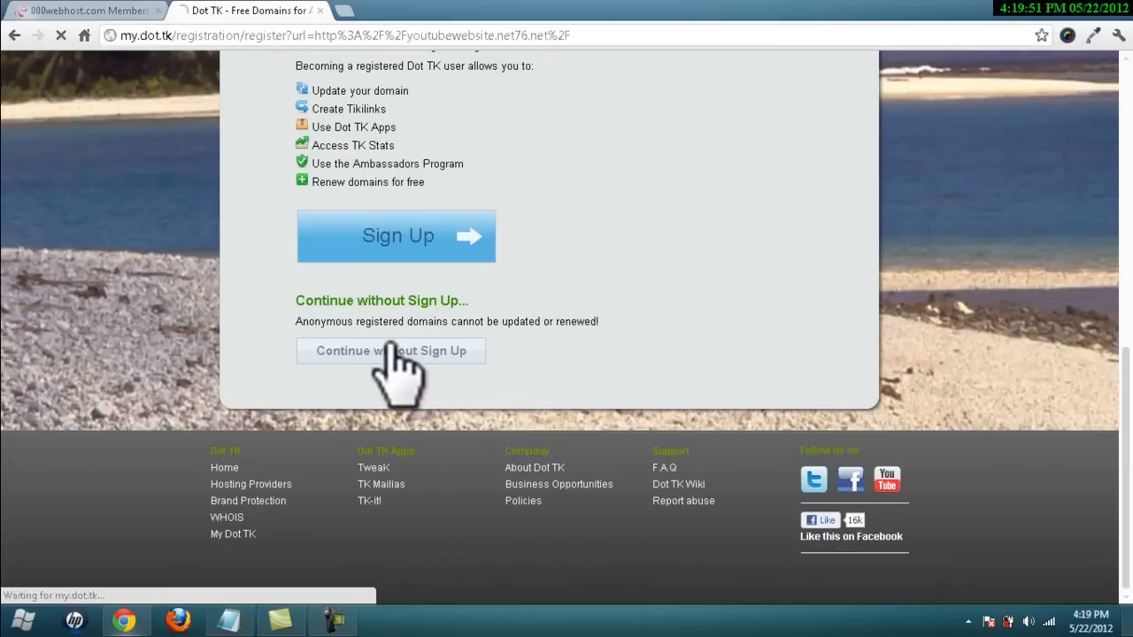
click(390, 351)
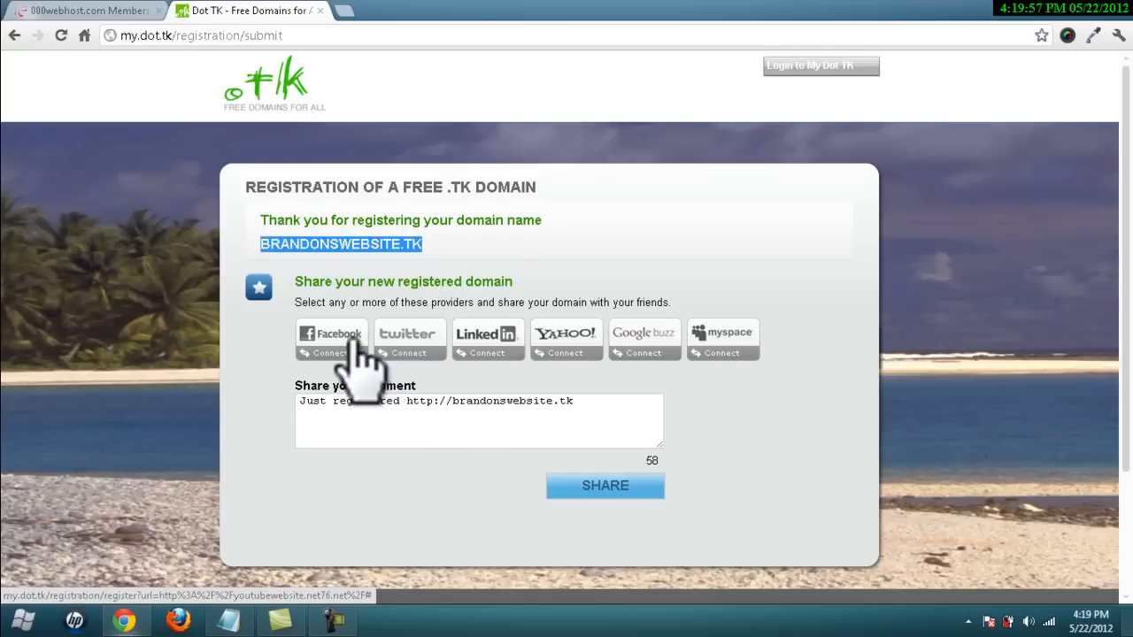
Step: Switch back to the 000webhost tab
click(84, 9)
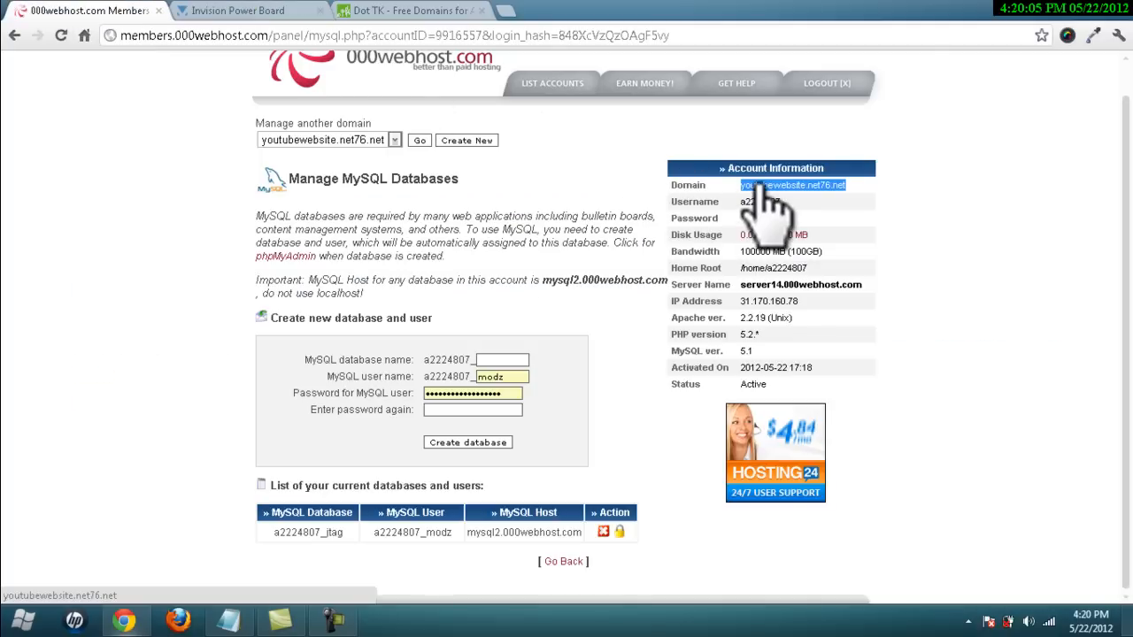
Step: Close the duplicate Invision Power Board tab and the Dot TK tab
click(239, 10)
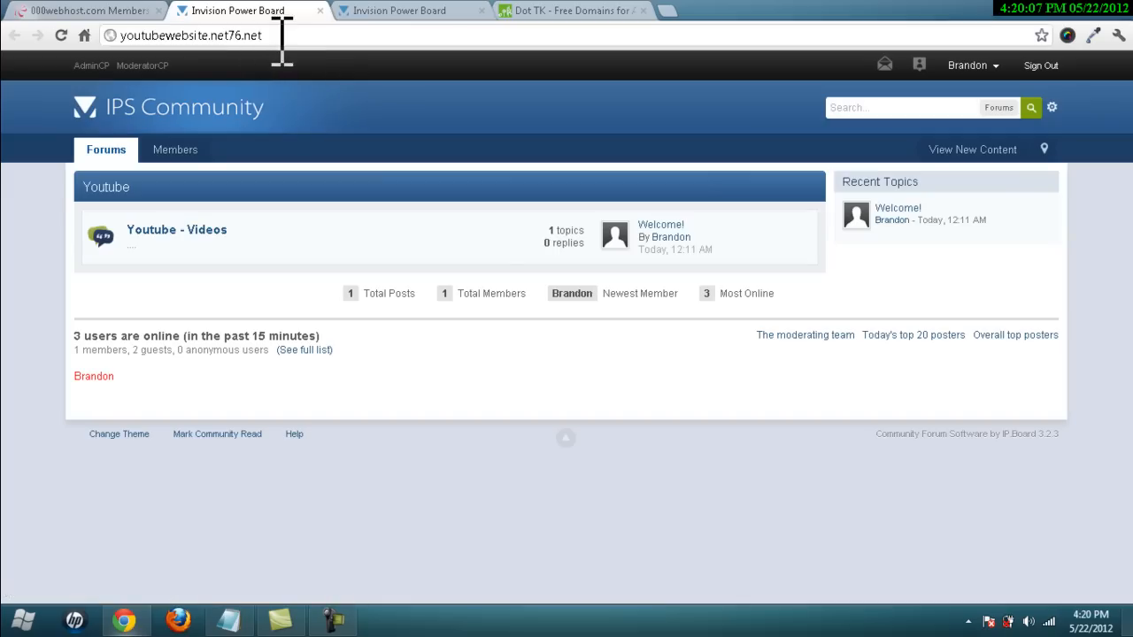
click(84, 9)
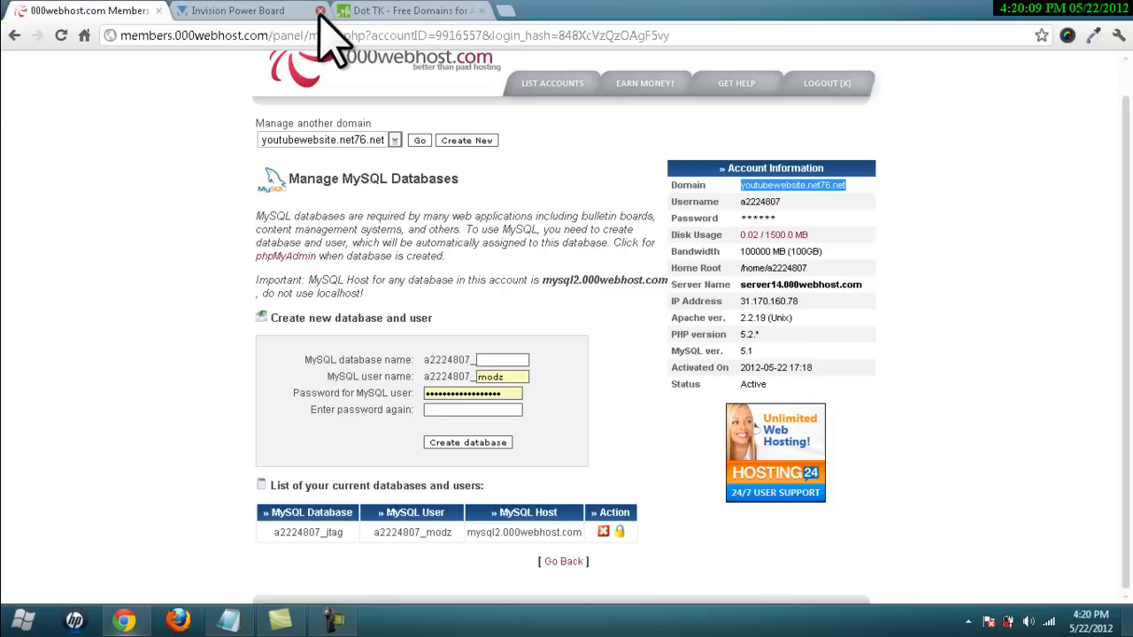
click(239, 10)
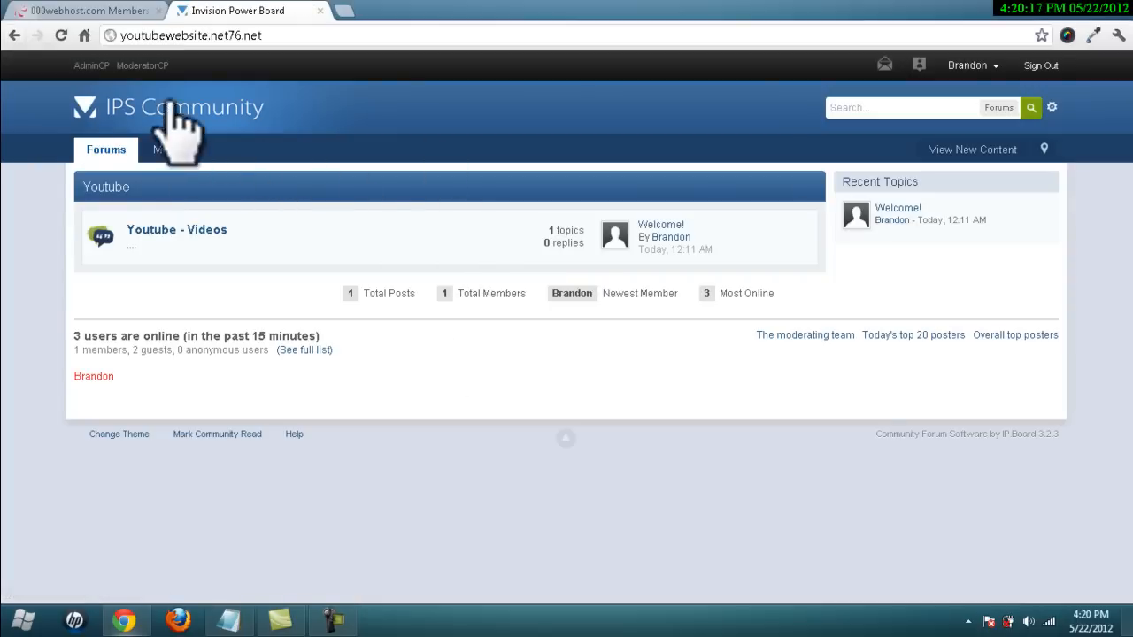
mouse_move(228, 42)
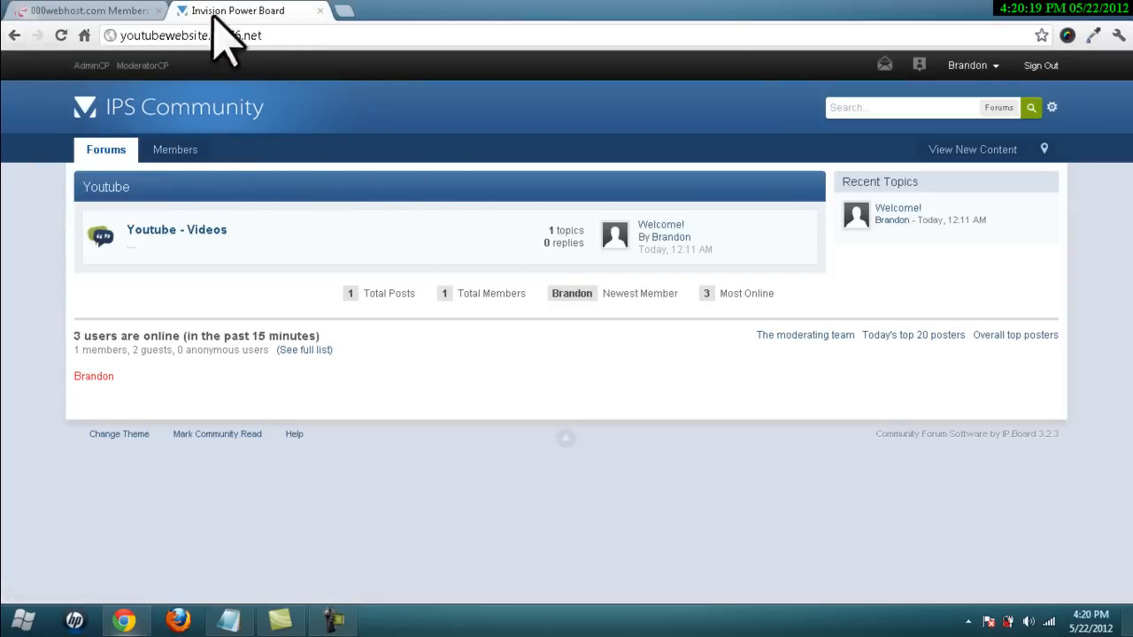
Step: Enter youtubewebsite.net76.net, then BRANDONSWEBSITE.TK, in the address bar to load the forum
click(190, 35)
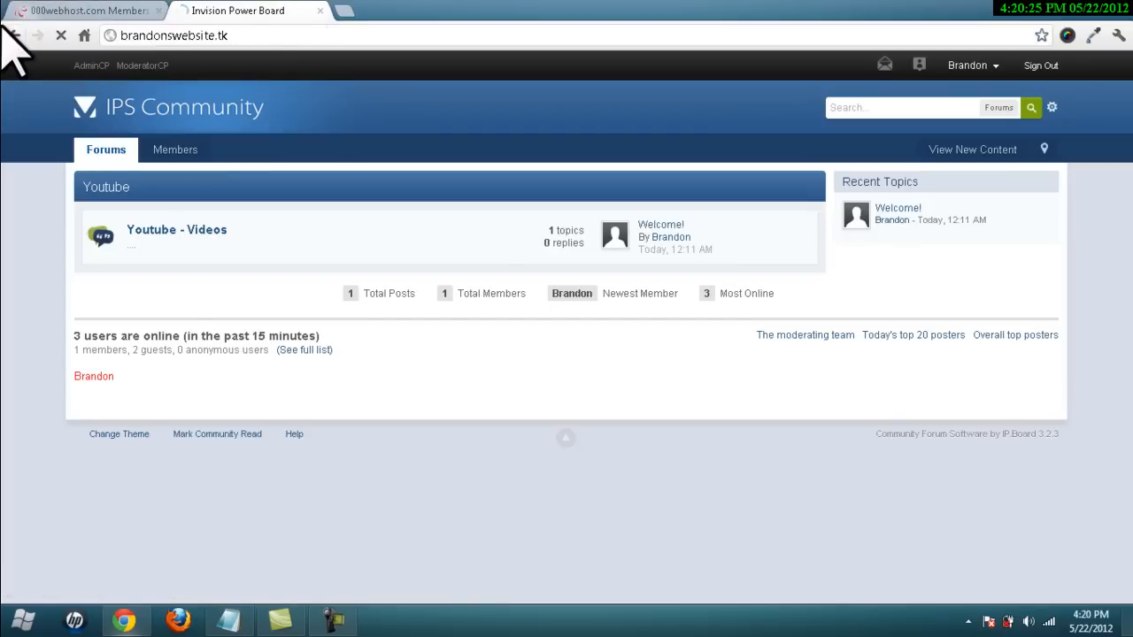
text(youtubewebsite.net76.net)
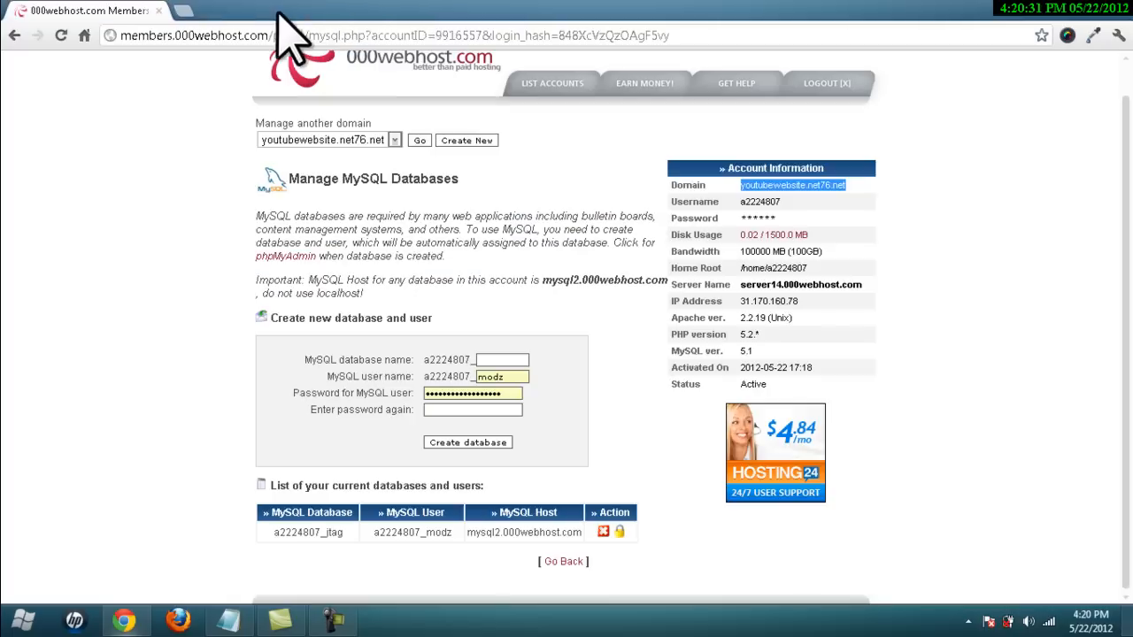
text(BRANDONSWEBSITE.TK)
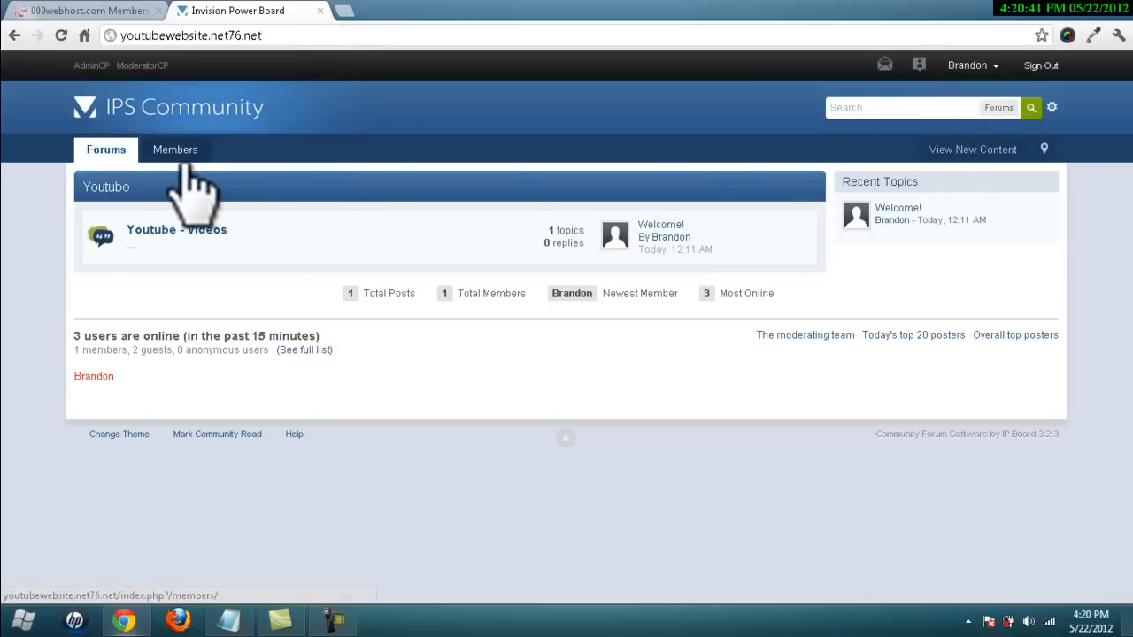
mouse_move(175, 150)
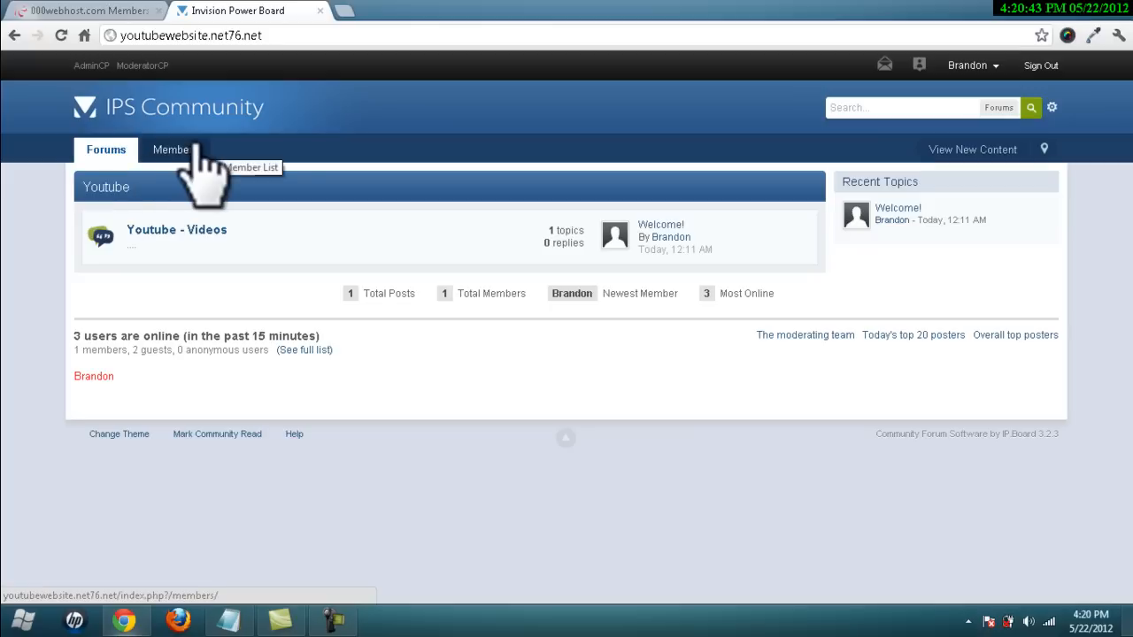
mouse_move(412, 203)
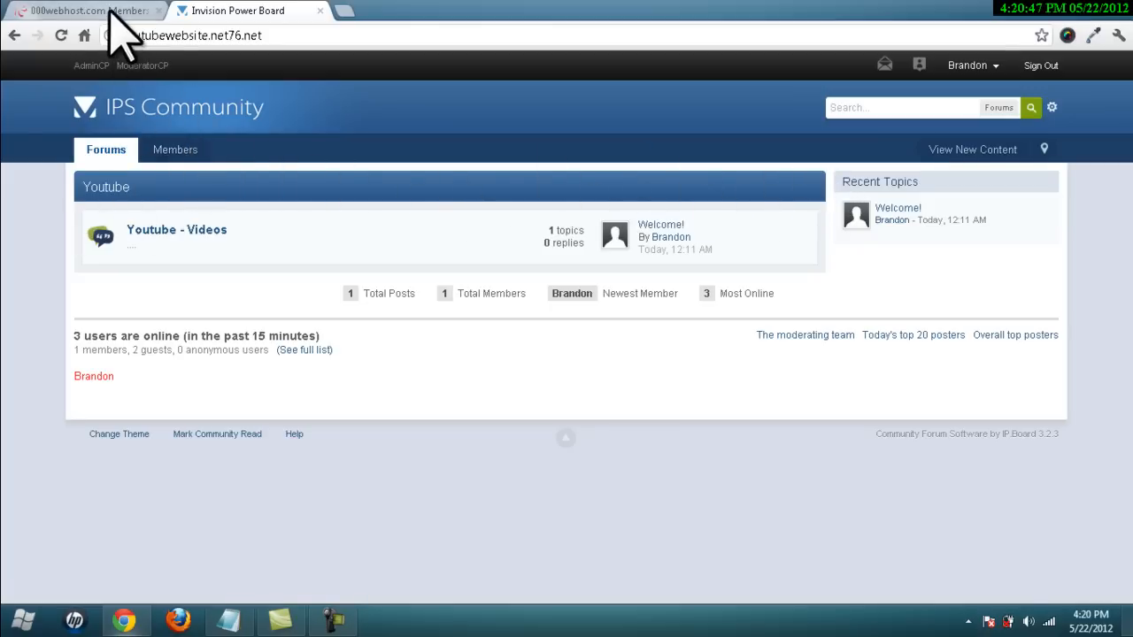
mouse_move(340, 593)
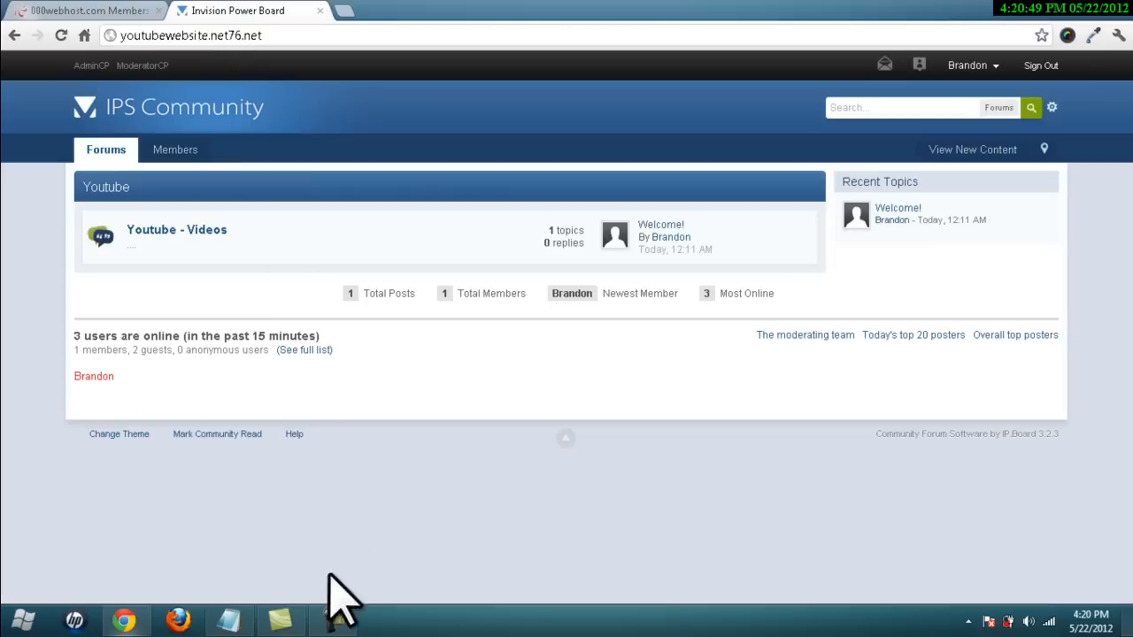